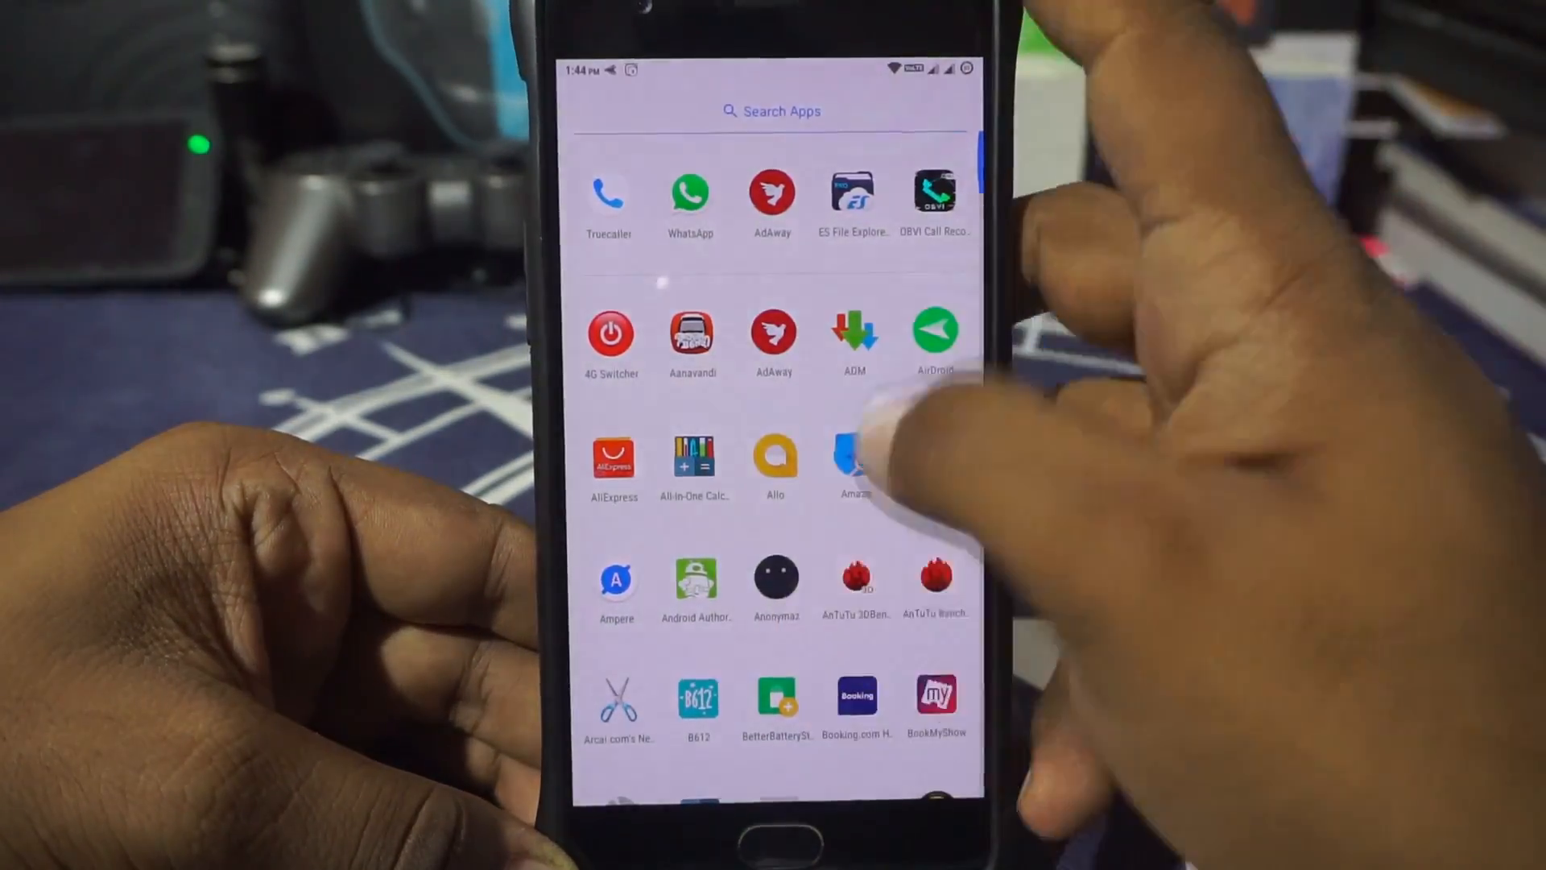
Scroll through the alphabetical app drawer toward the Play Store icon.
scroll(down, 3)
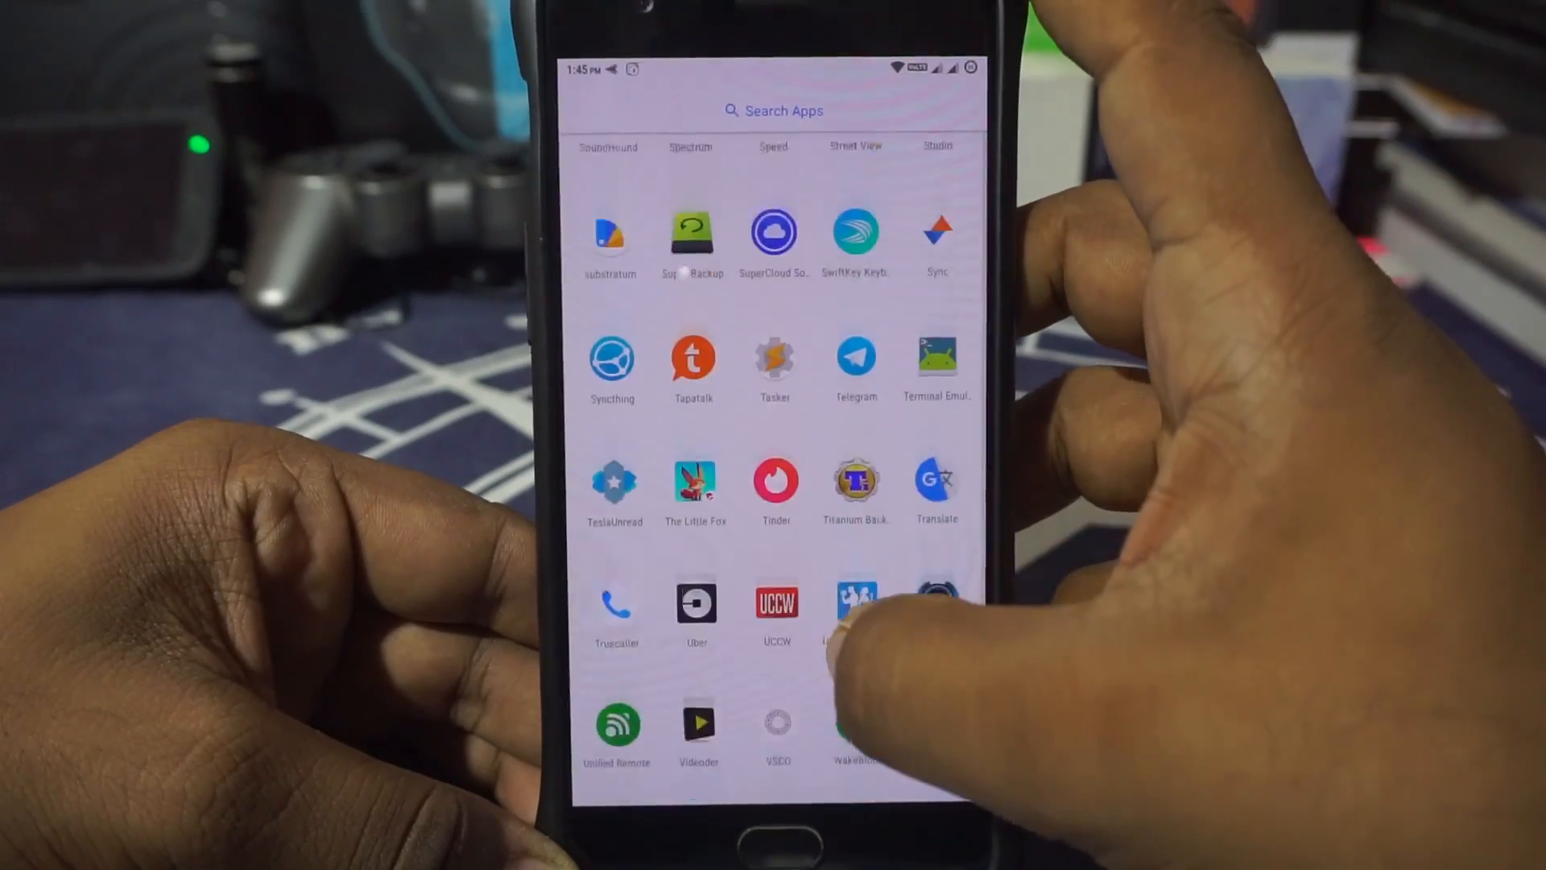
scroll(down, 3)
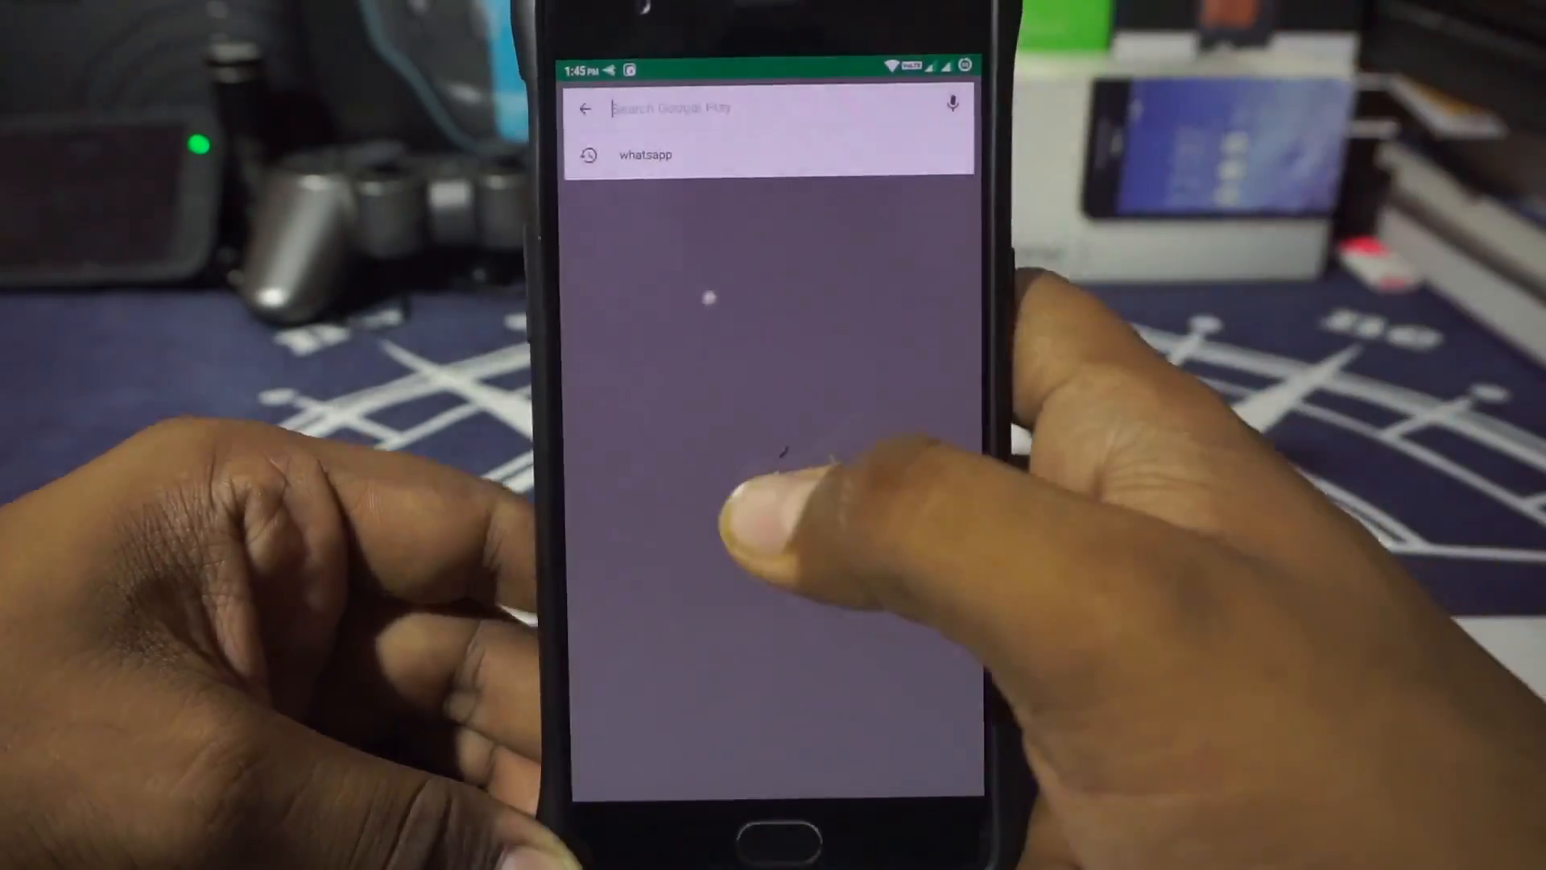
Search Play Store for 'substra', choose the 'substratum theme' suggestion, and browse the results.
text(substra)
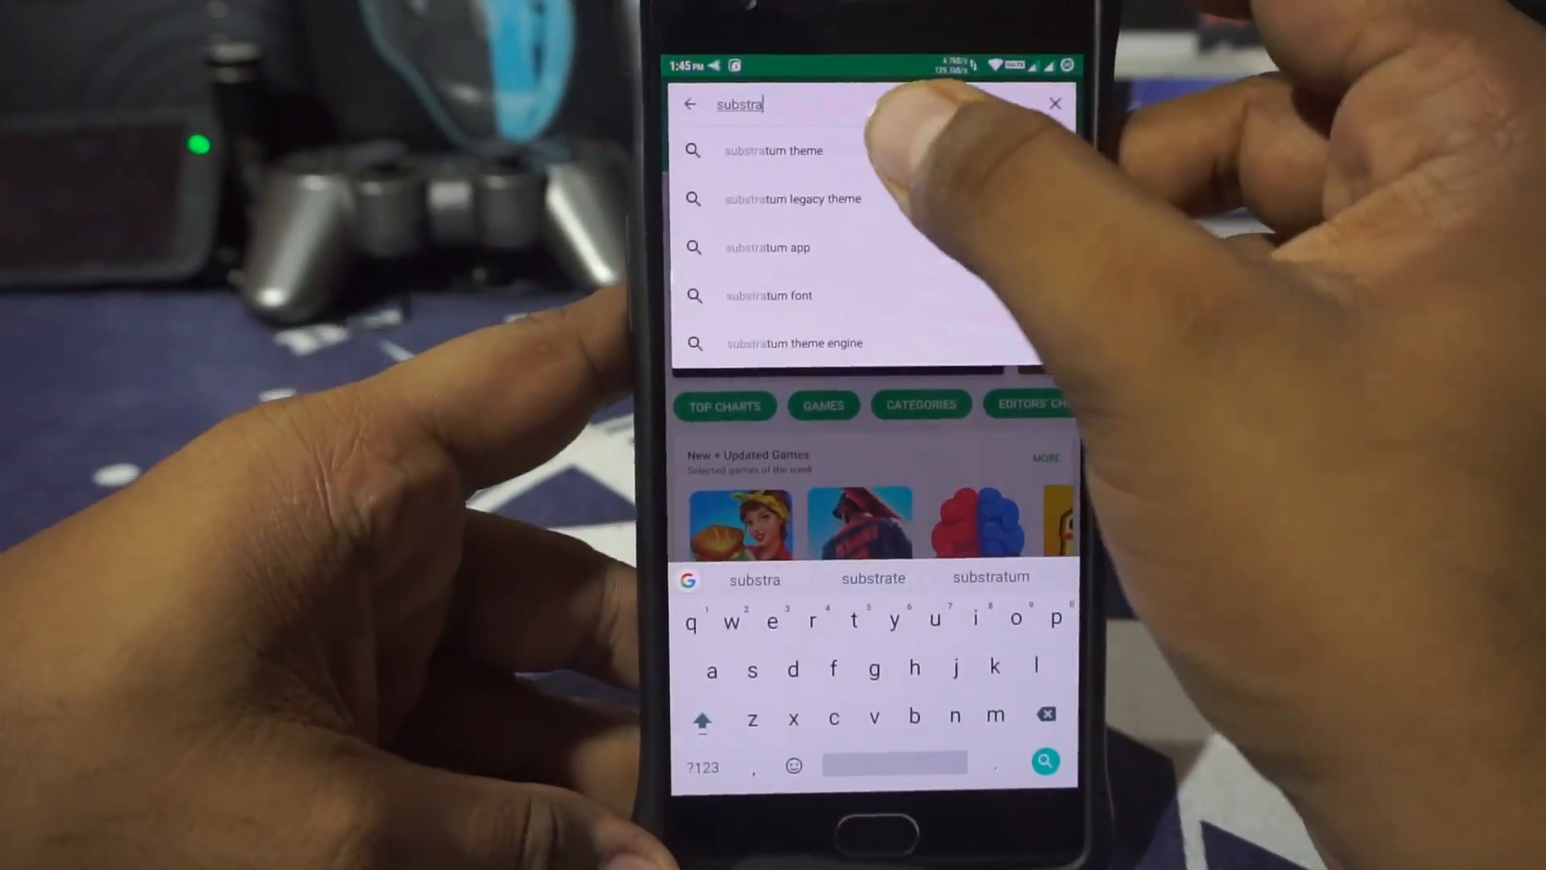
click(773, 150)
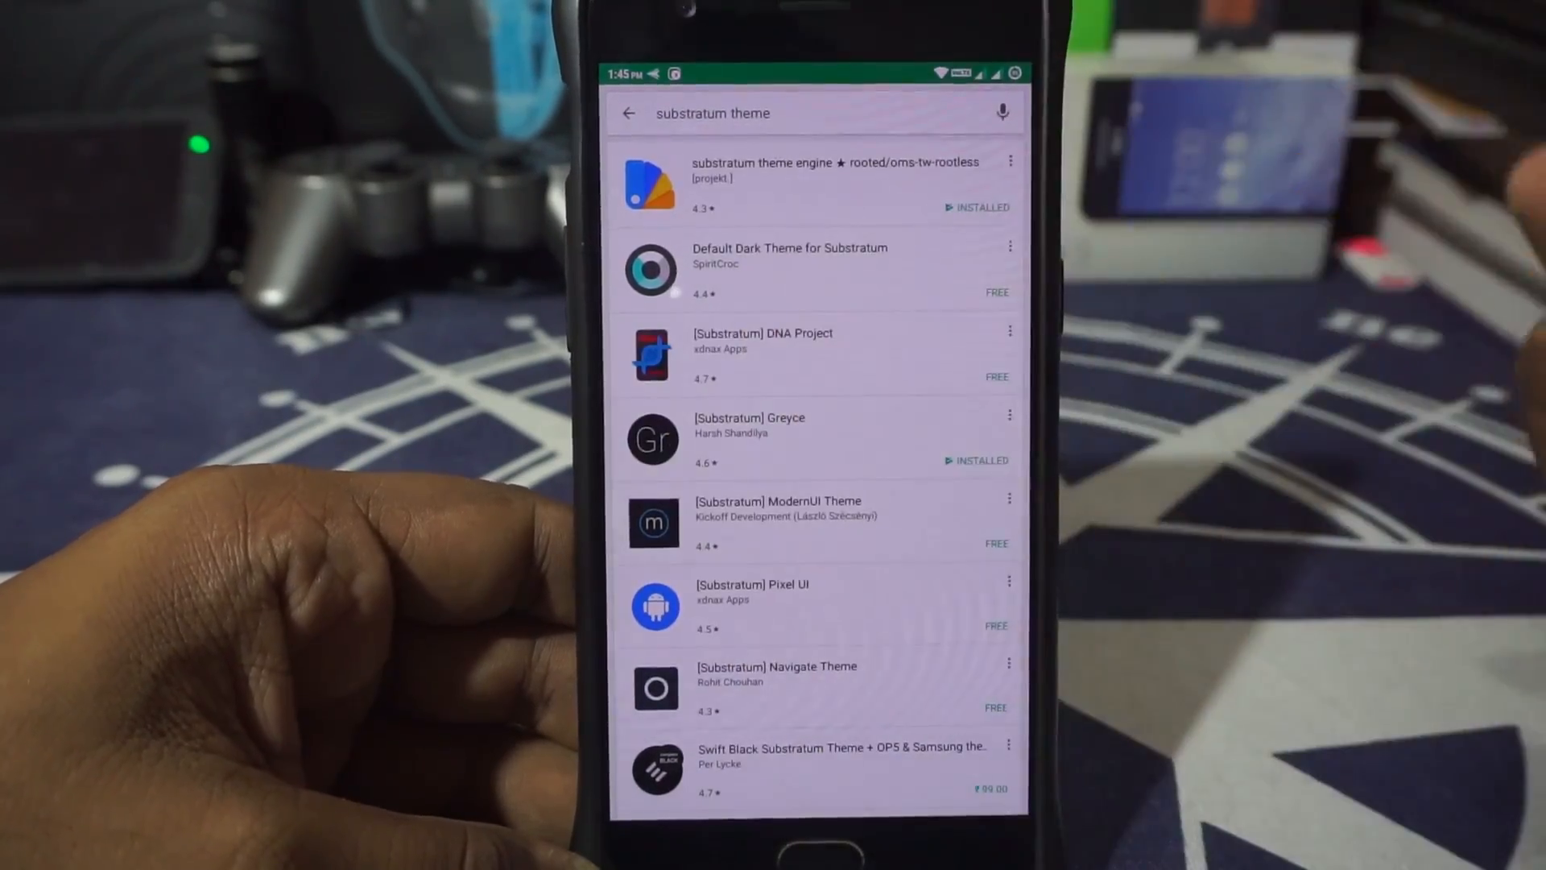
scroll(up, 3)
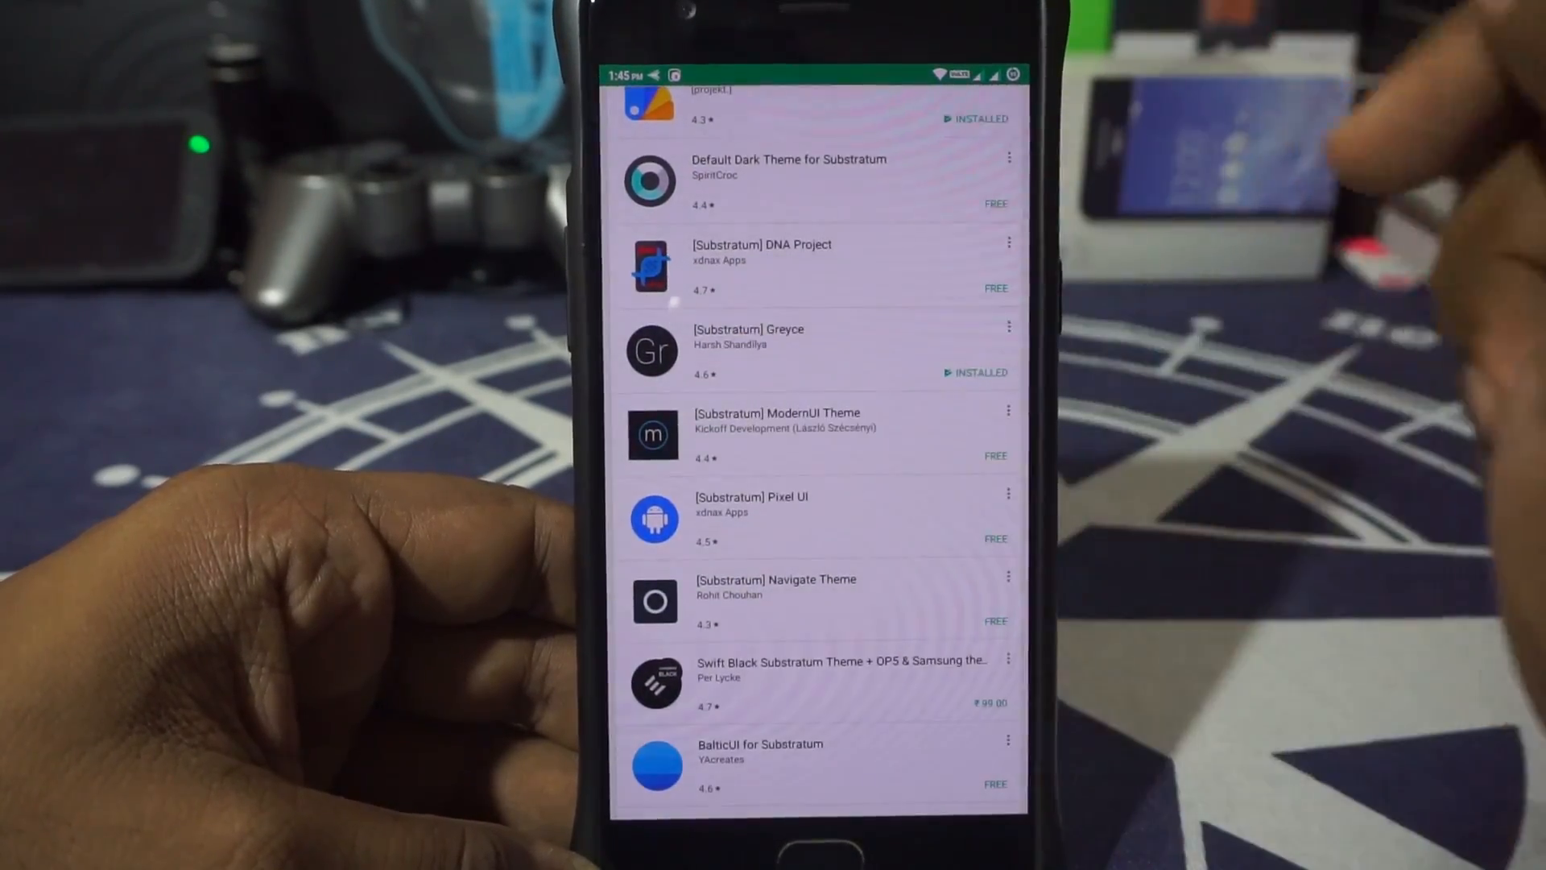
scroll(down, 3)
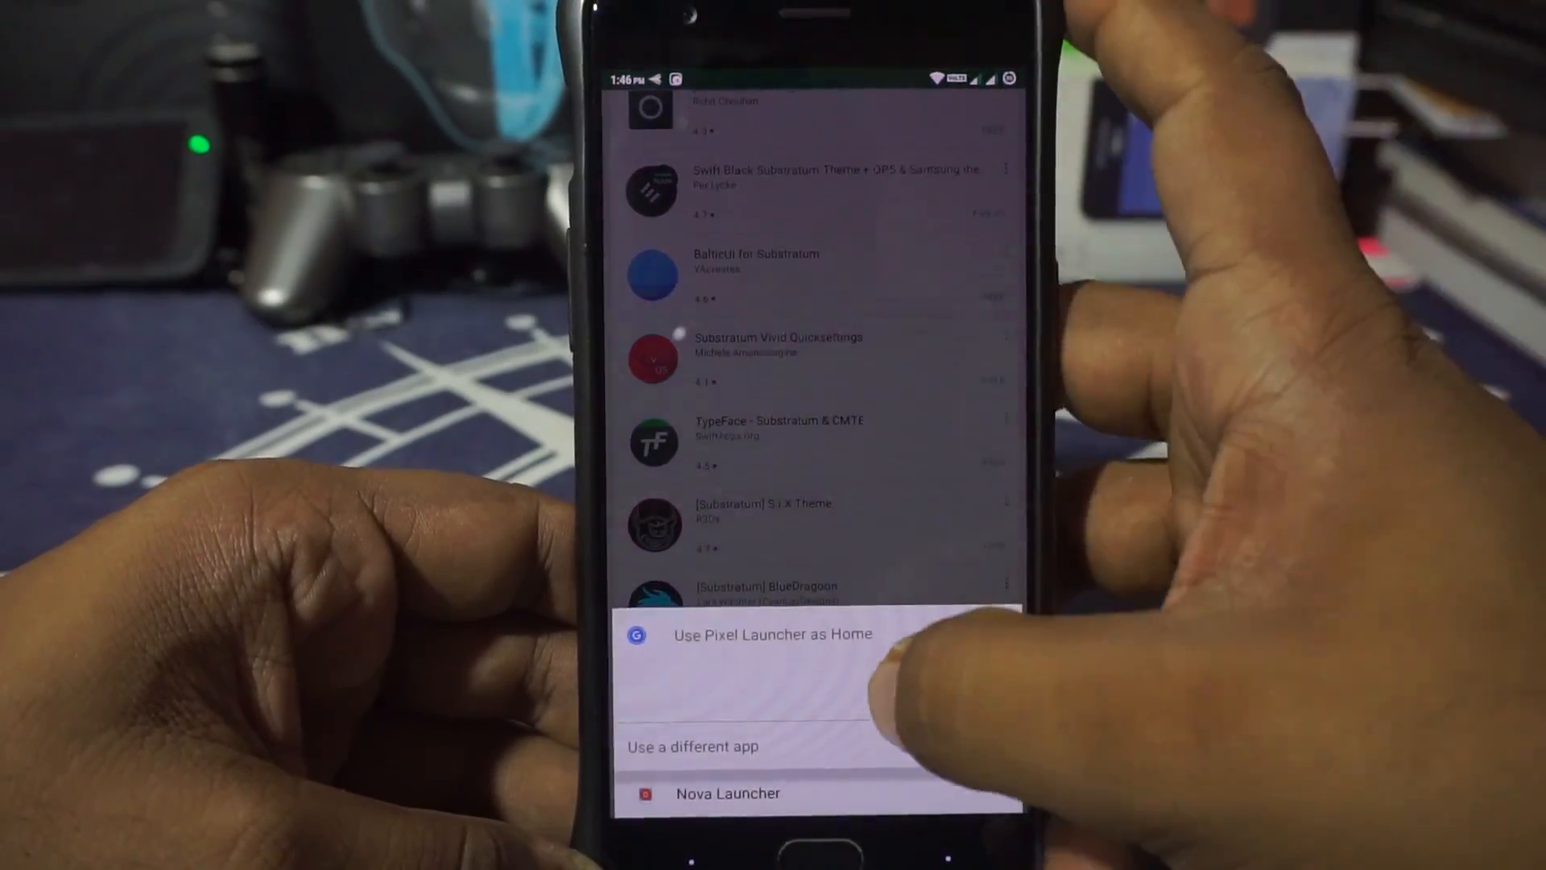
Keep Pixel Launcher as home, accept Substratum's permissions and storage access, then reload the installed themes.
click(772, 635)
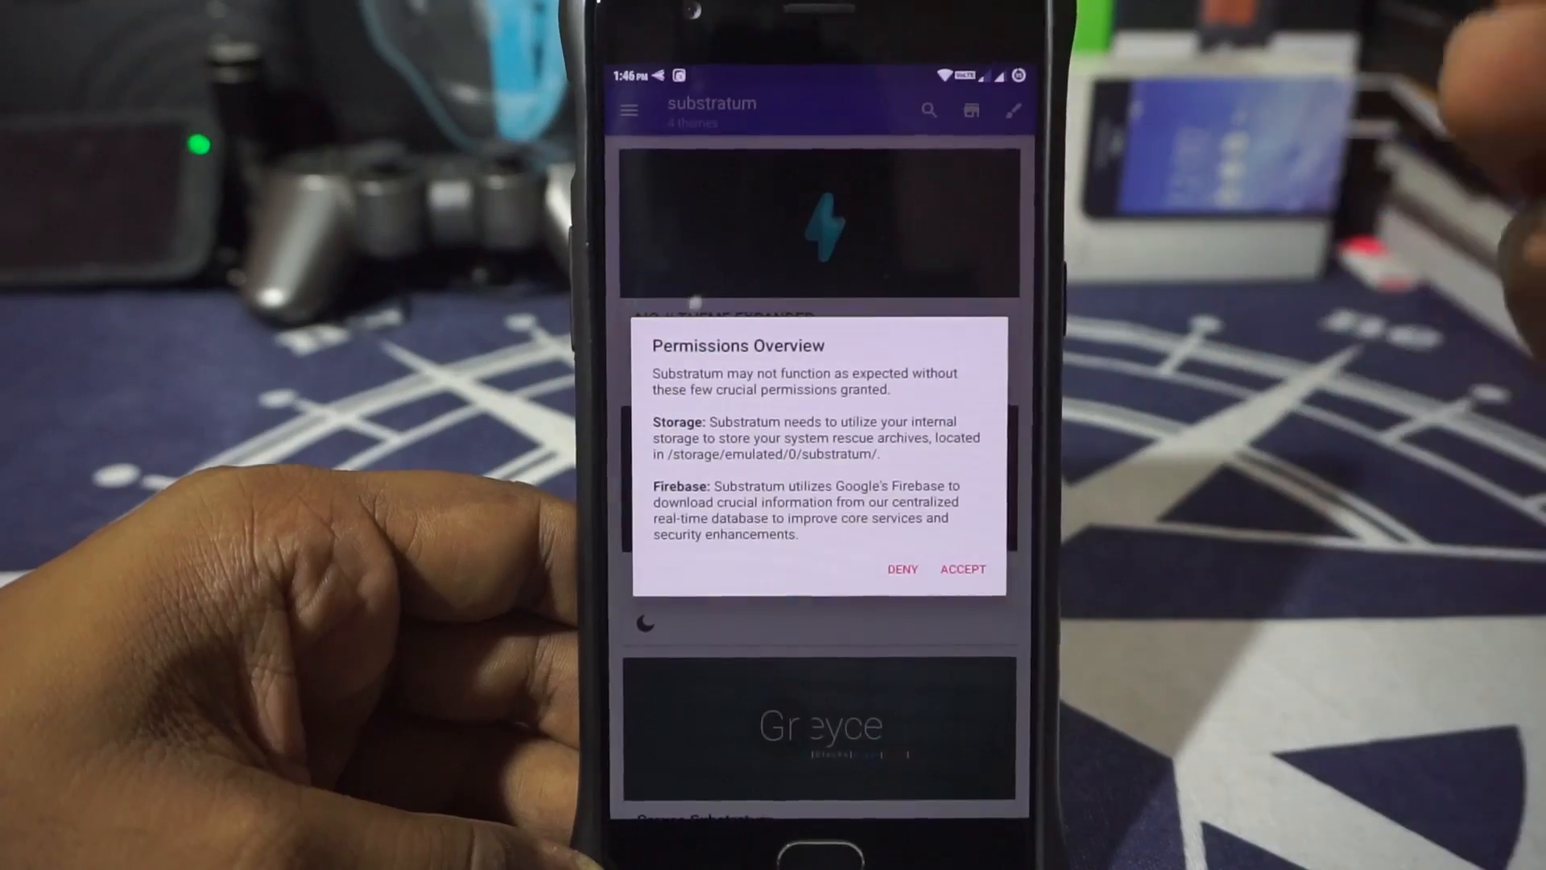
click(963, 569)
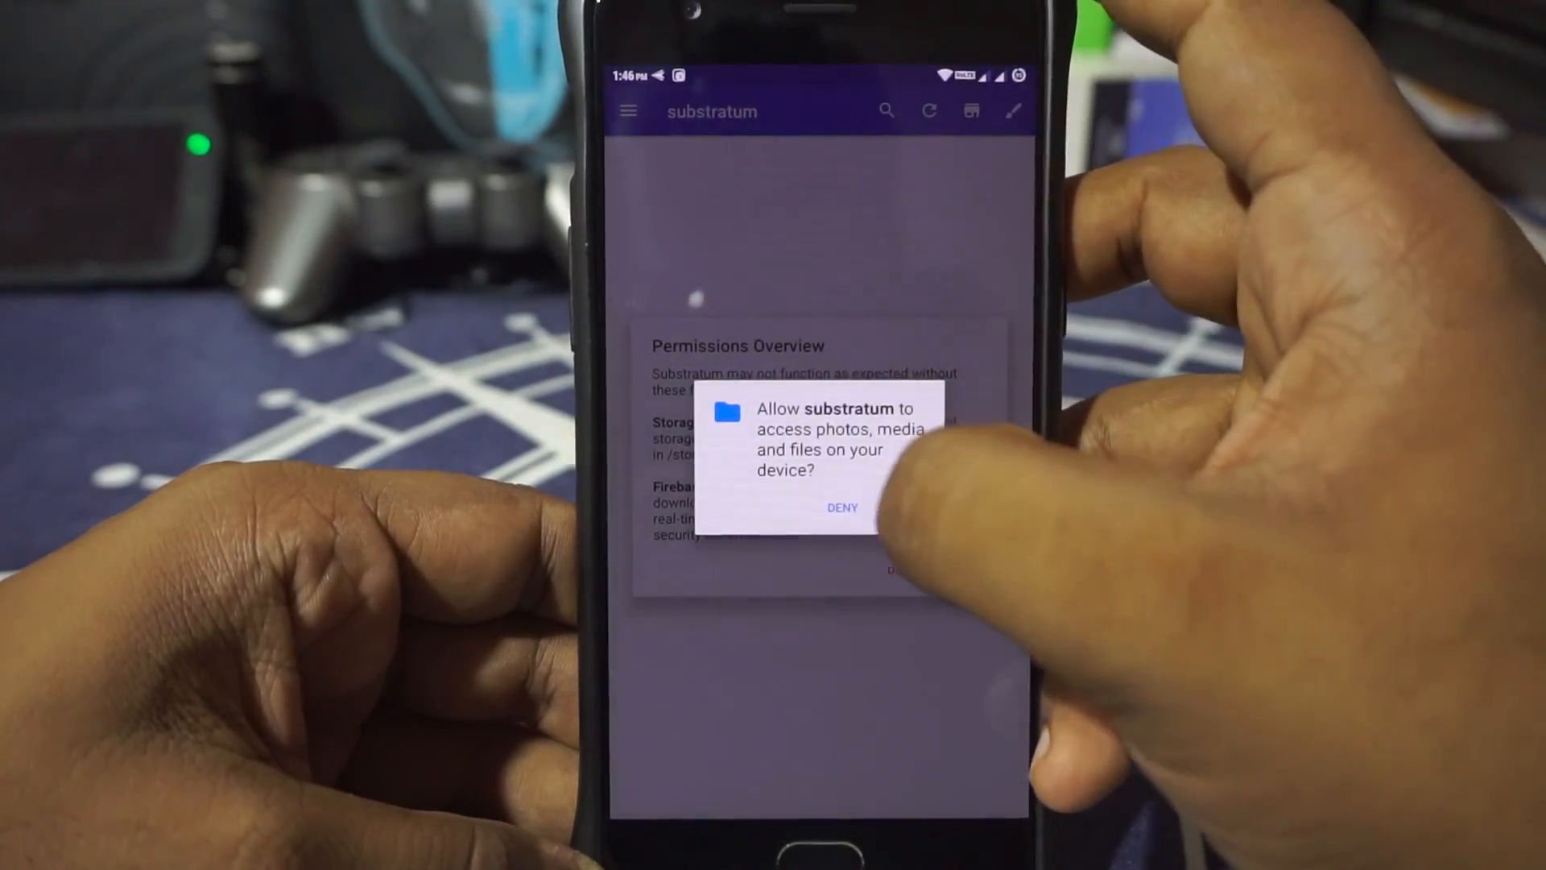
click(842, 508)
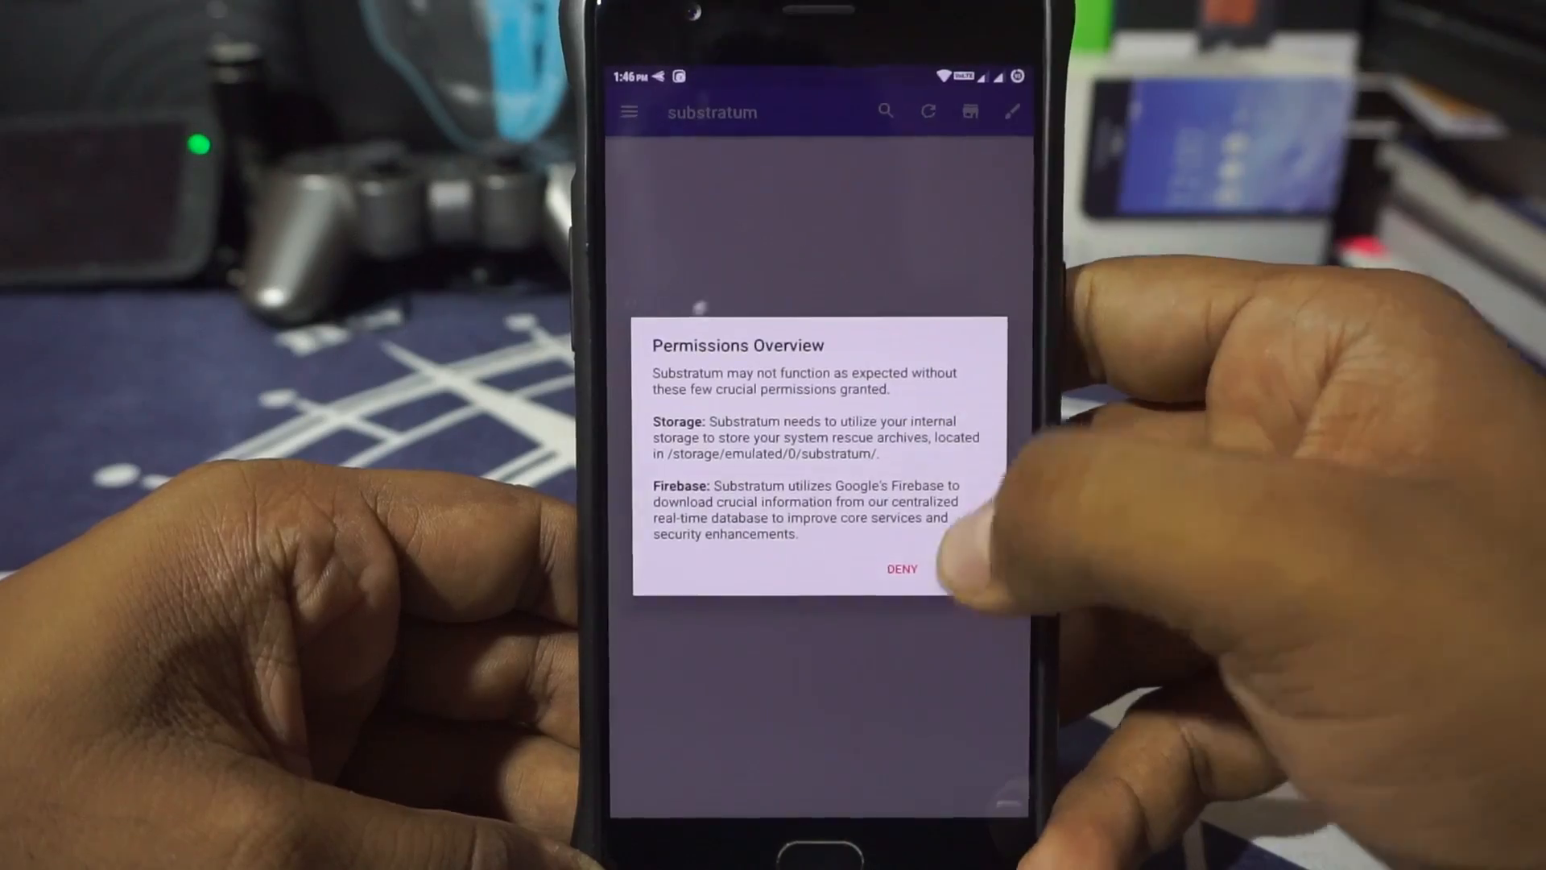
click(900, 568)
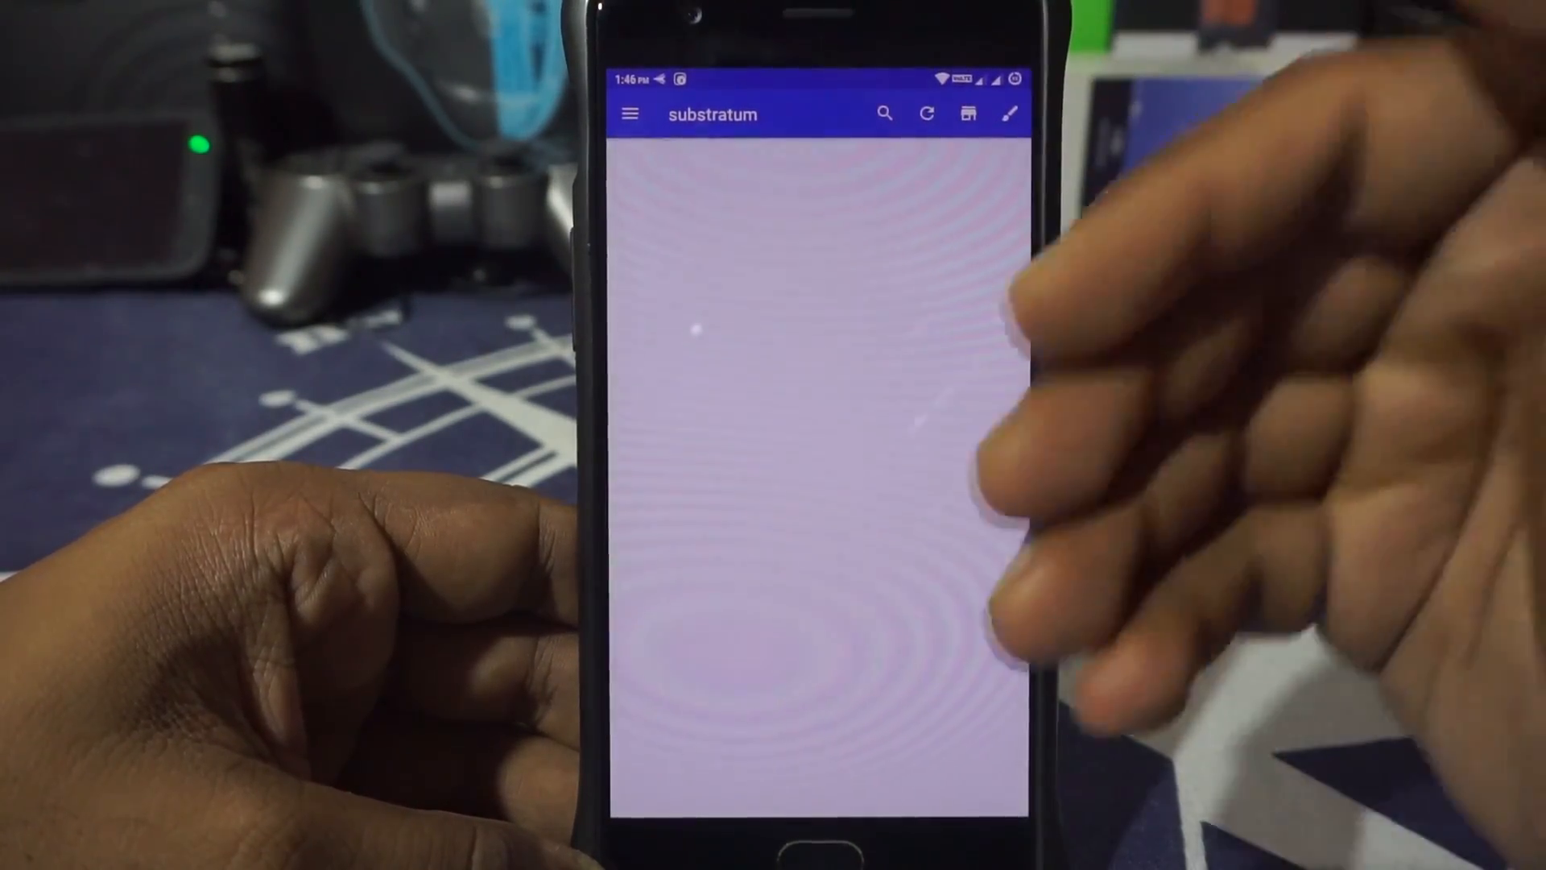
click(630, 113)
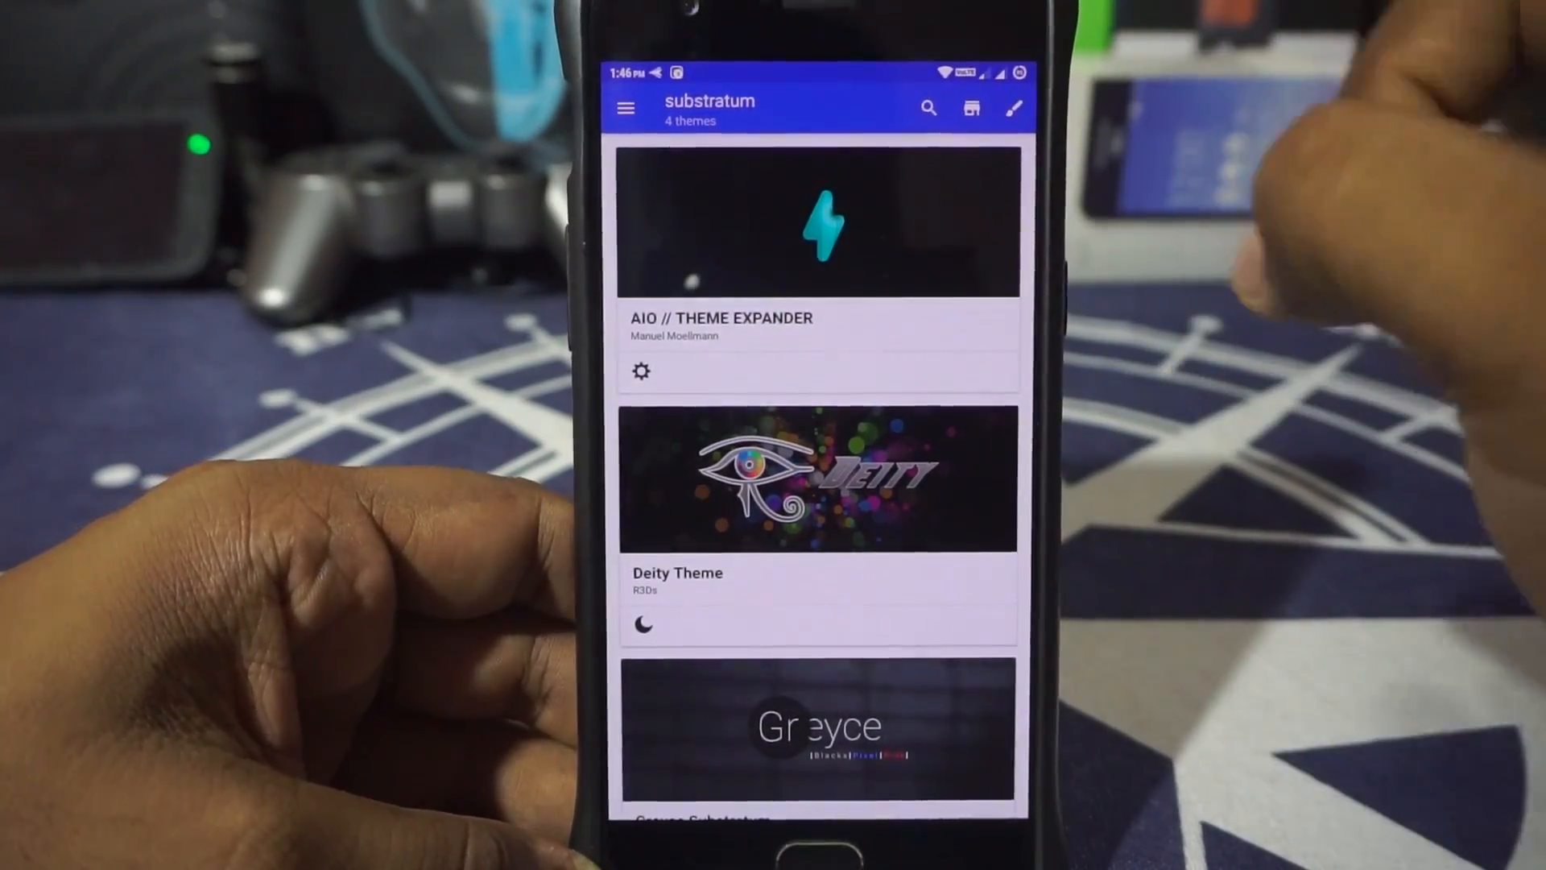
scroll(down, 3)
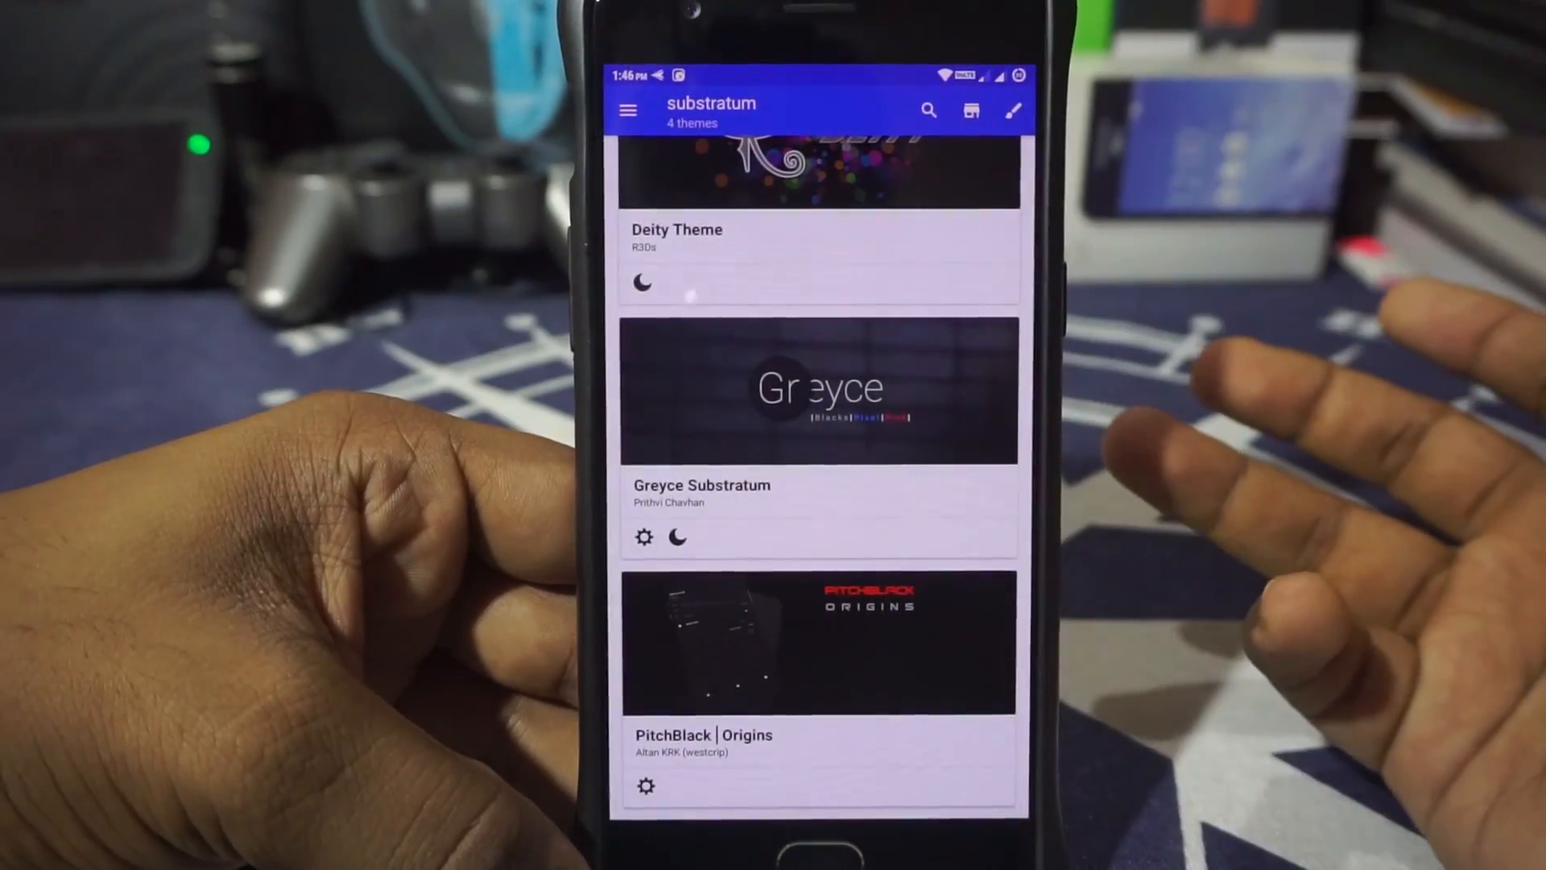
Open PitchBlack | Origins, try a few overlay checkboxes, then toggle all overlays on.
click(818, 641)
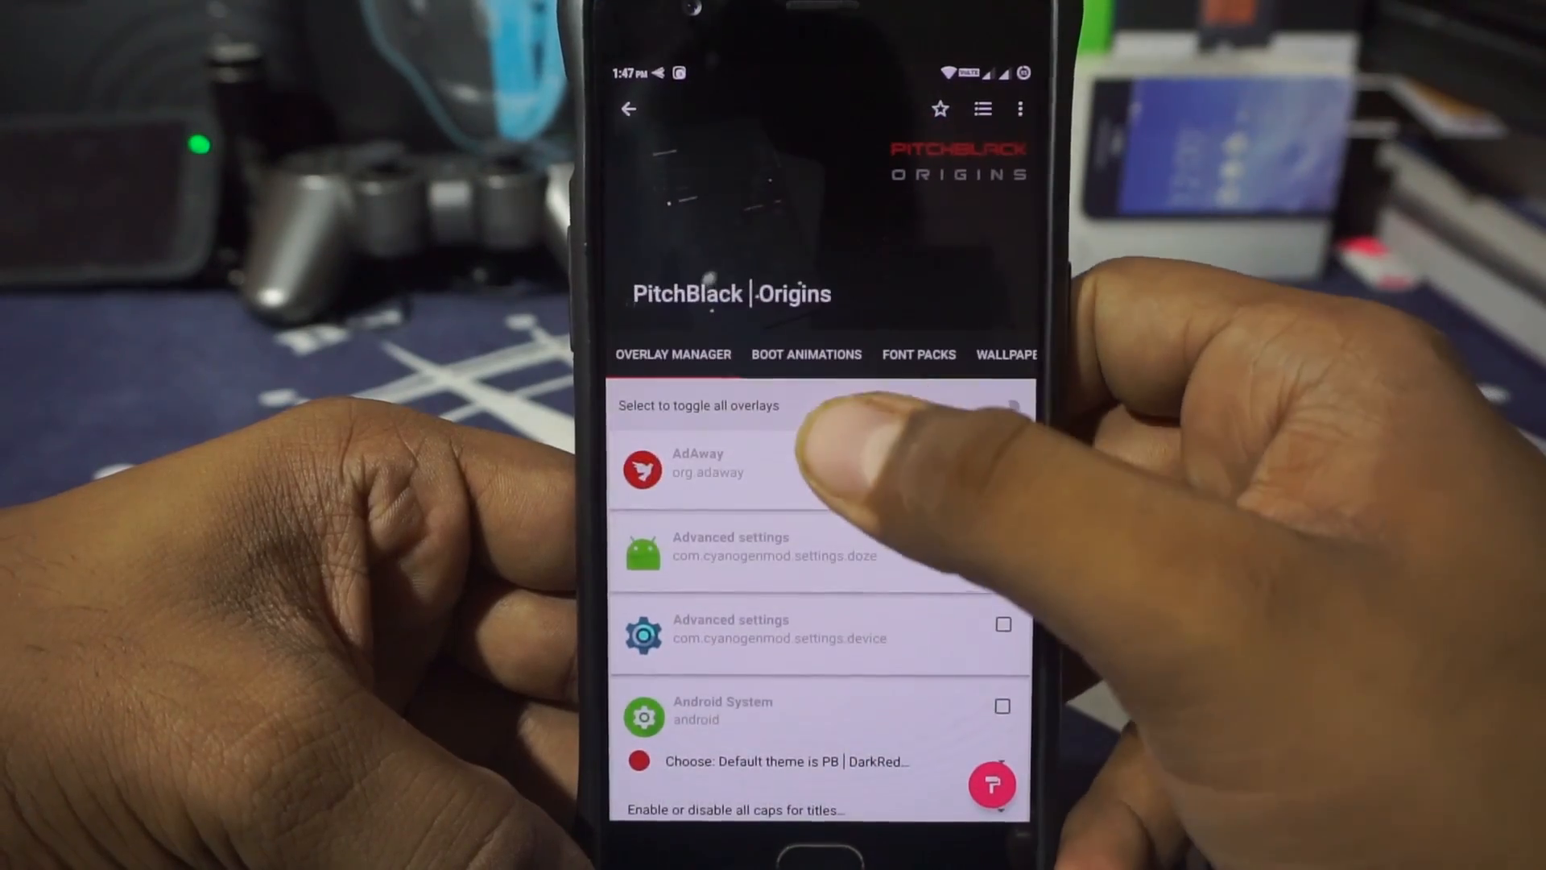
click(1003, 456)
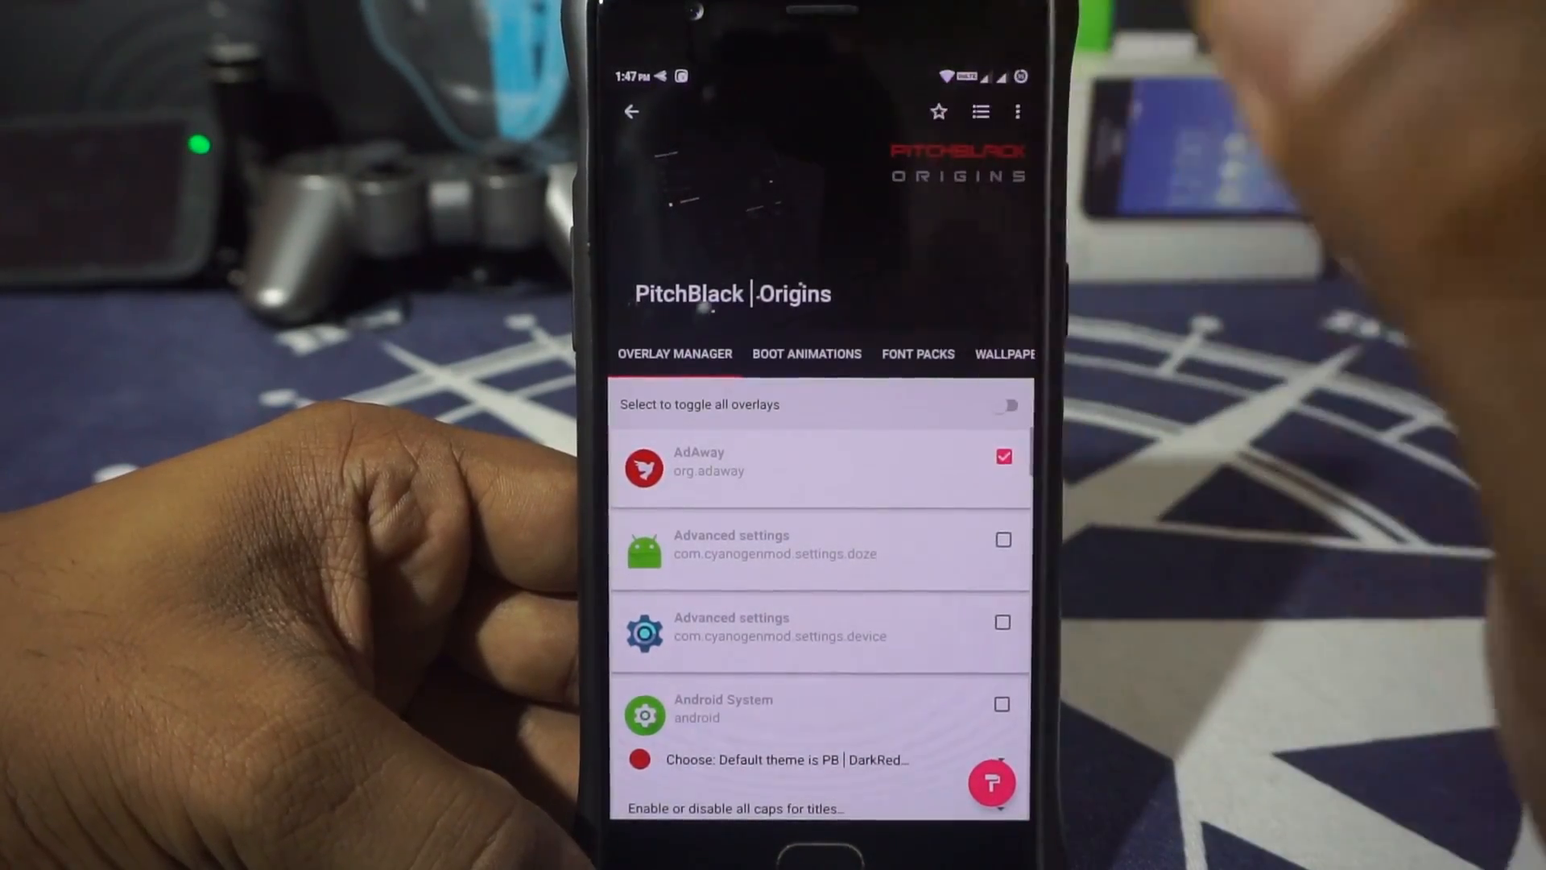
click(1004, 540)
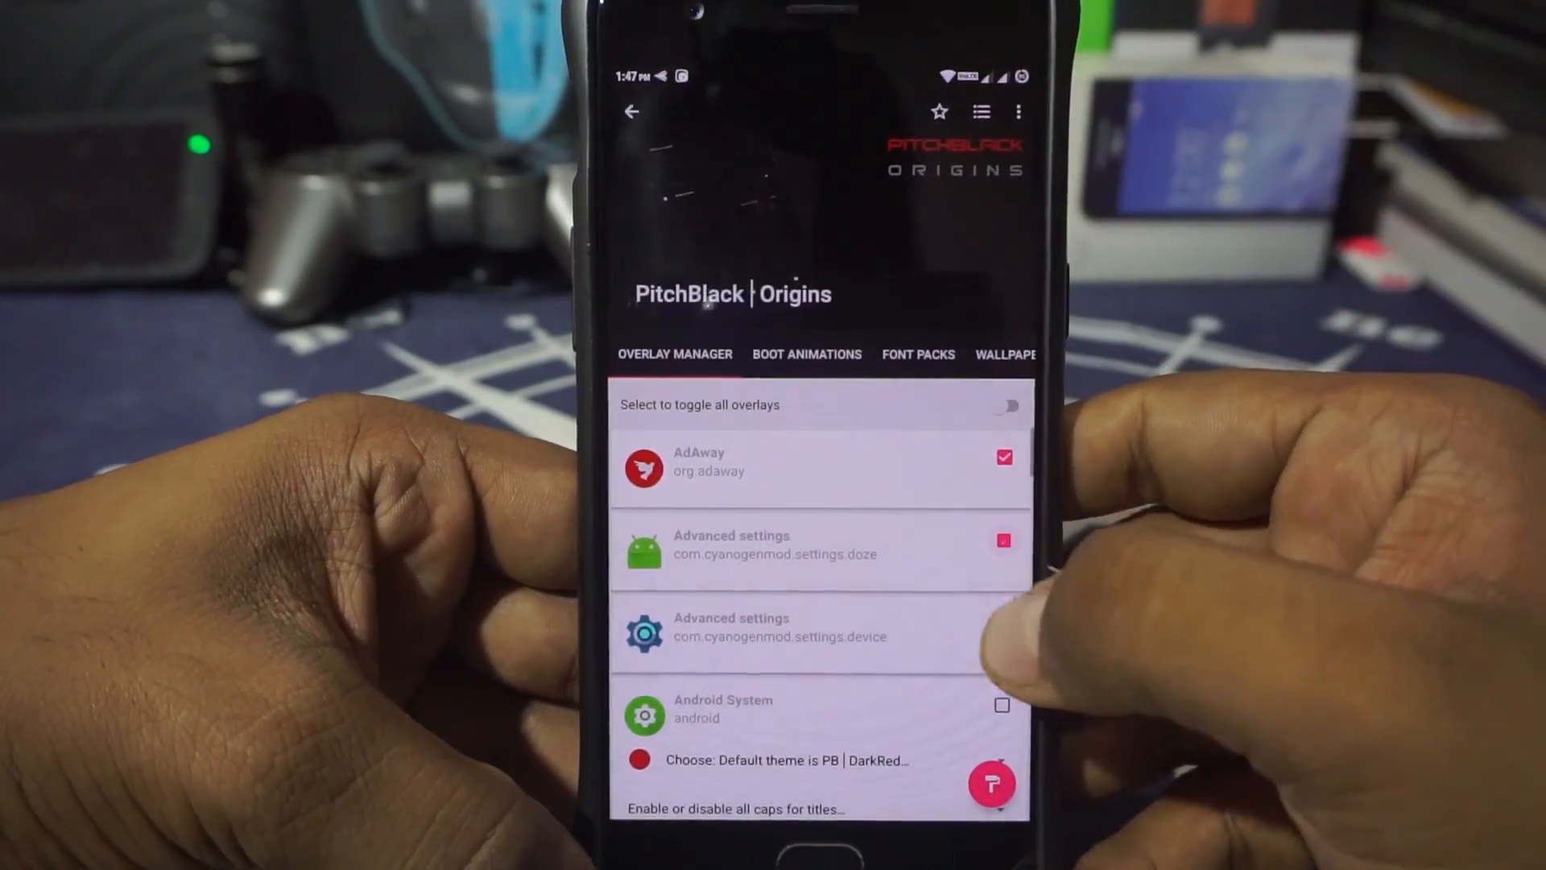
click(1005, 405)
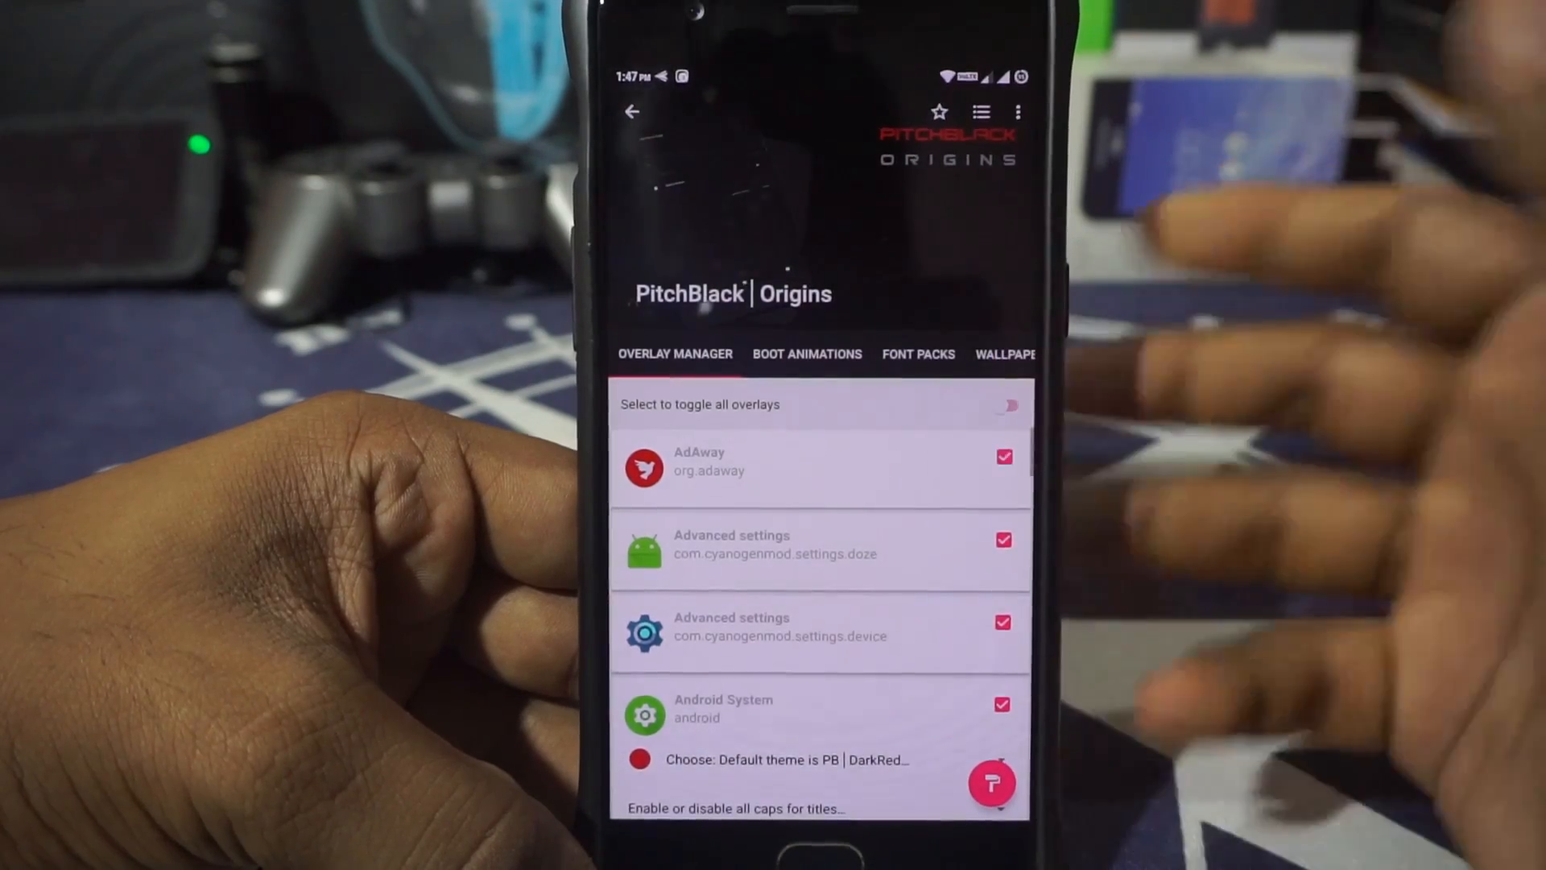
click(1005, 405)
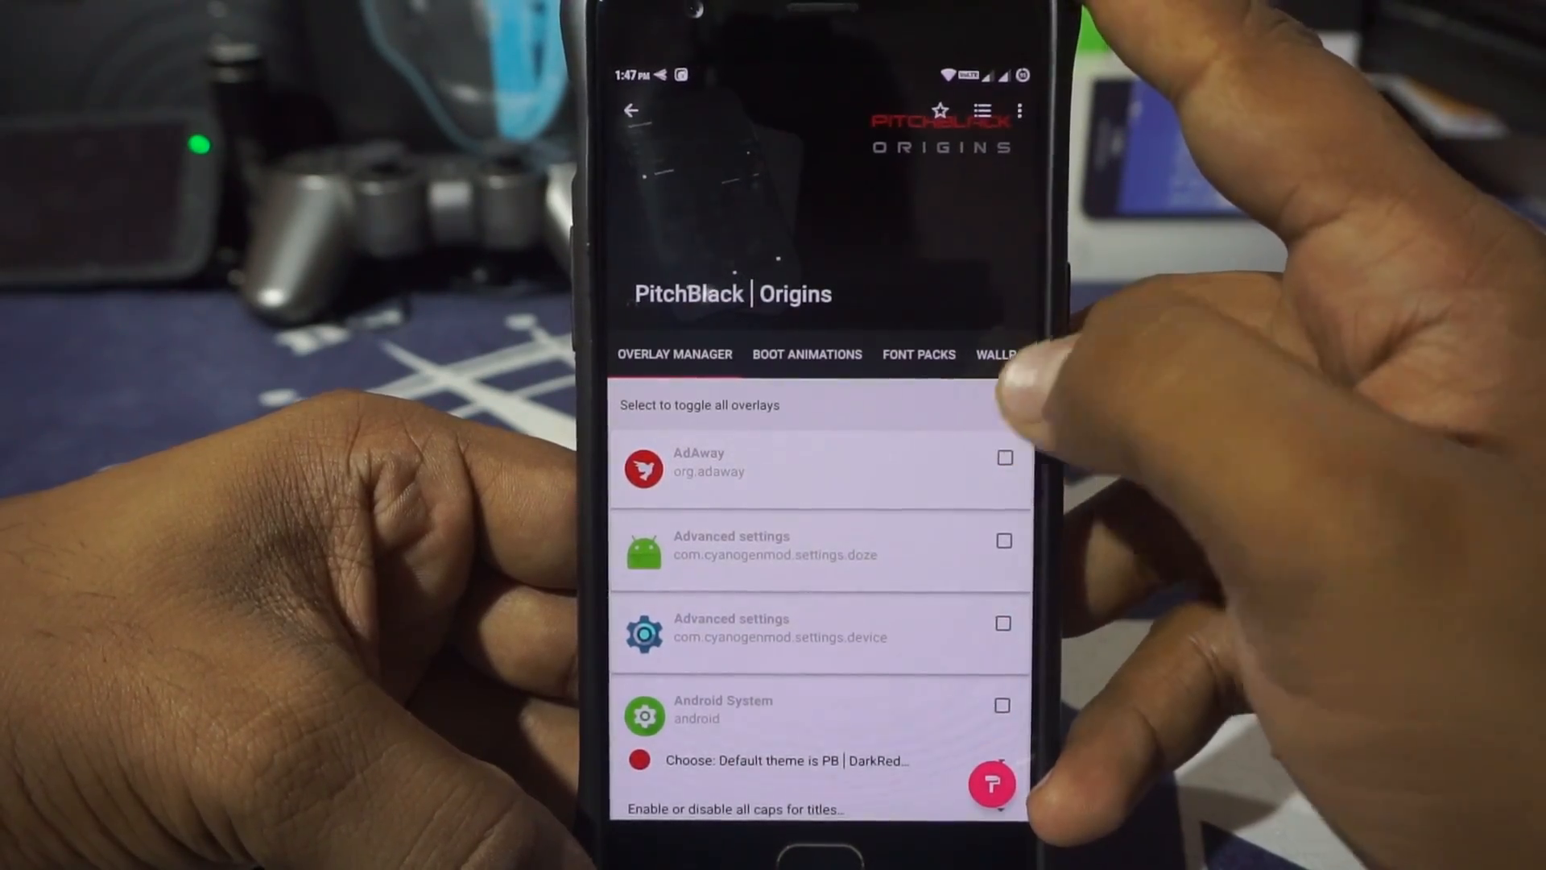
click(1010, 406)
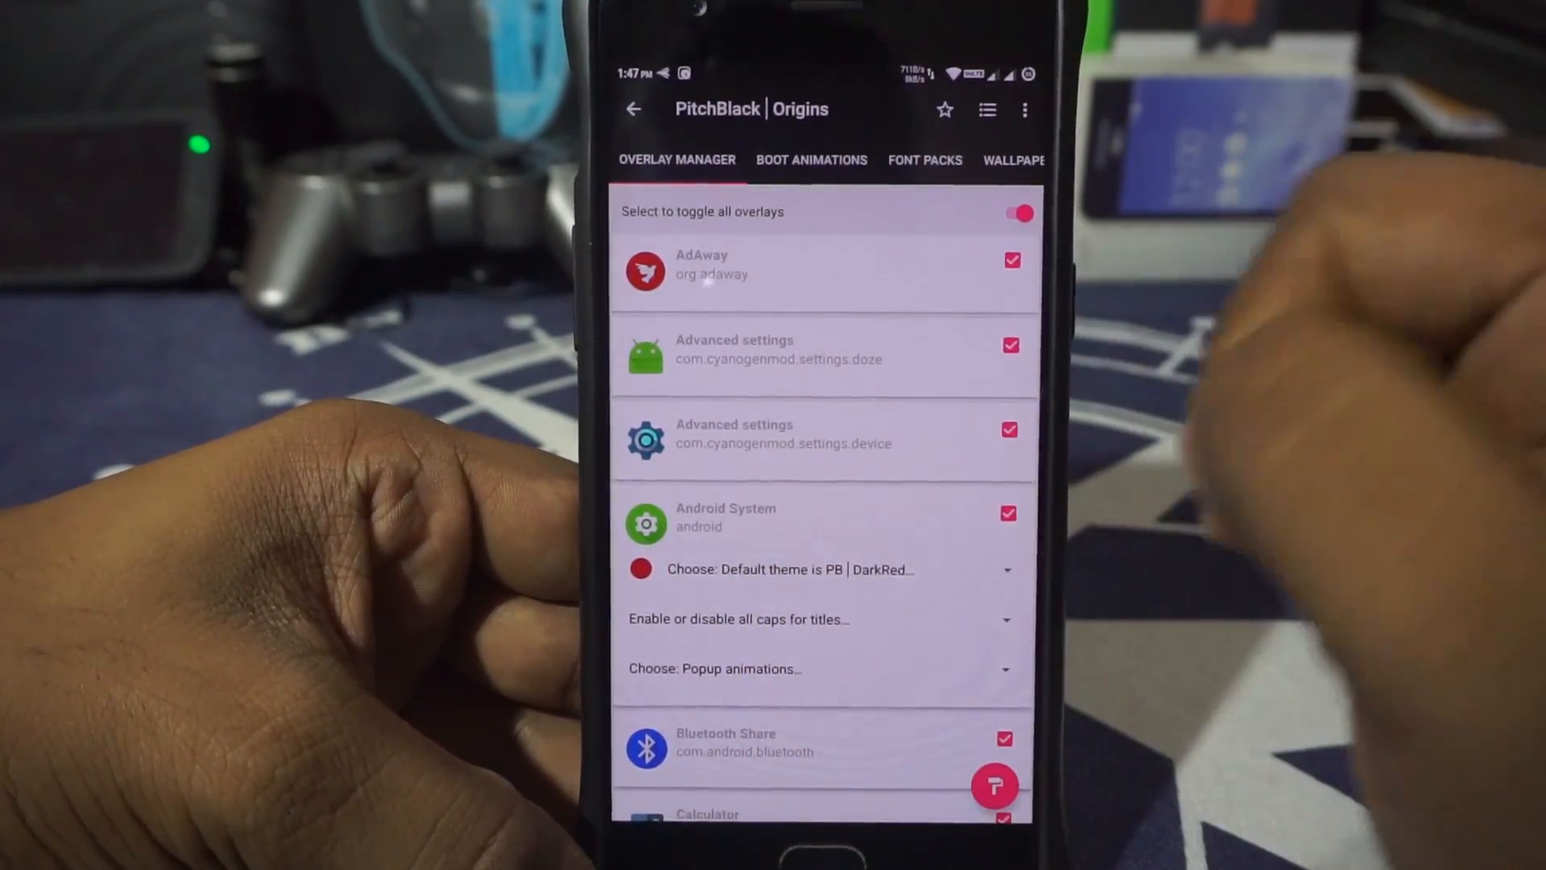
For Android System and Google, turn all-caps titles off and pick the NEW version 7 8 X variant.
scroll(down, 3)
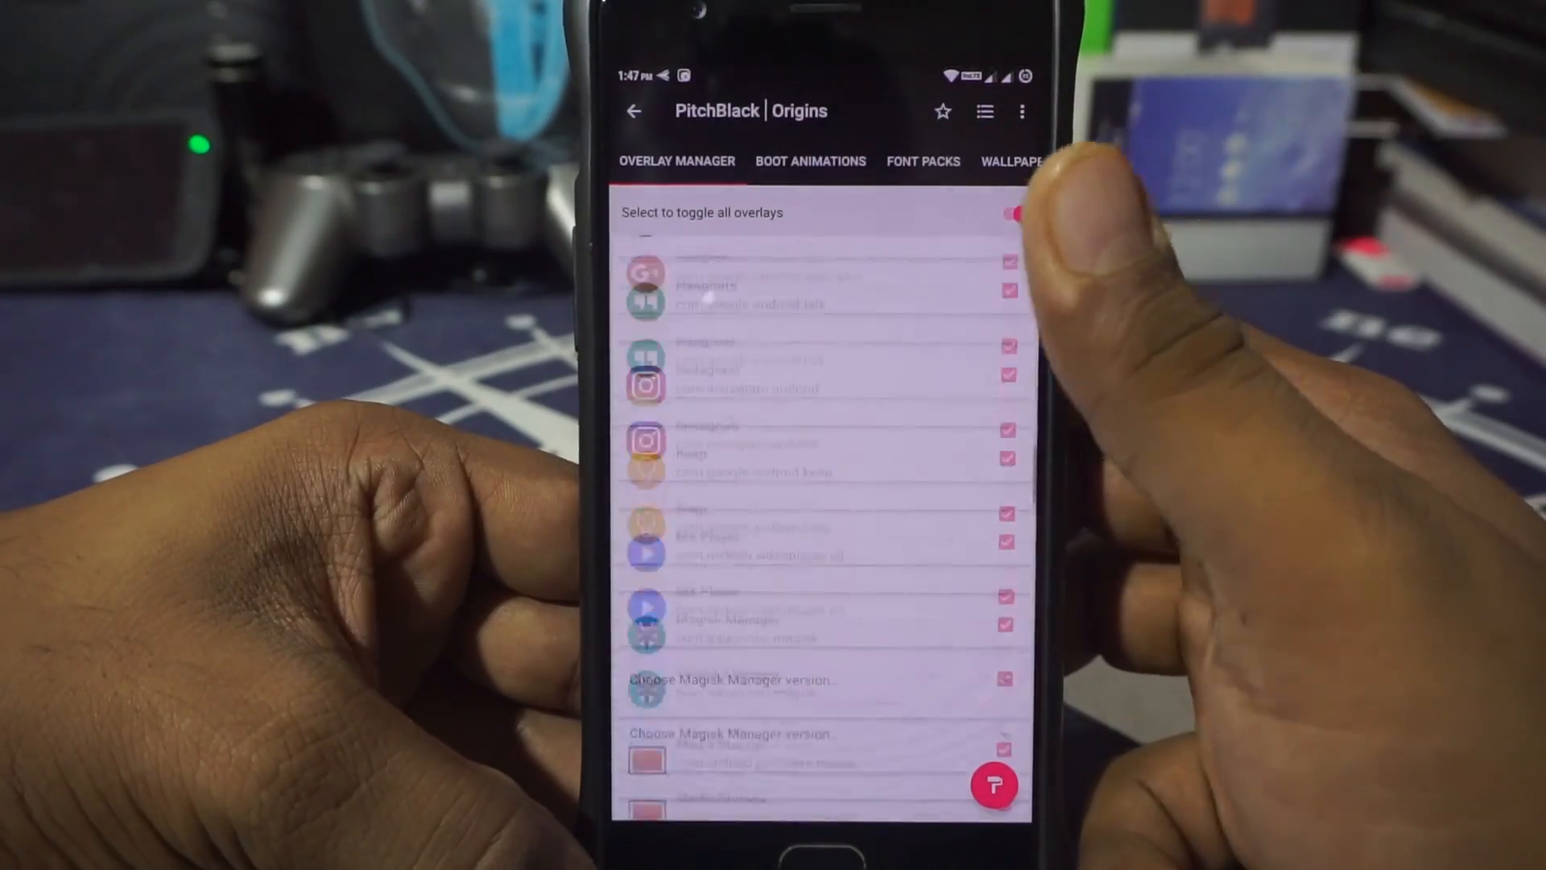
scroll(down, 3)
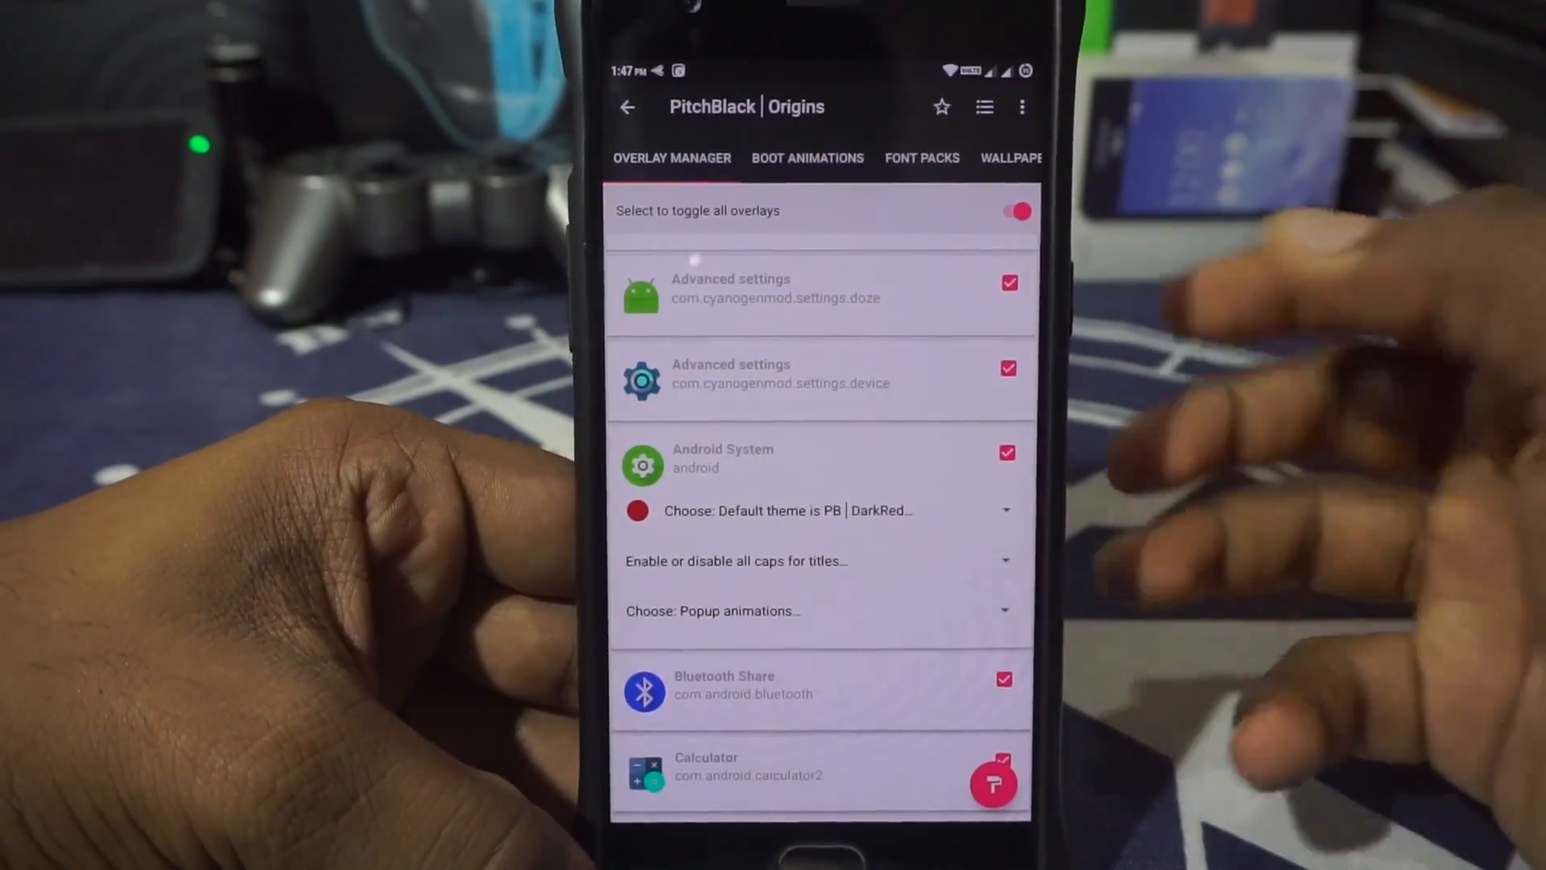
click(786, 511)
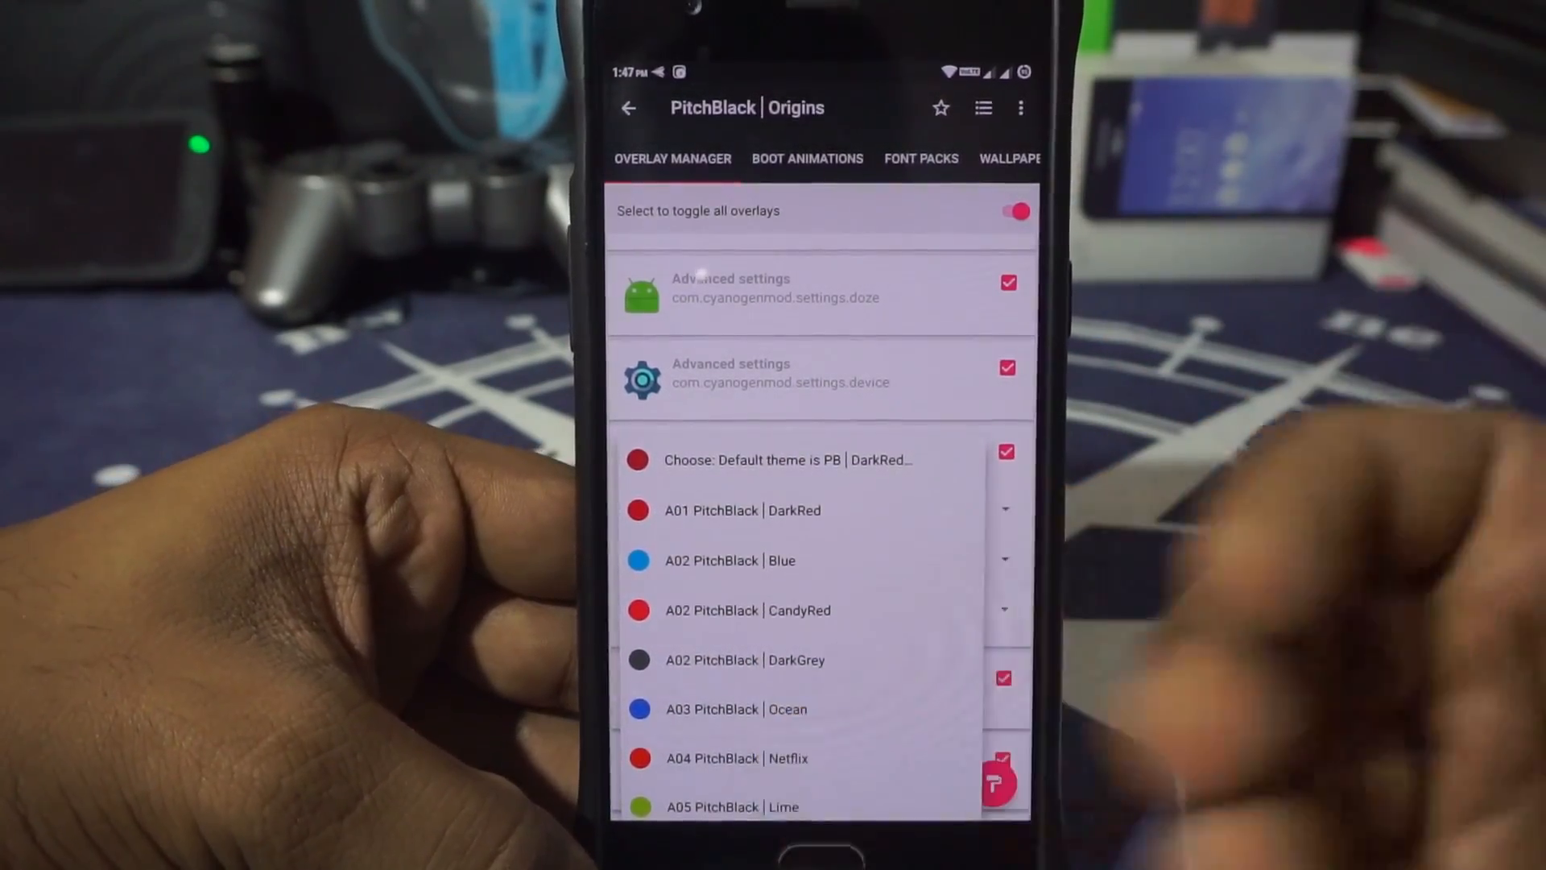
scroll(down, 3)
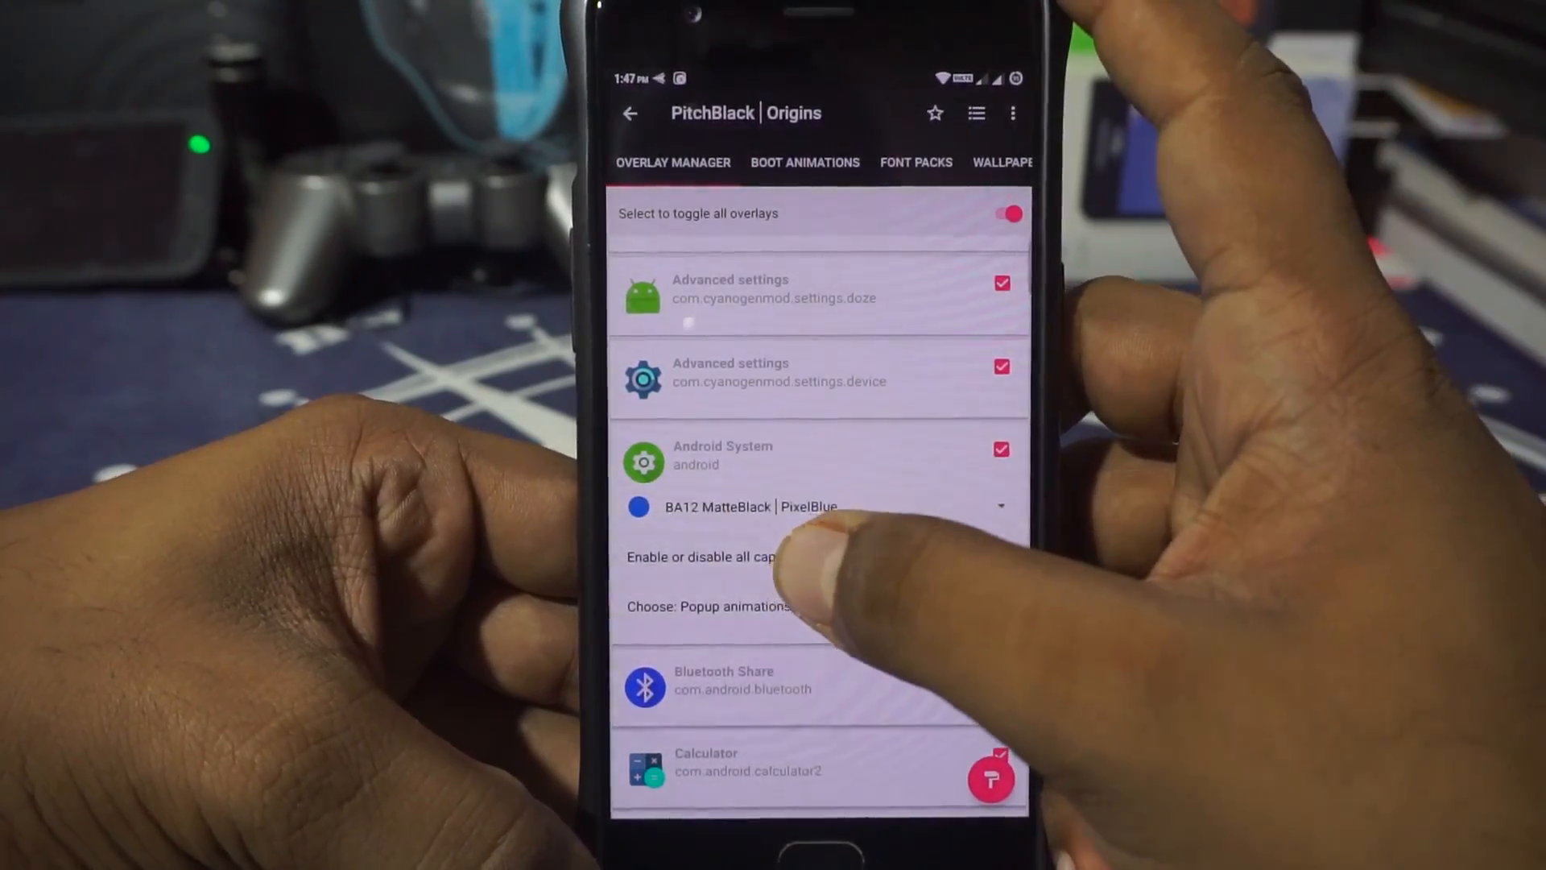
click(701, 556)
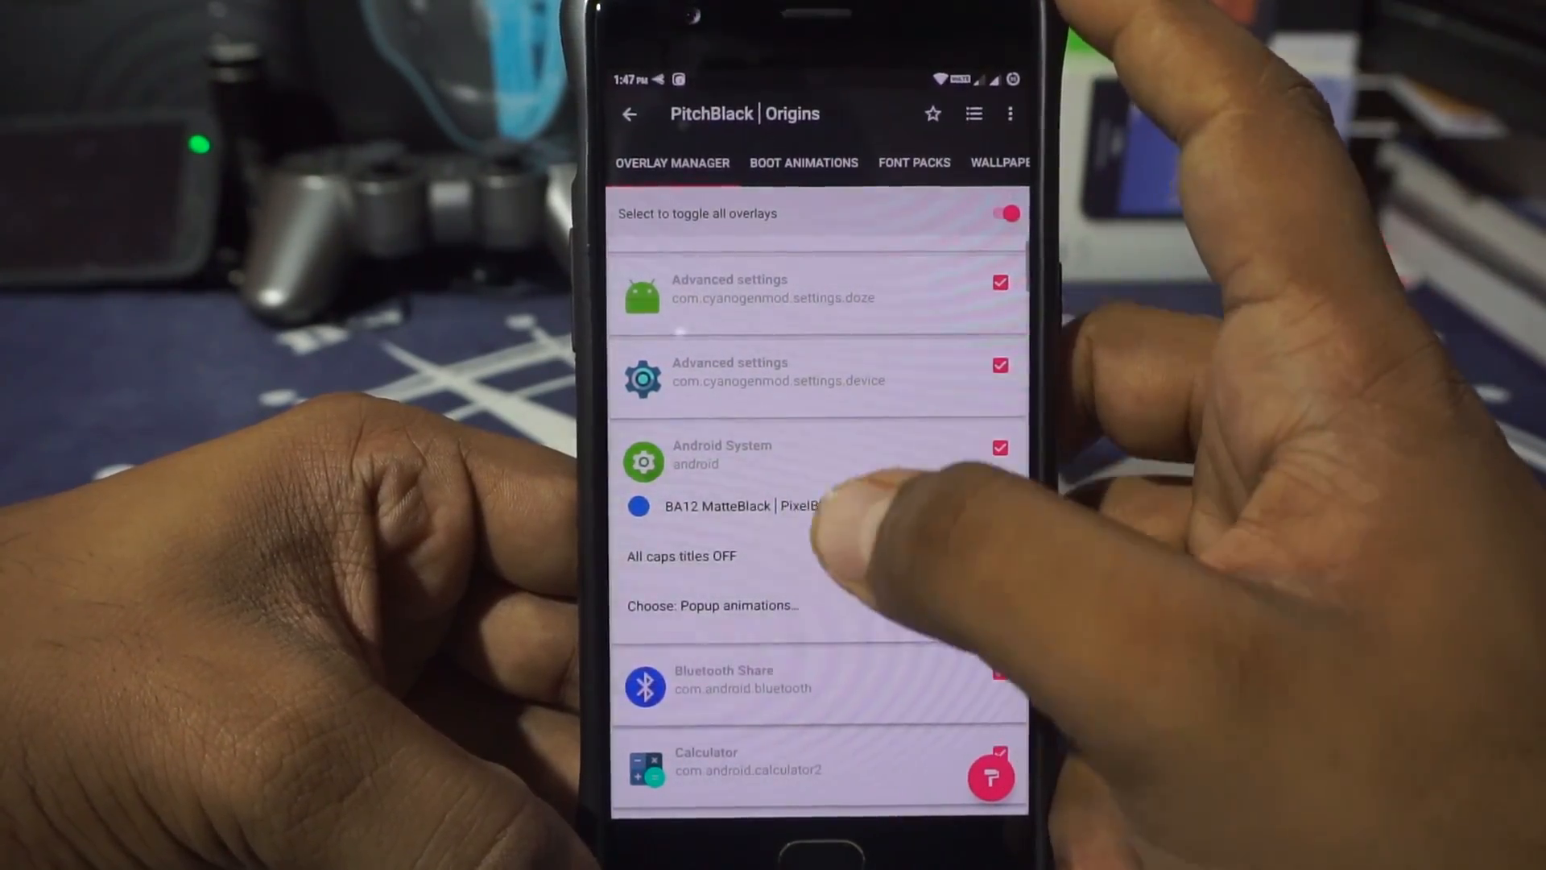
click(712, 604)
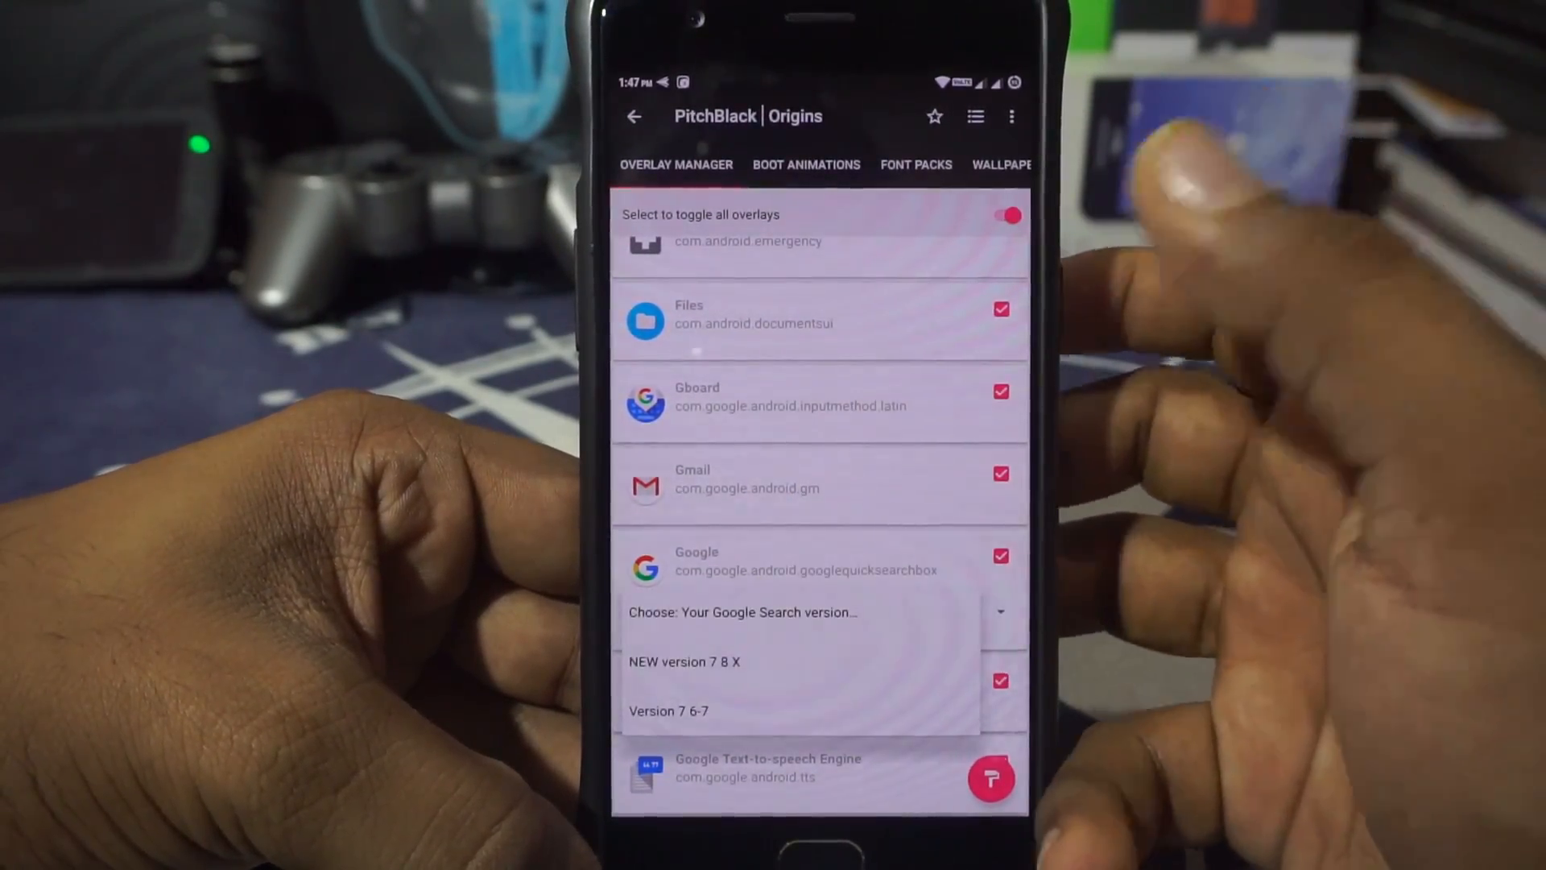
click(685, 663)
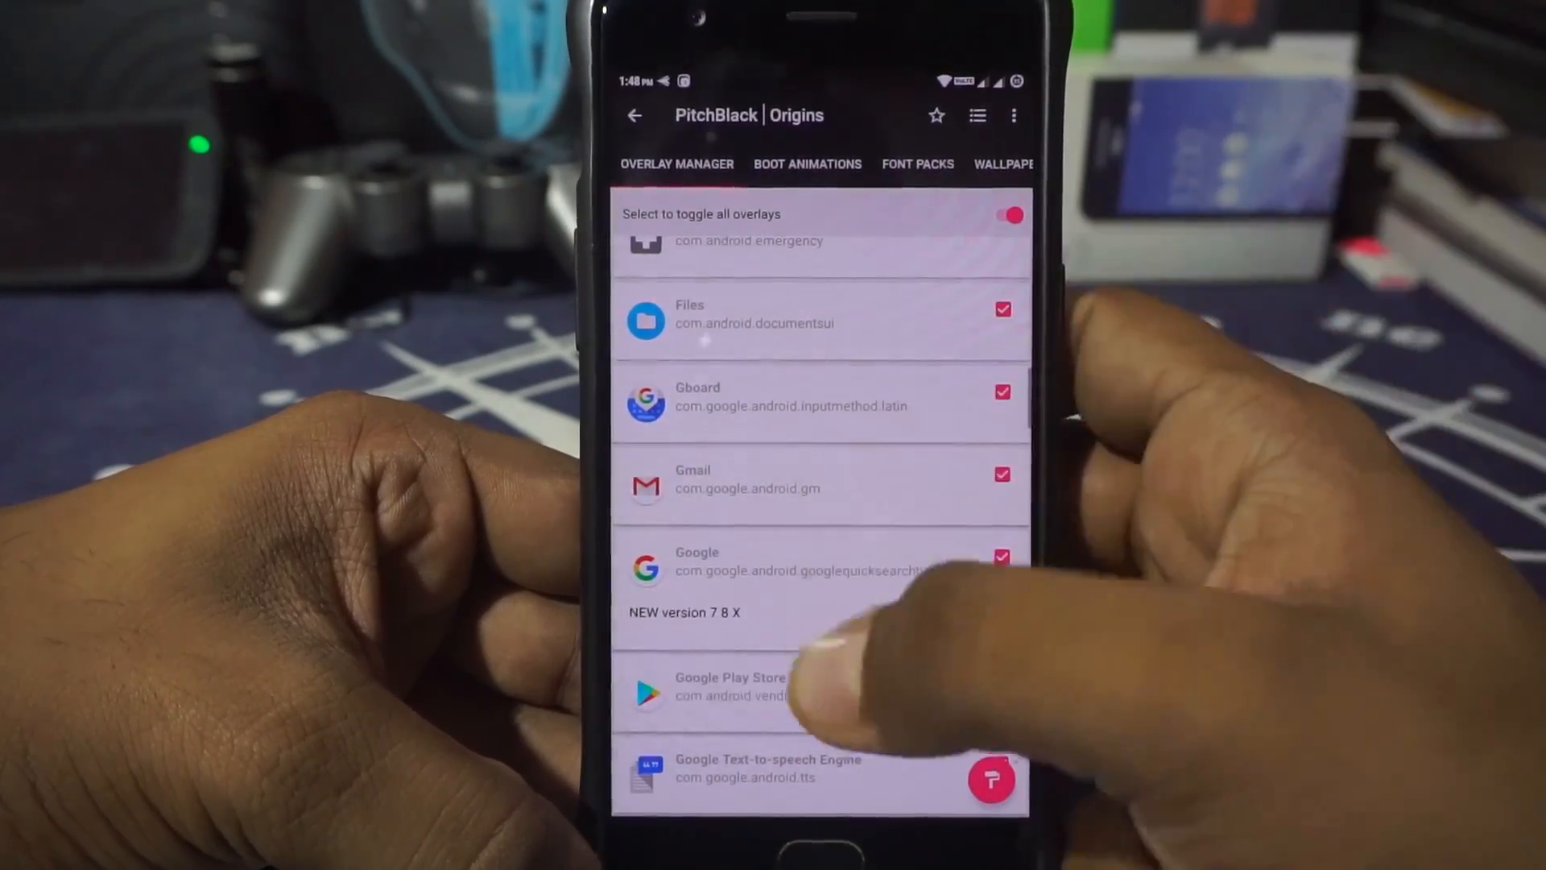
Set the System UI notification background to dark solid notifications.
scroll(down, 3)
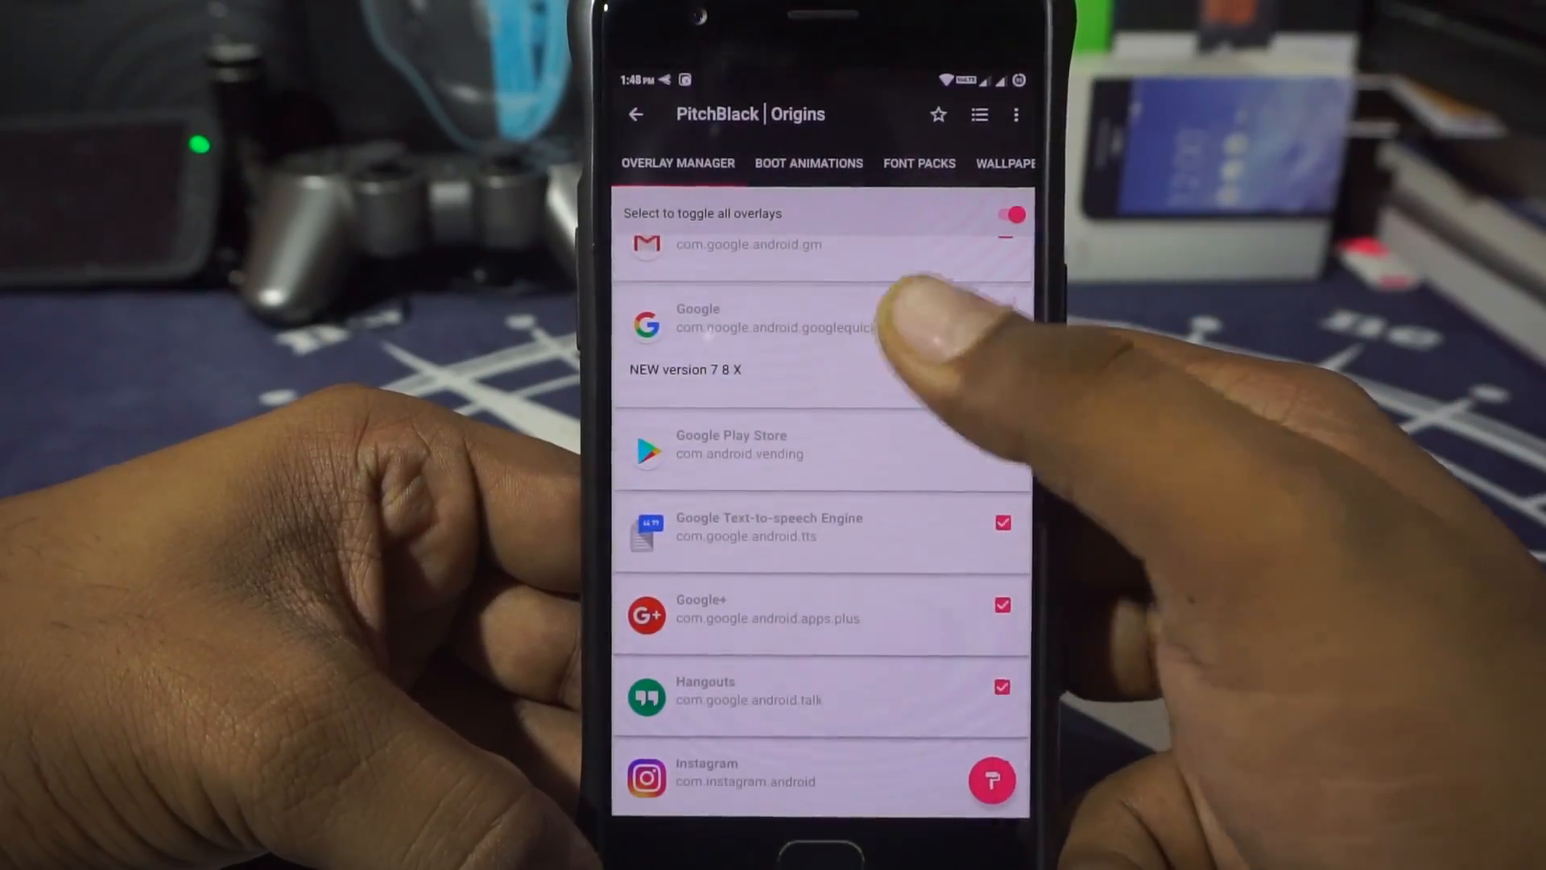
scroll(down, 3)
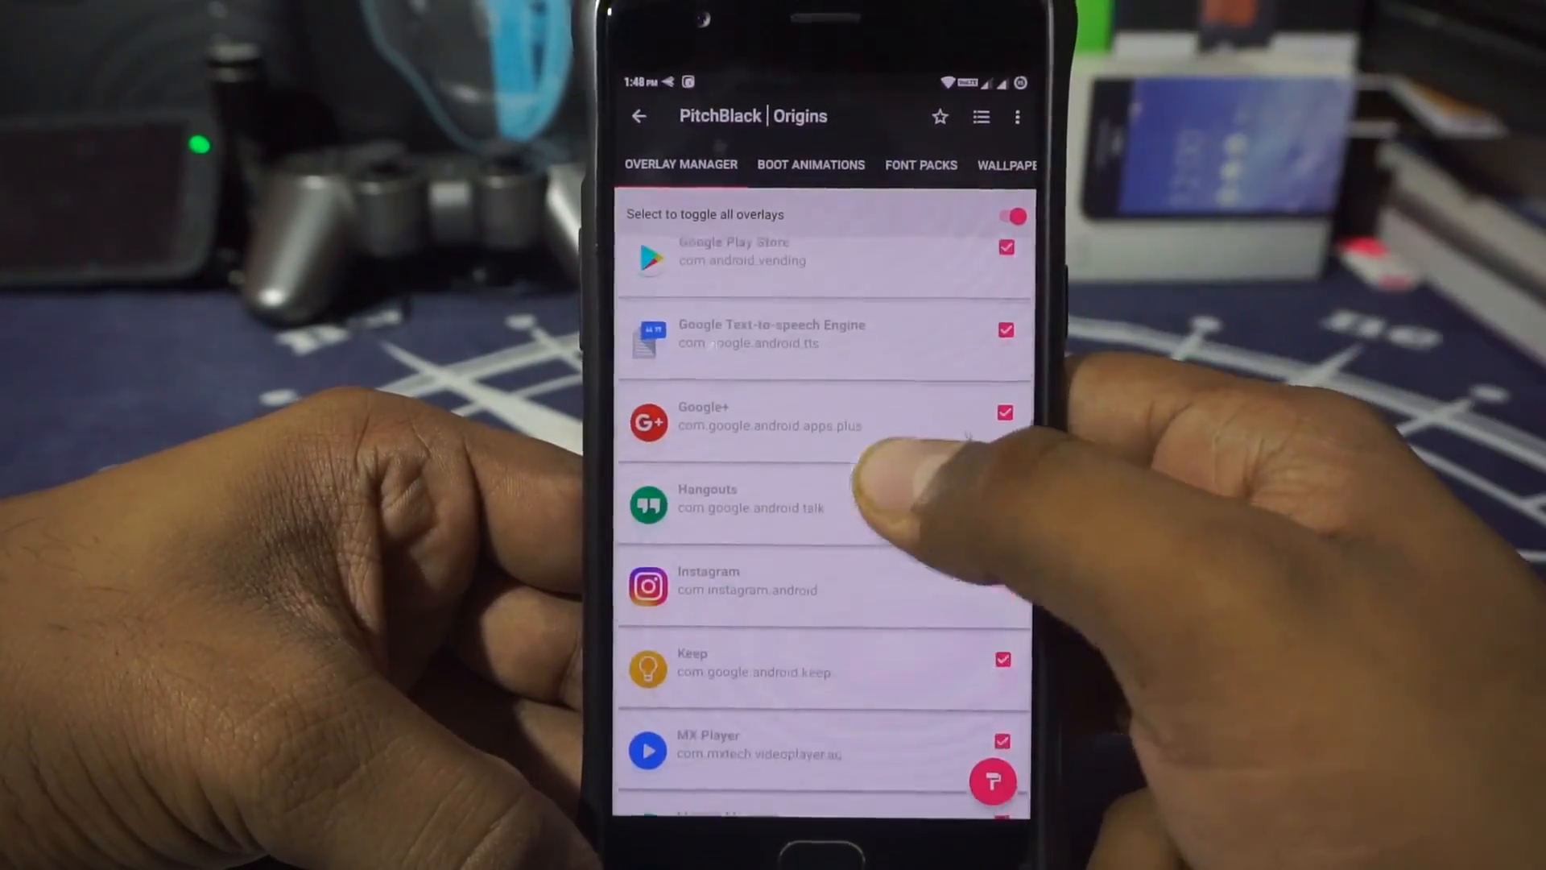
scroll(down, 3)
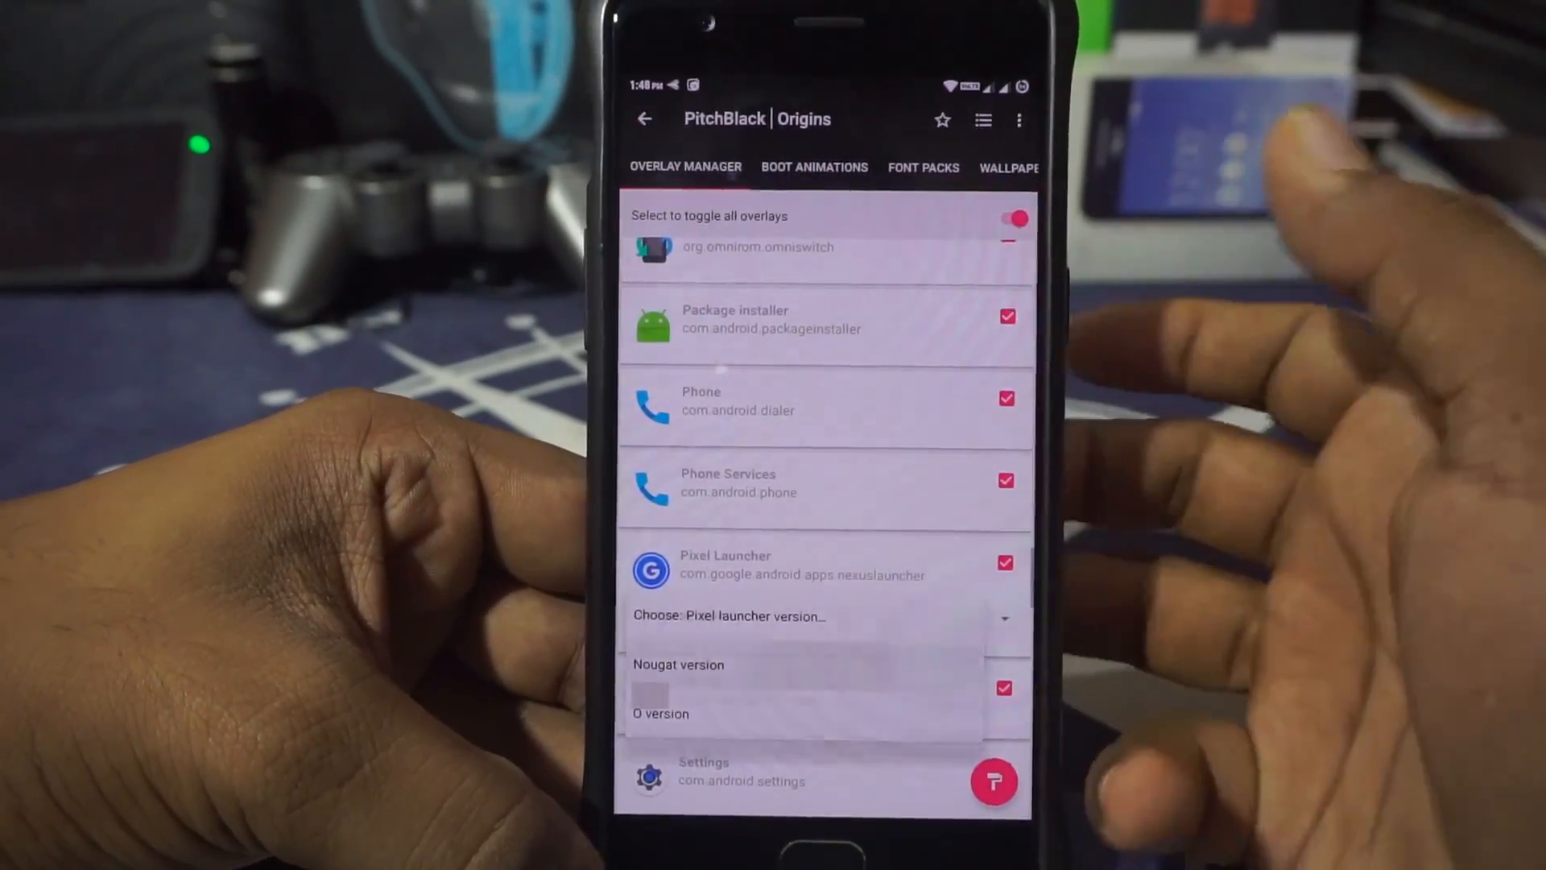
scroll(down, 3)
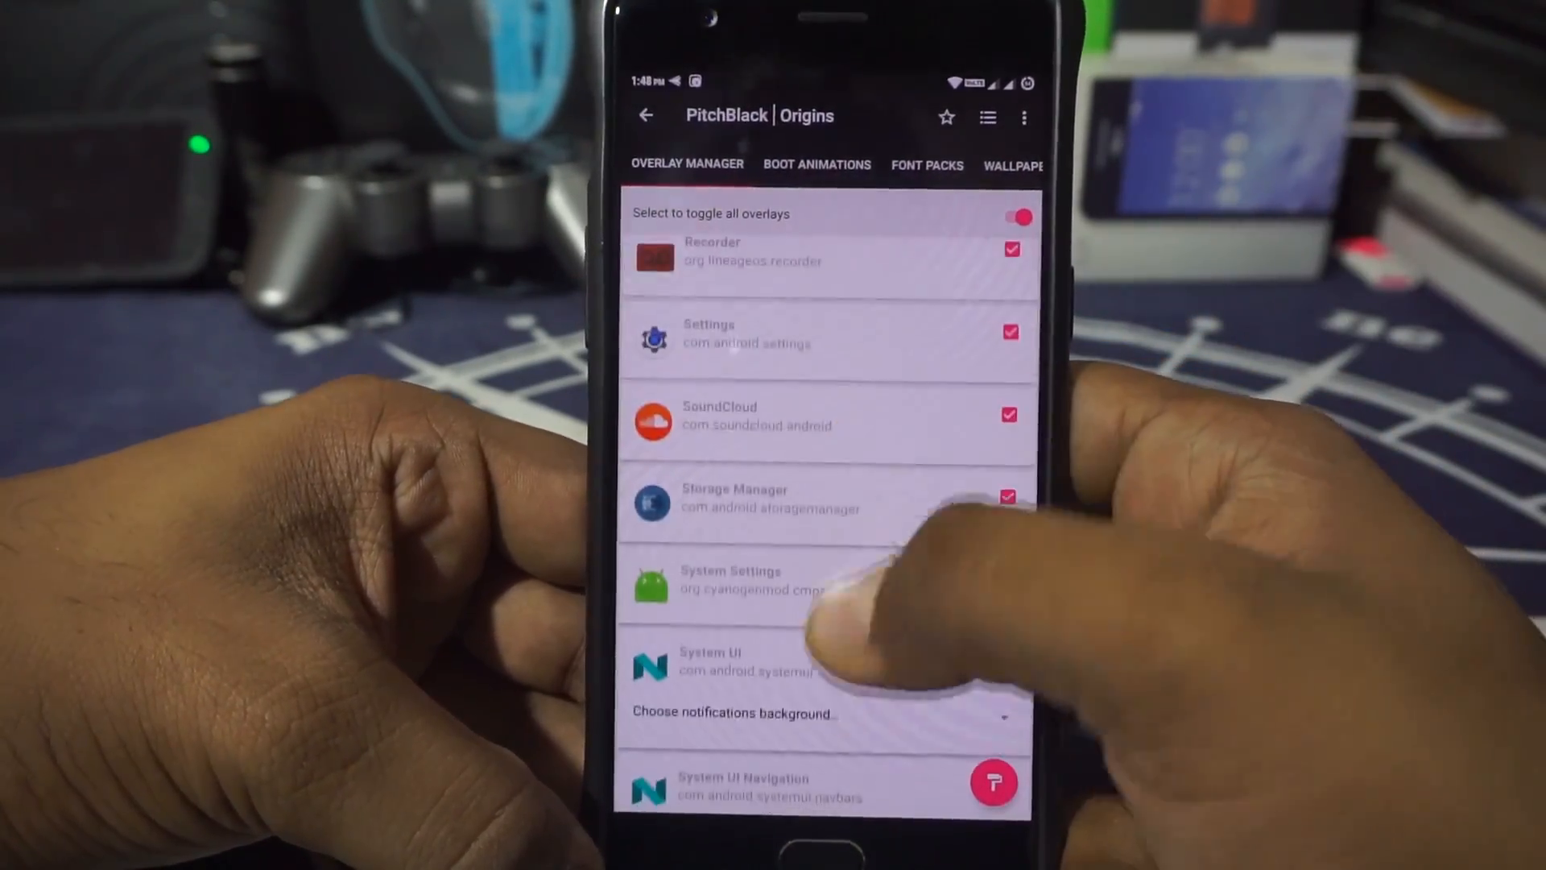
click(733, 712)
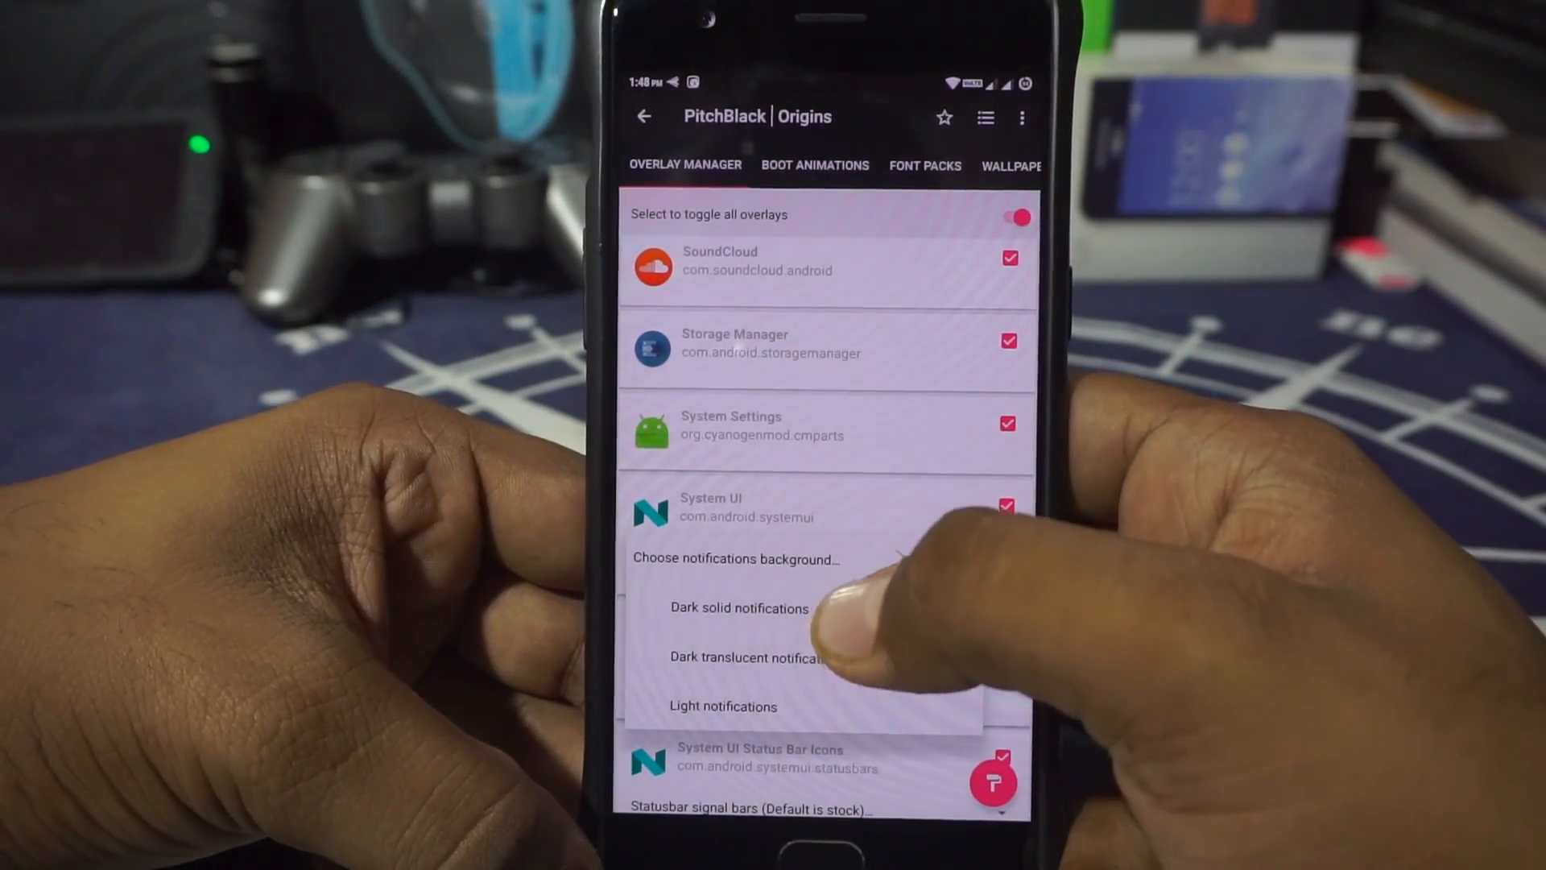
click(738, 607)
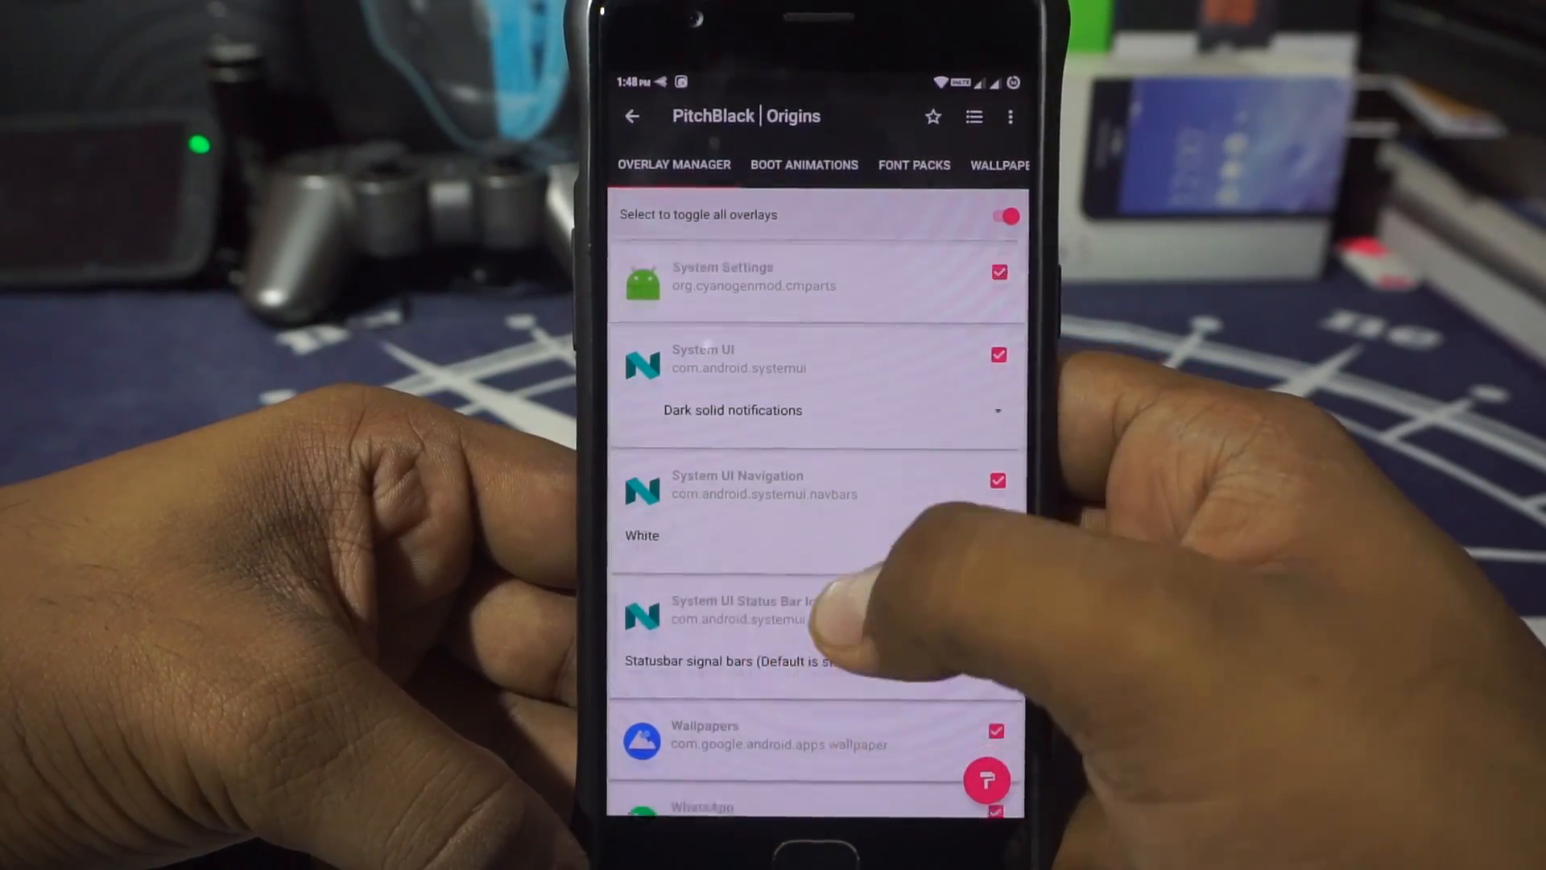
Choose square signal bars and the new official WhatsApp version.
scroll(down, 3)
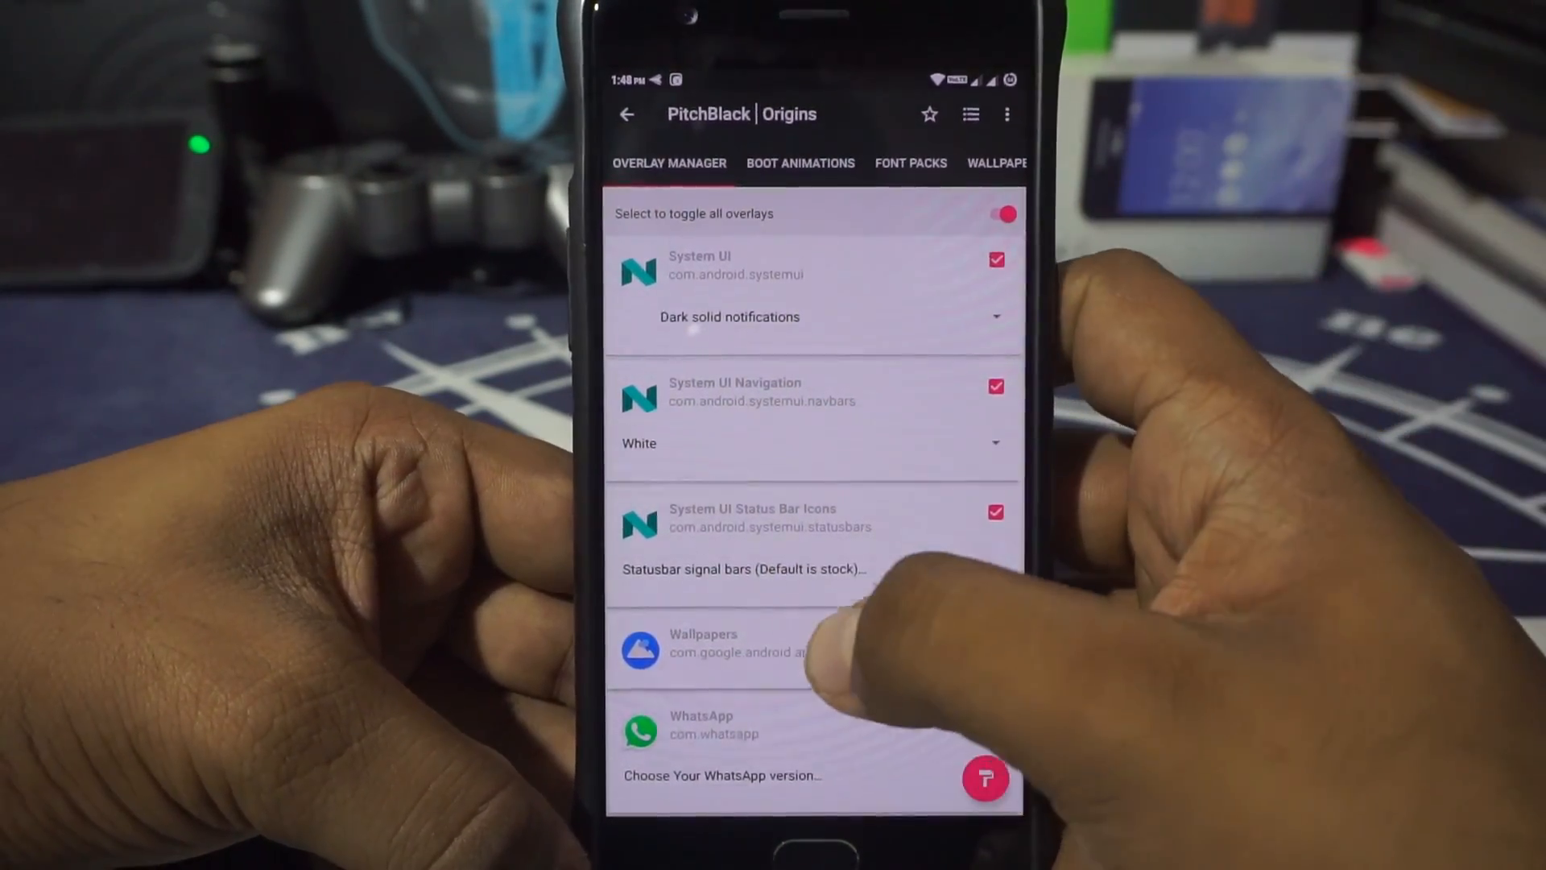
click(741, 568)
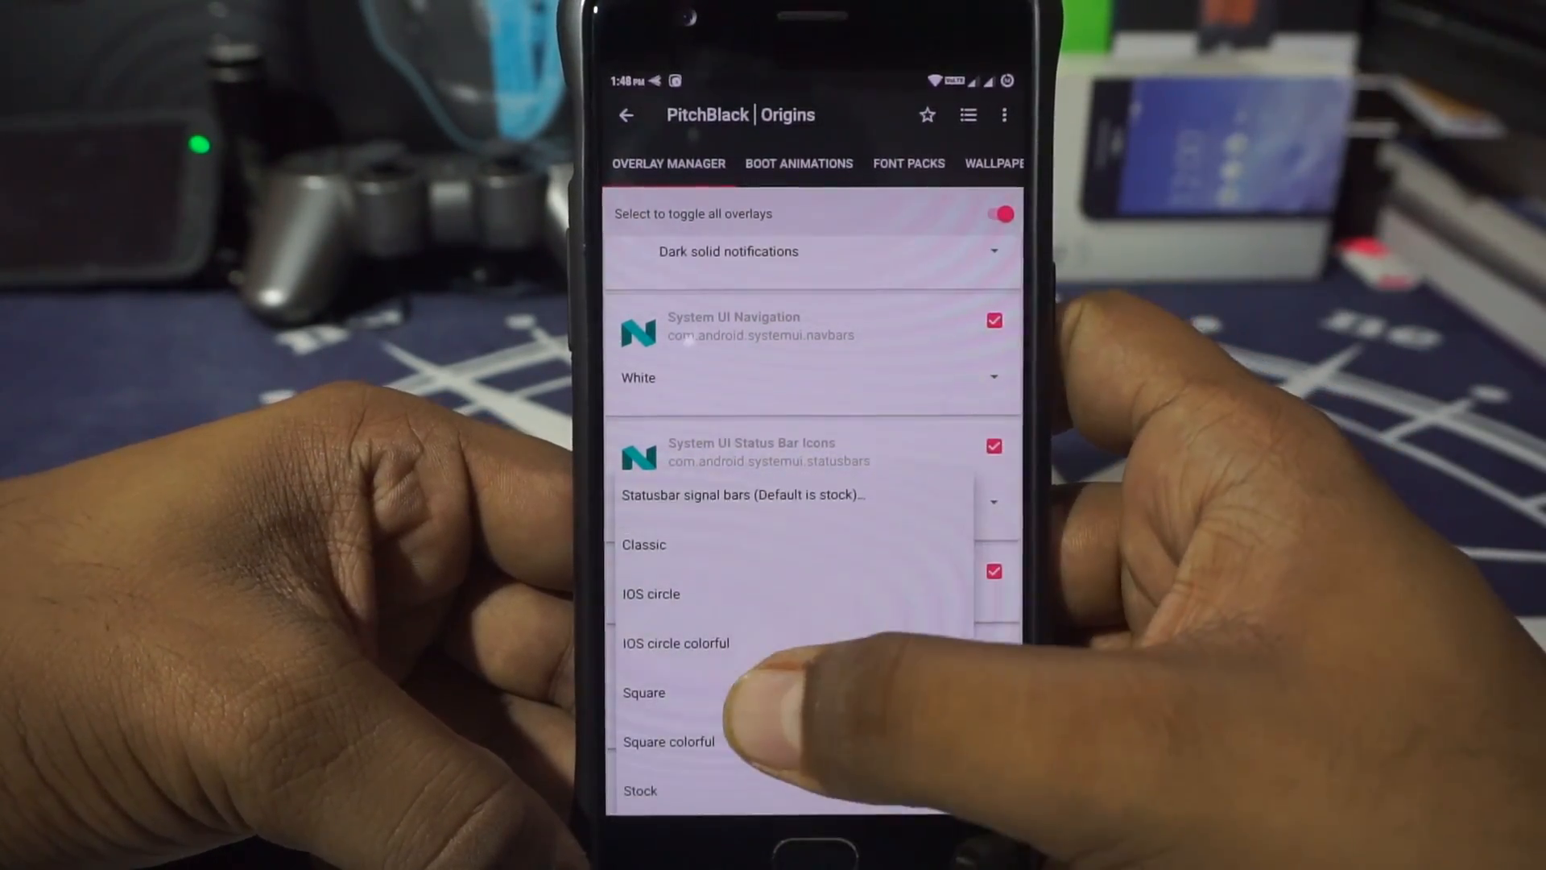
click(644, 693)
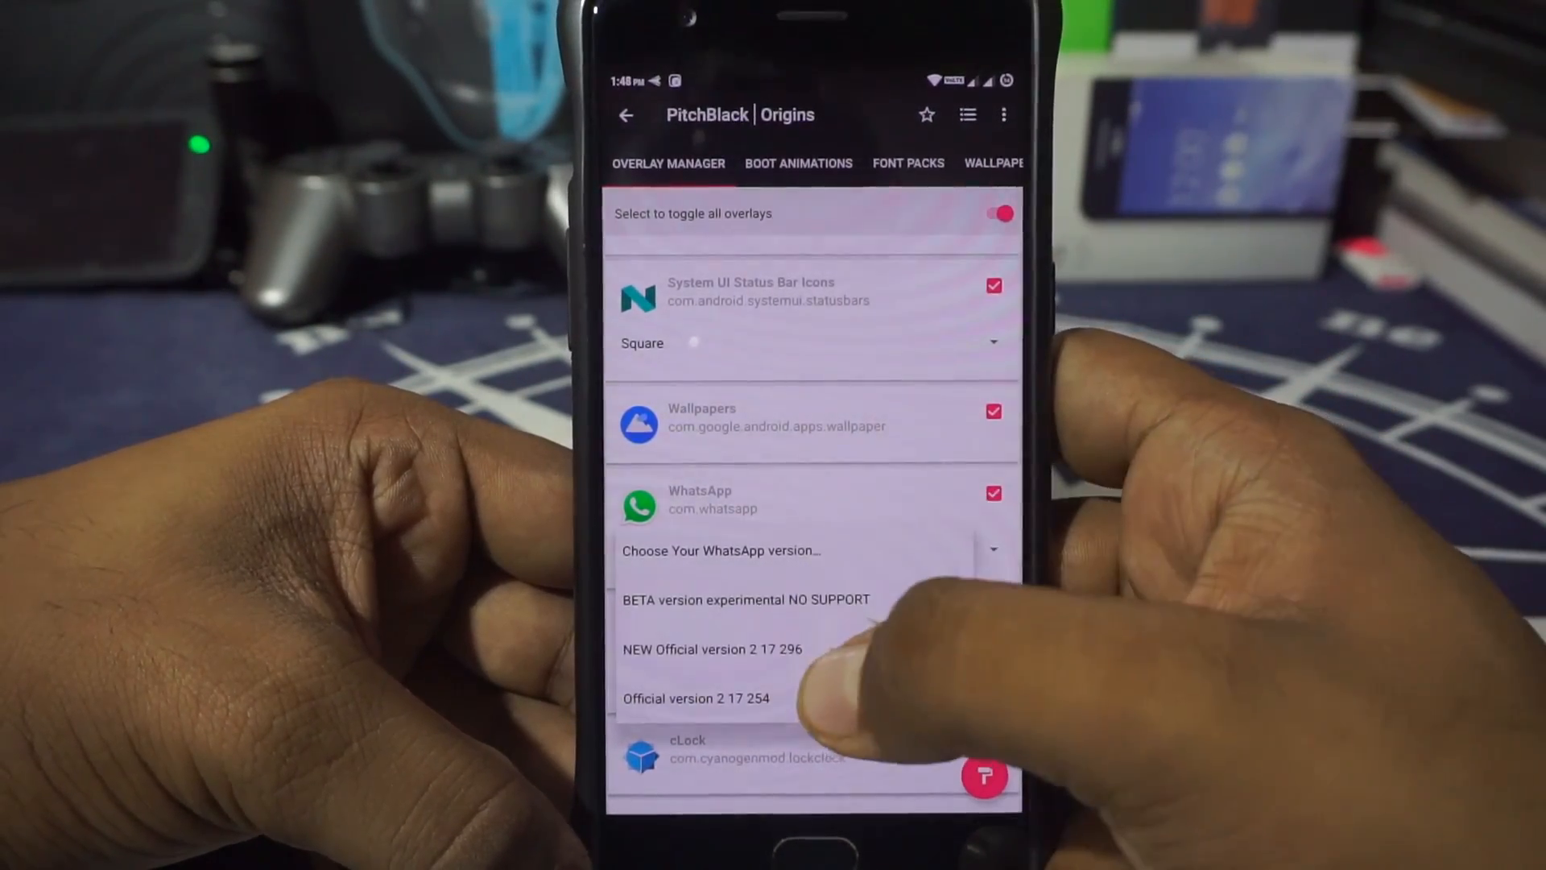
click(712, 649)
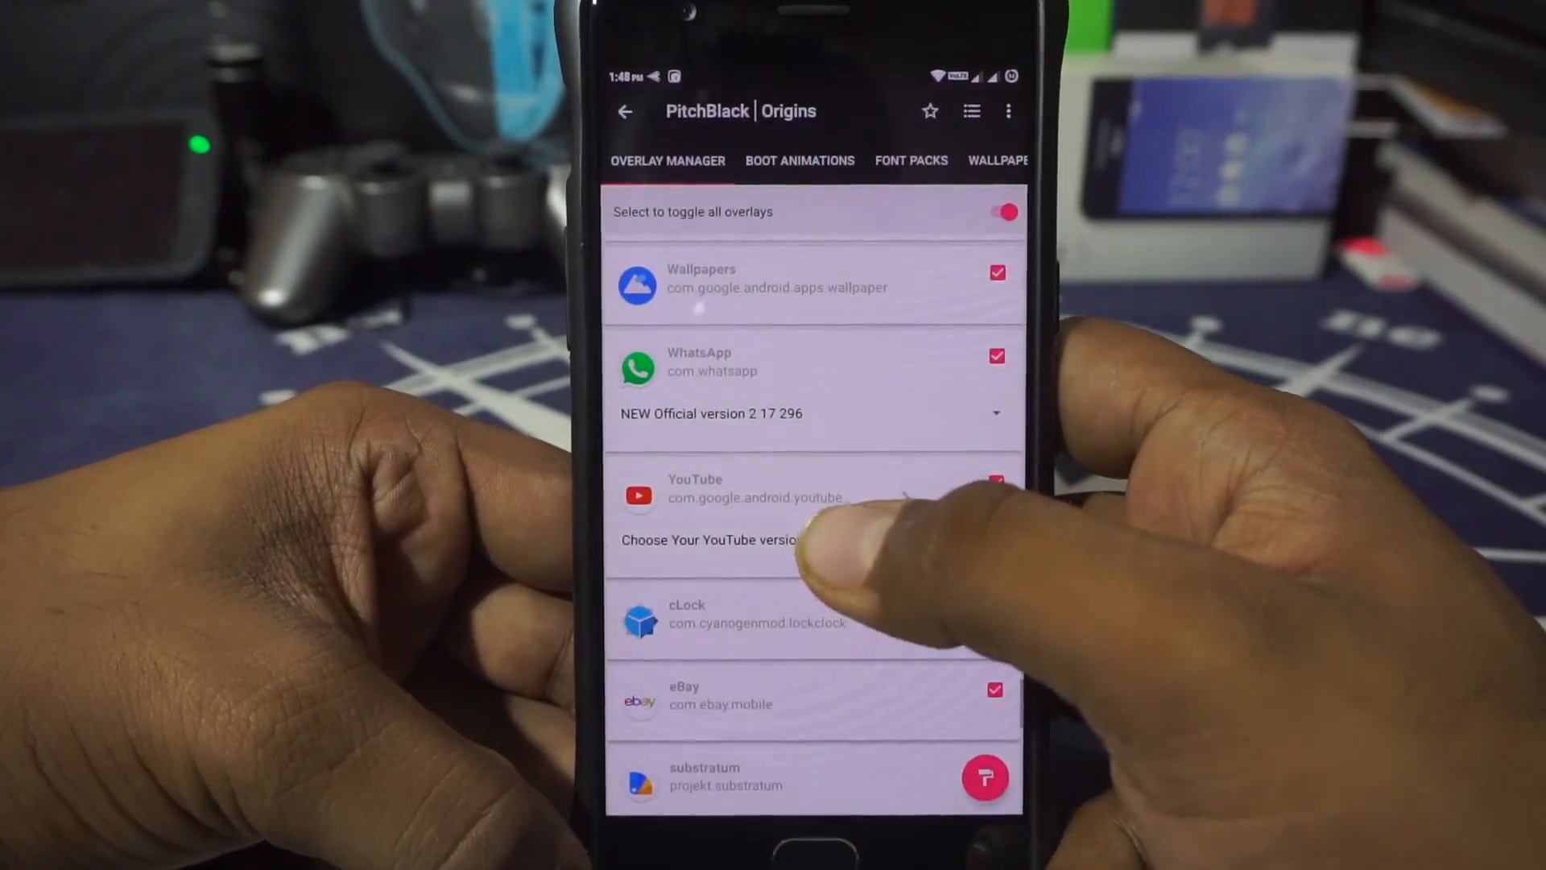
scroll(down, 3)
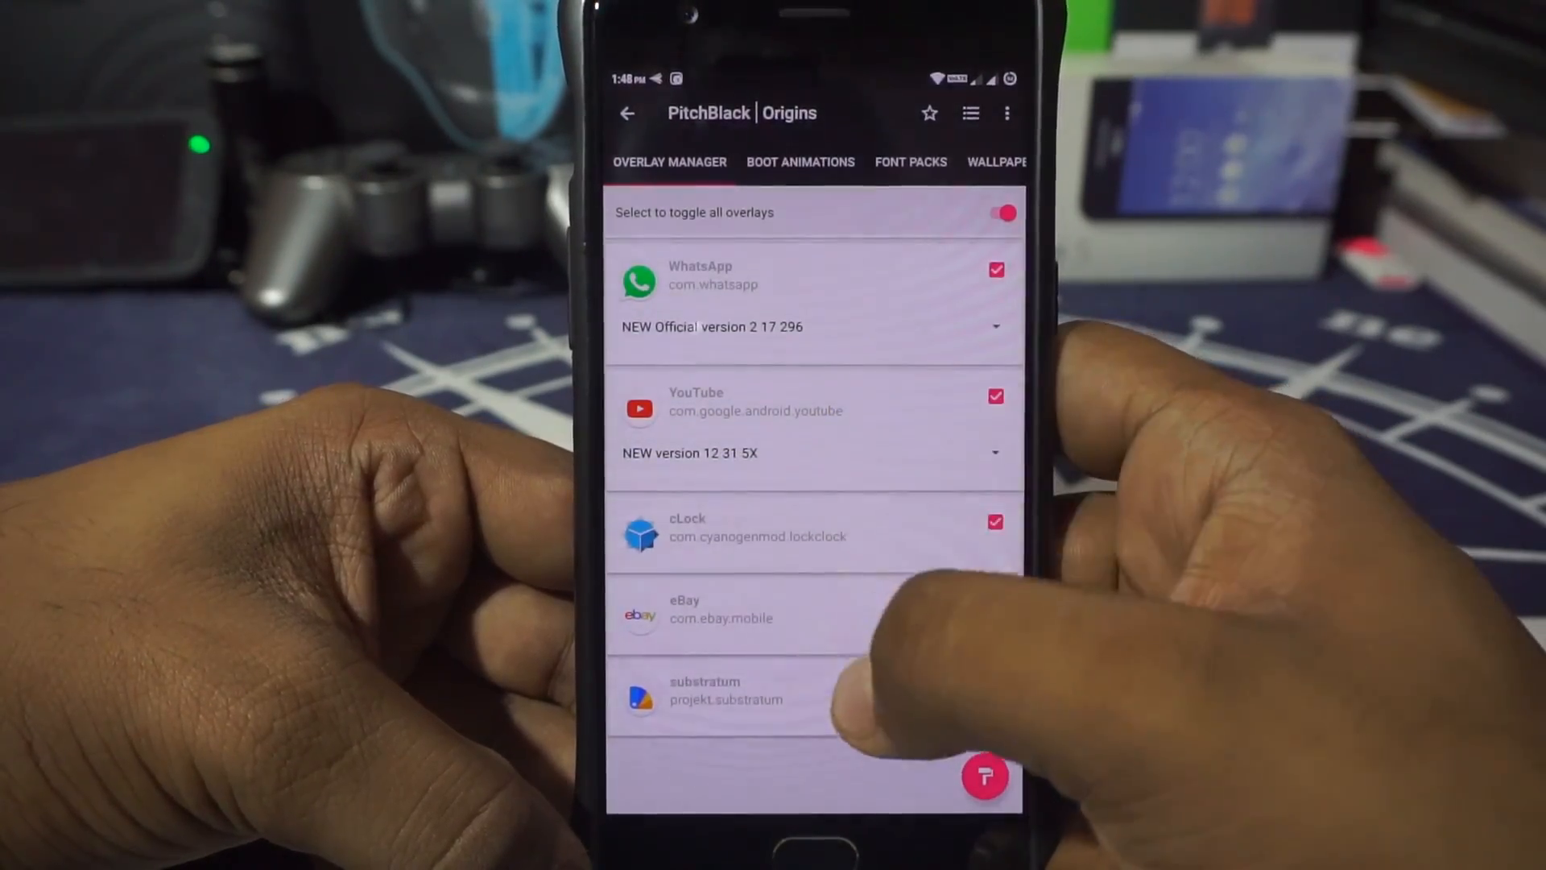
scroll(down, 3)
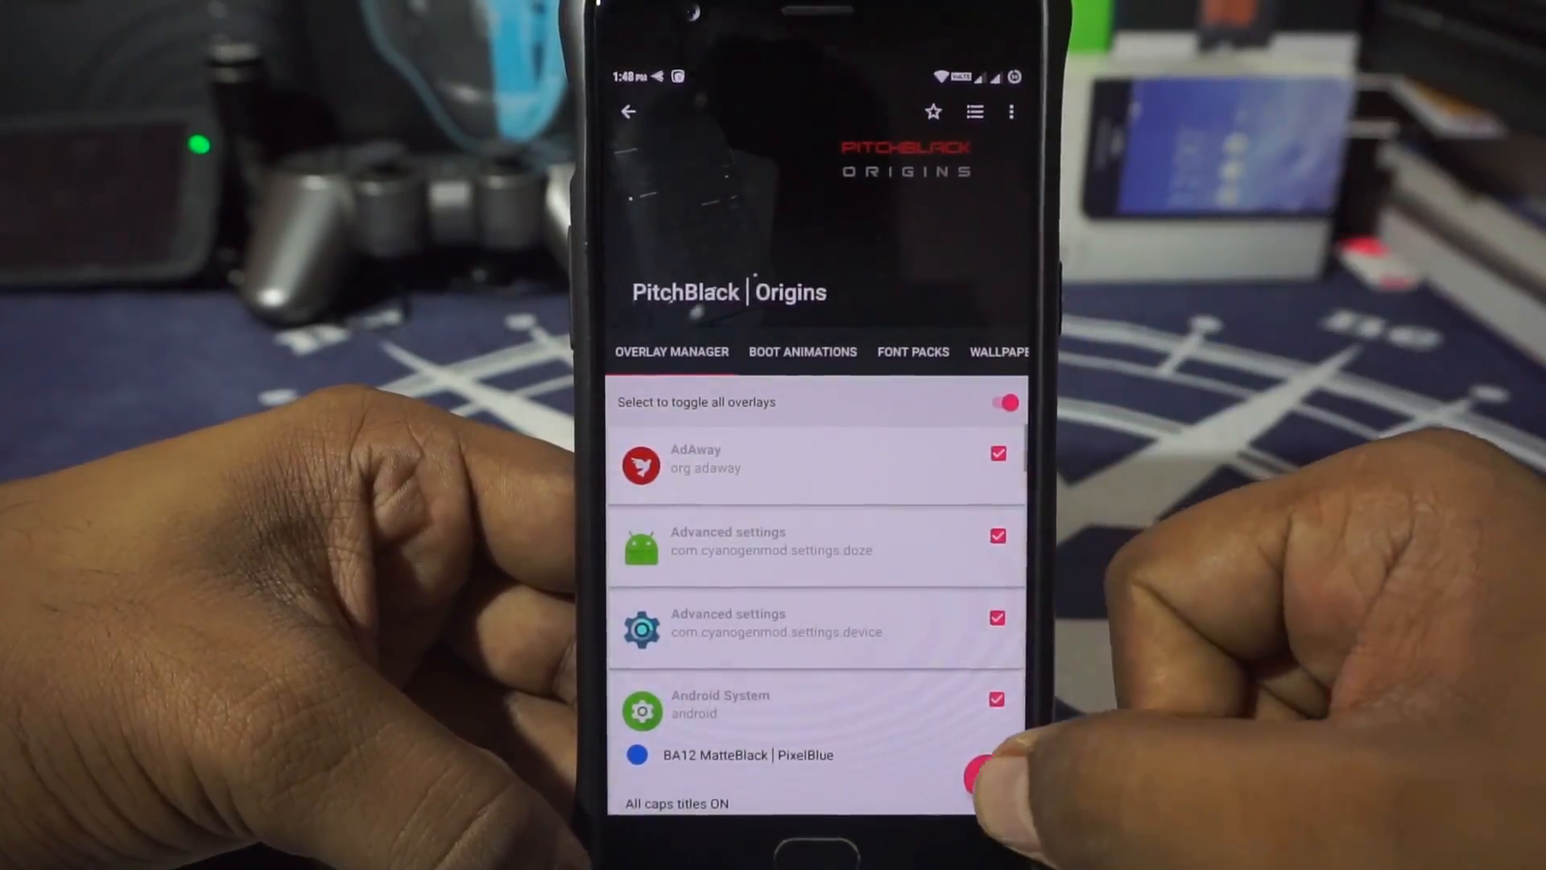
Build & Enable the selected PitchBlack Origins overlays from the floating paint button.
click(977, 774)
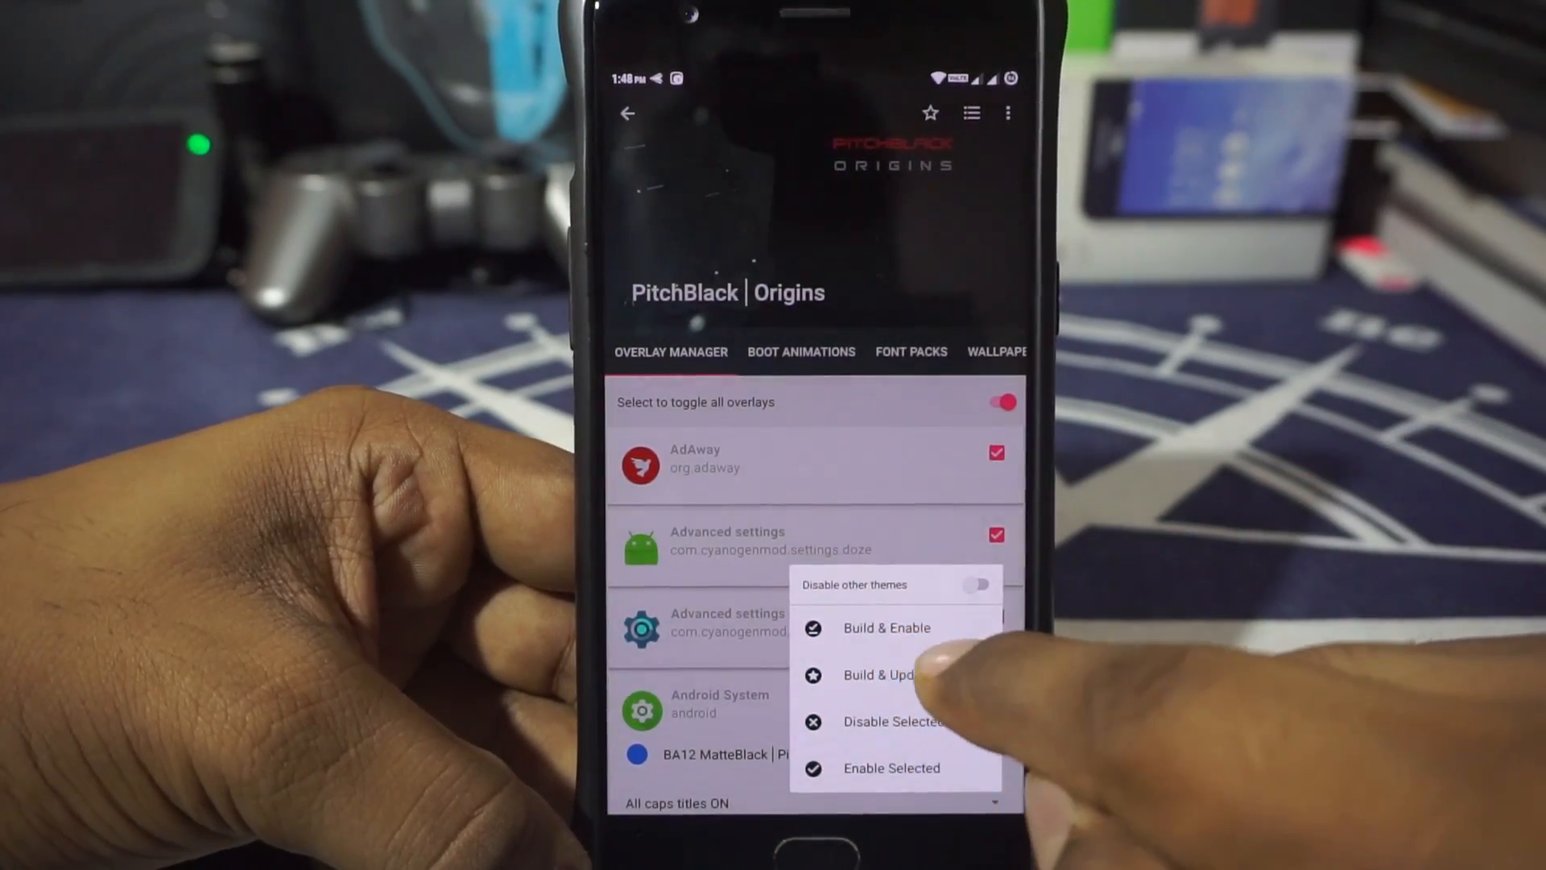
click(886, 627)
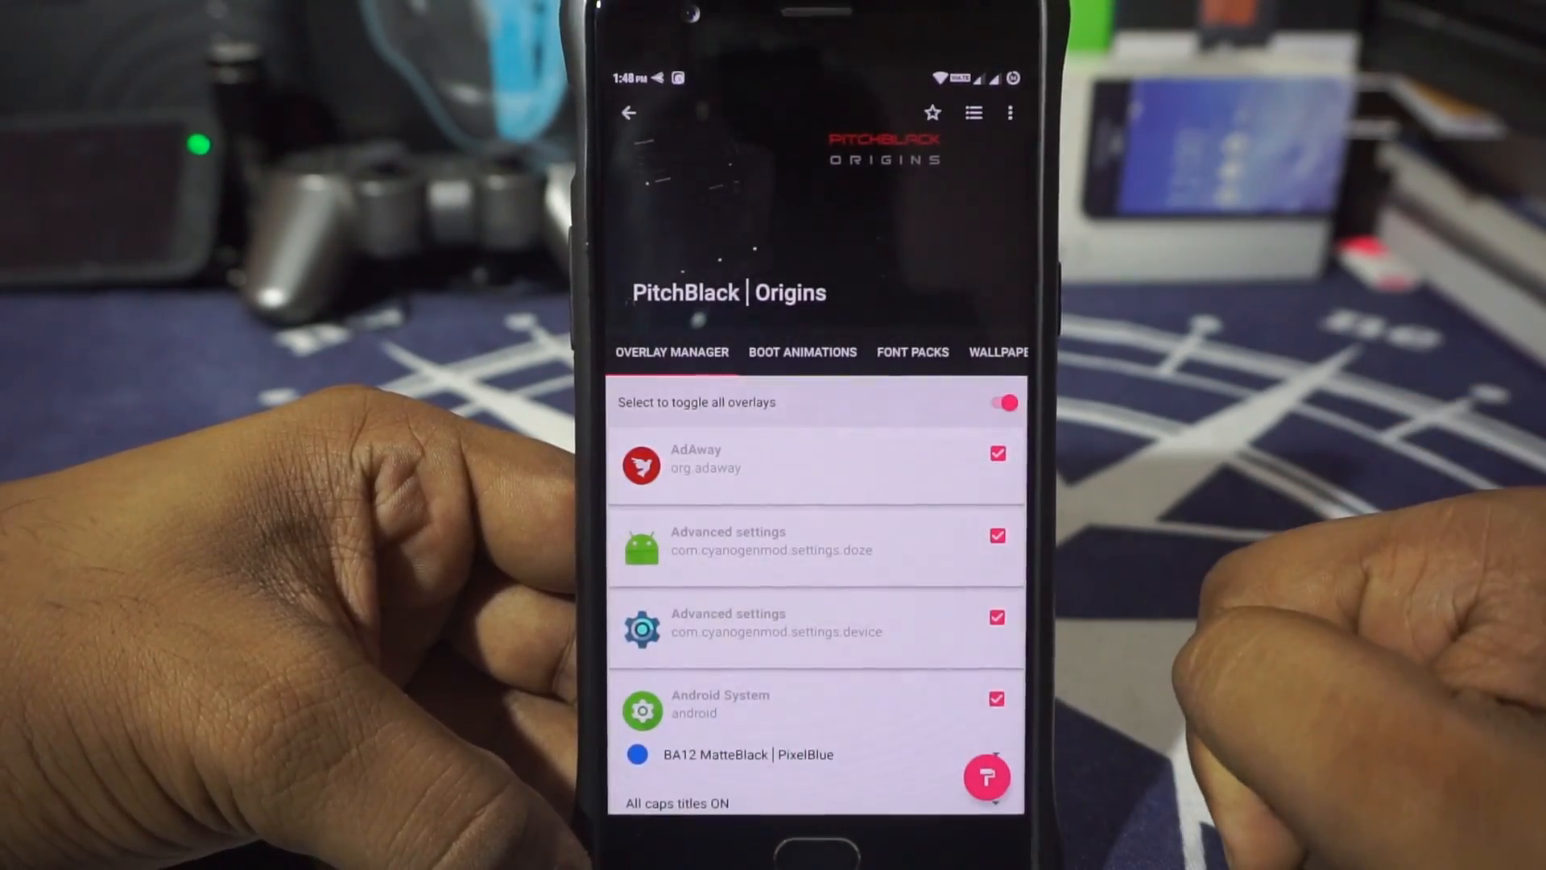
click(987, 776)
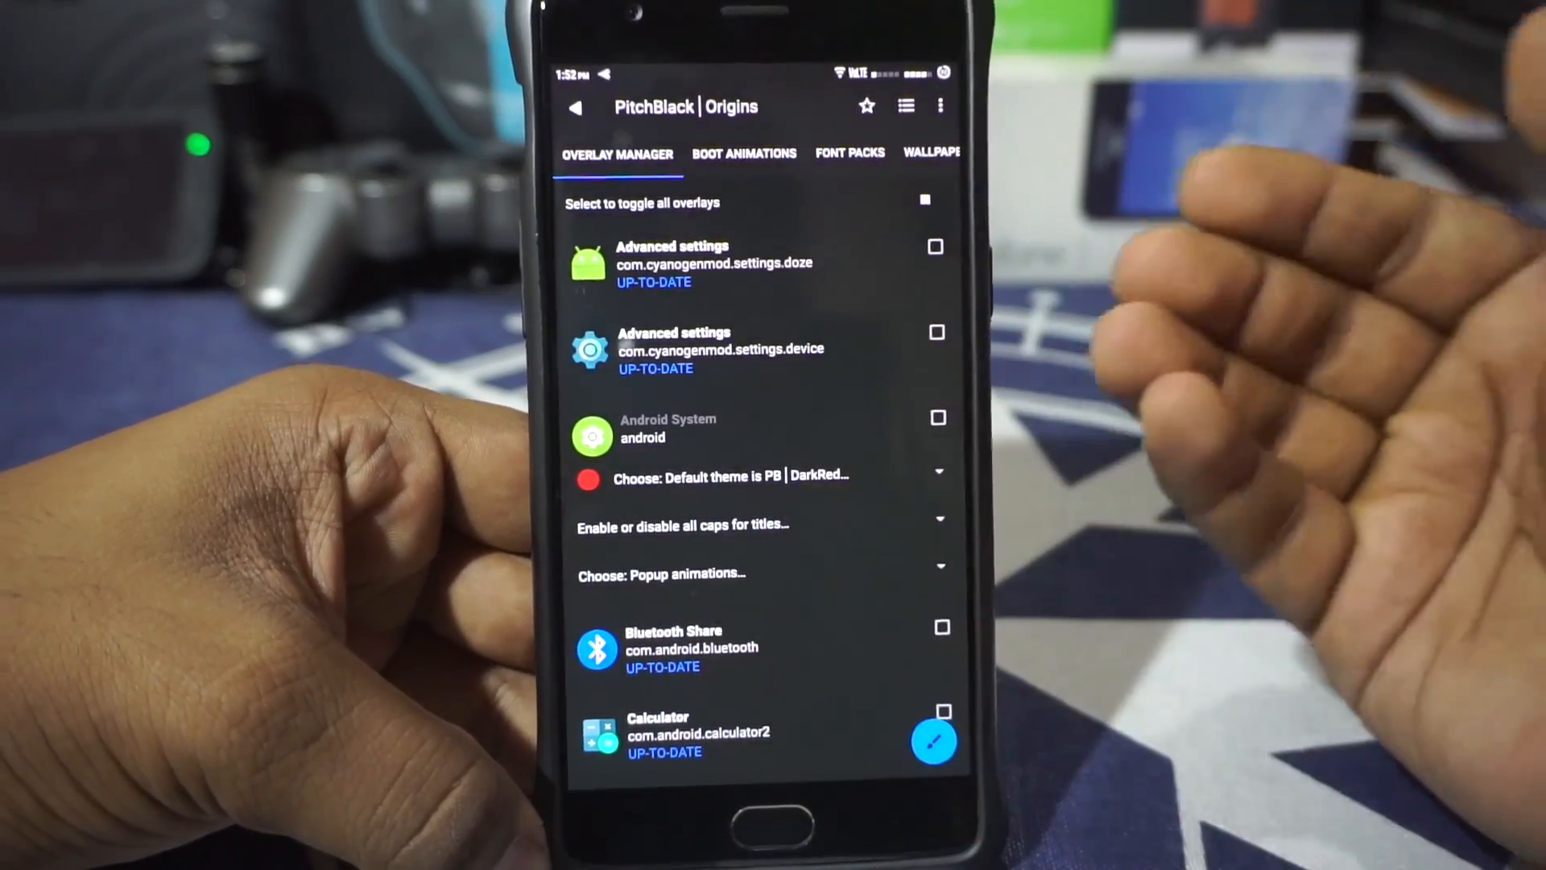
Select the PitchBlack boot animation, then move to the Font Packs tab.
scroll(down, 3)
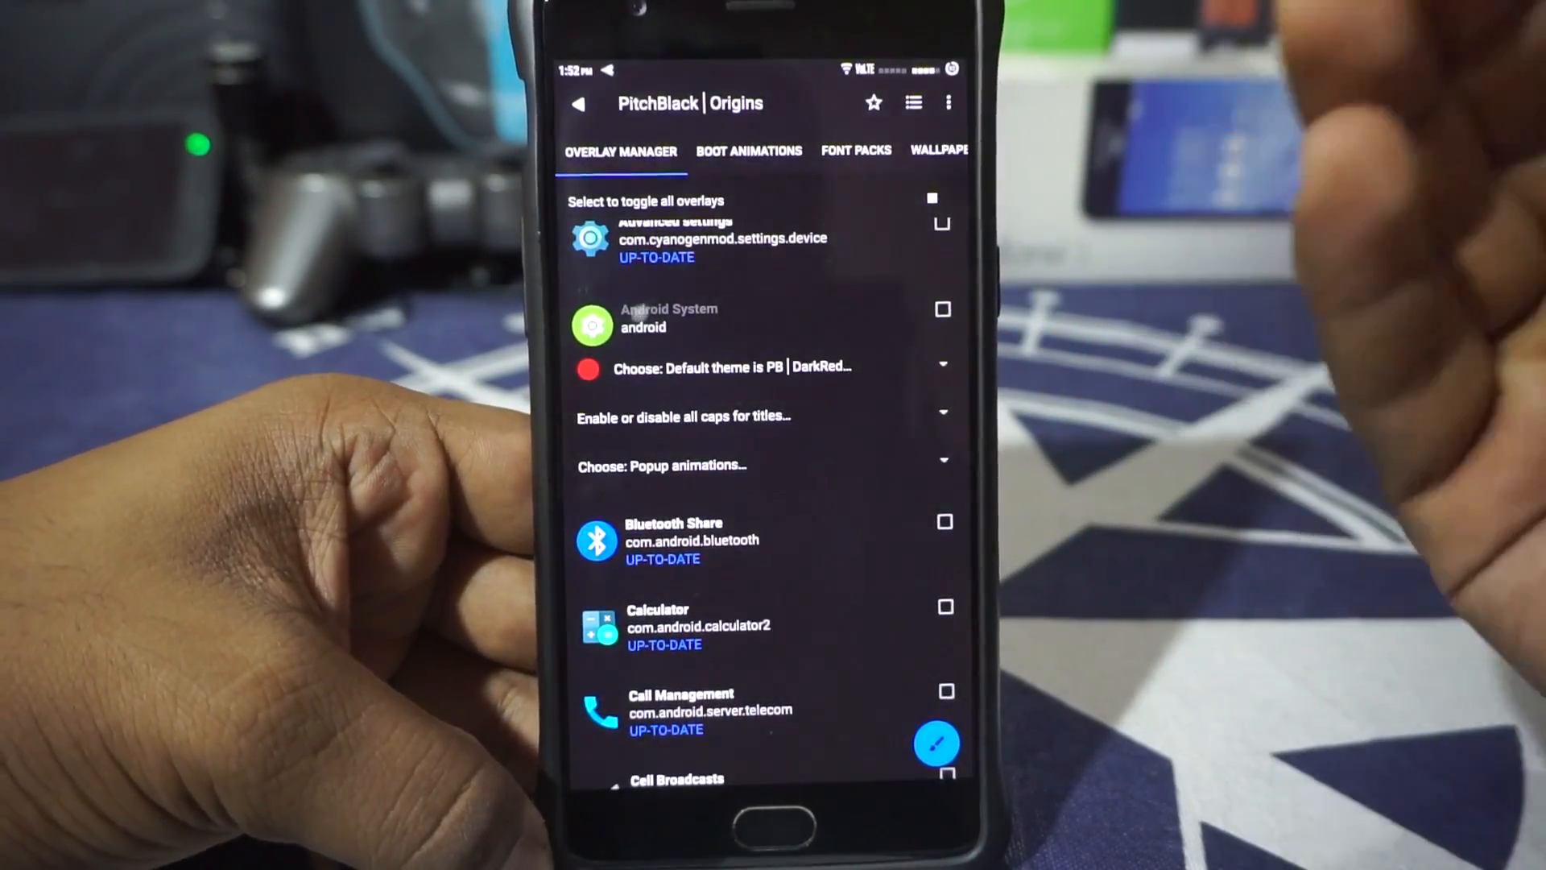
scroll(down, 3)
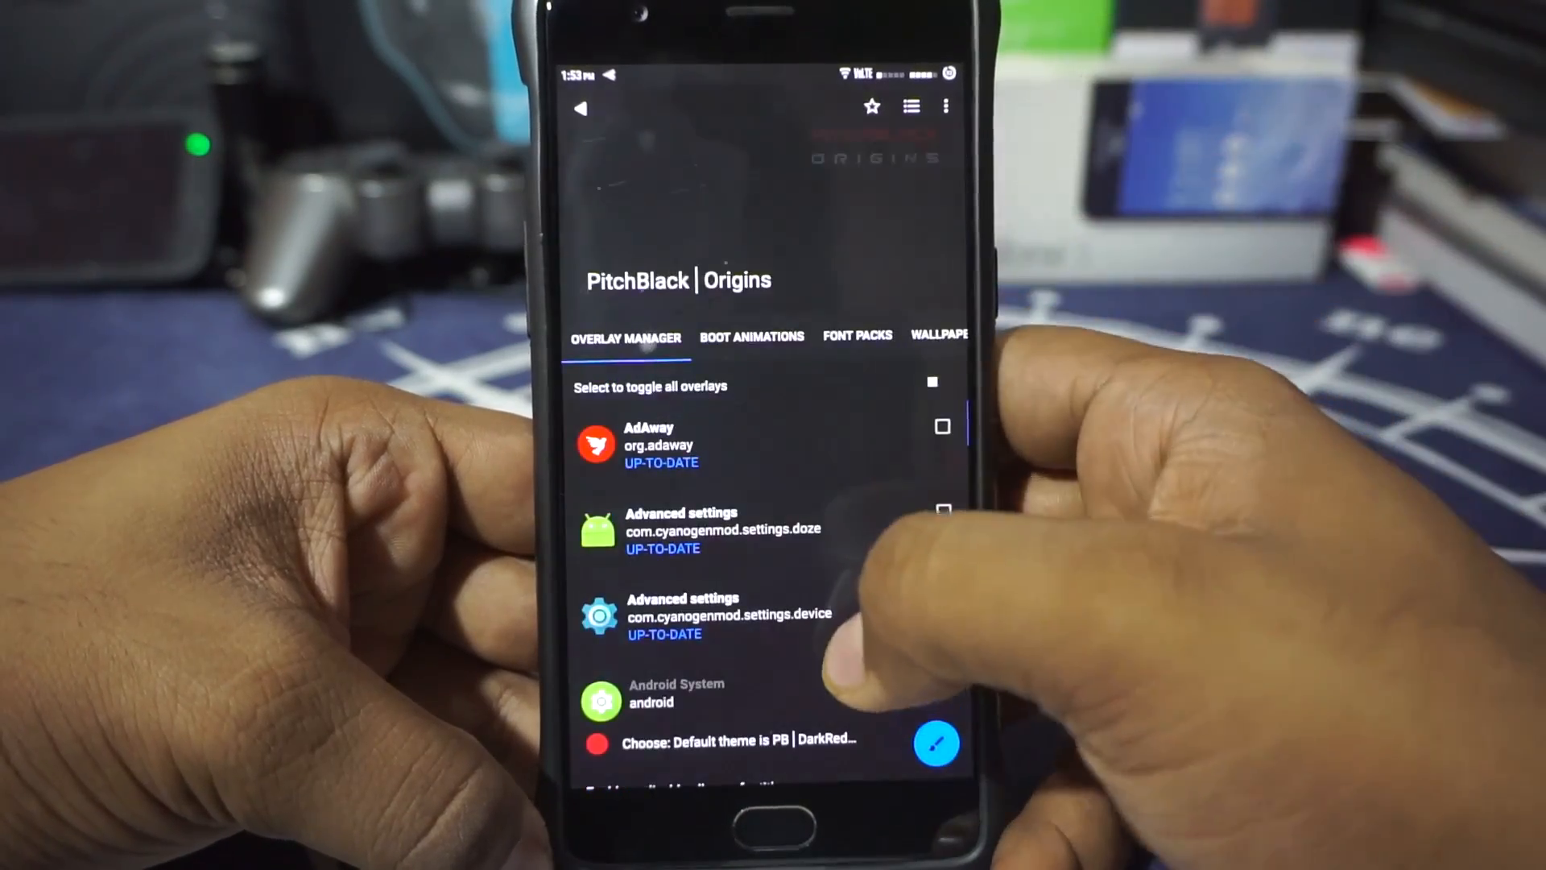
click(751, 337)
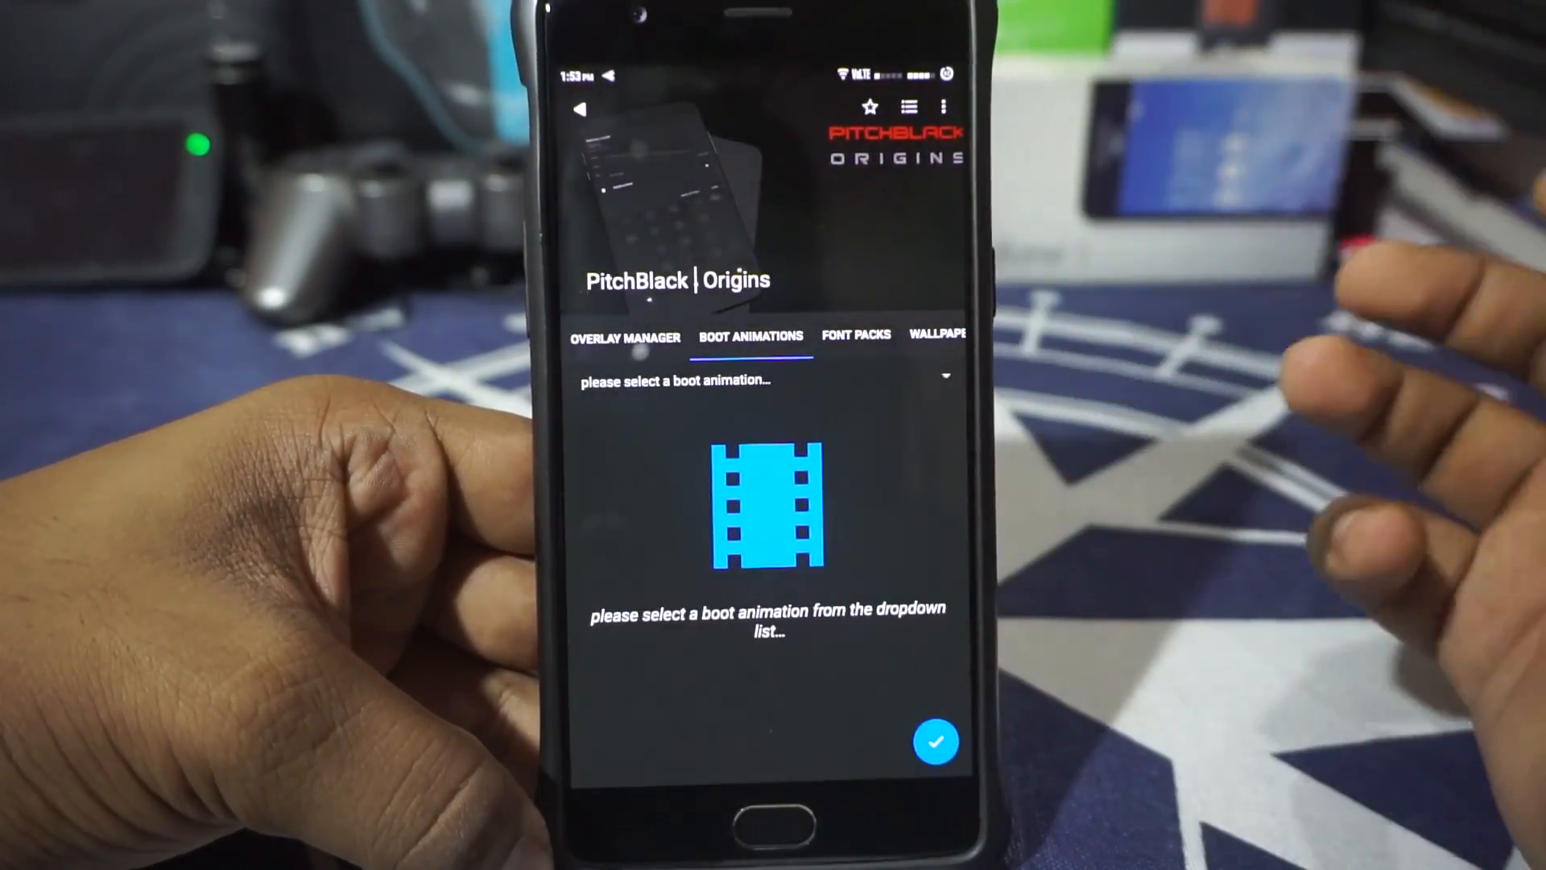
click(758, 380)
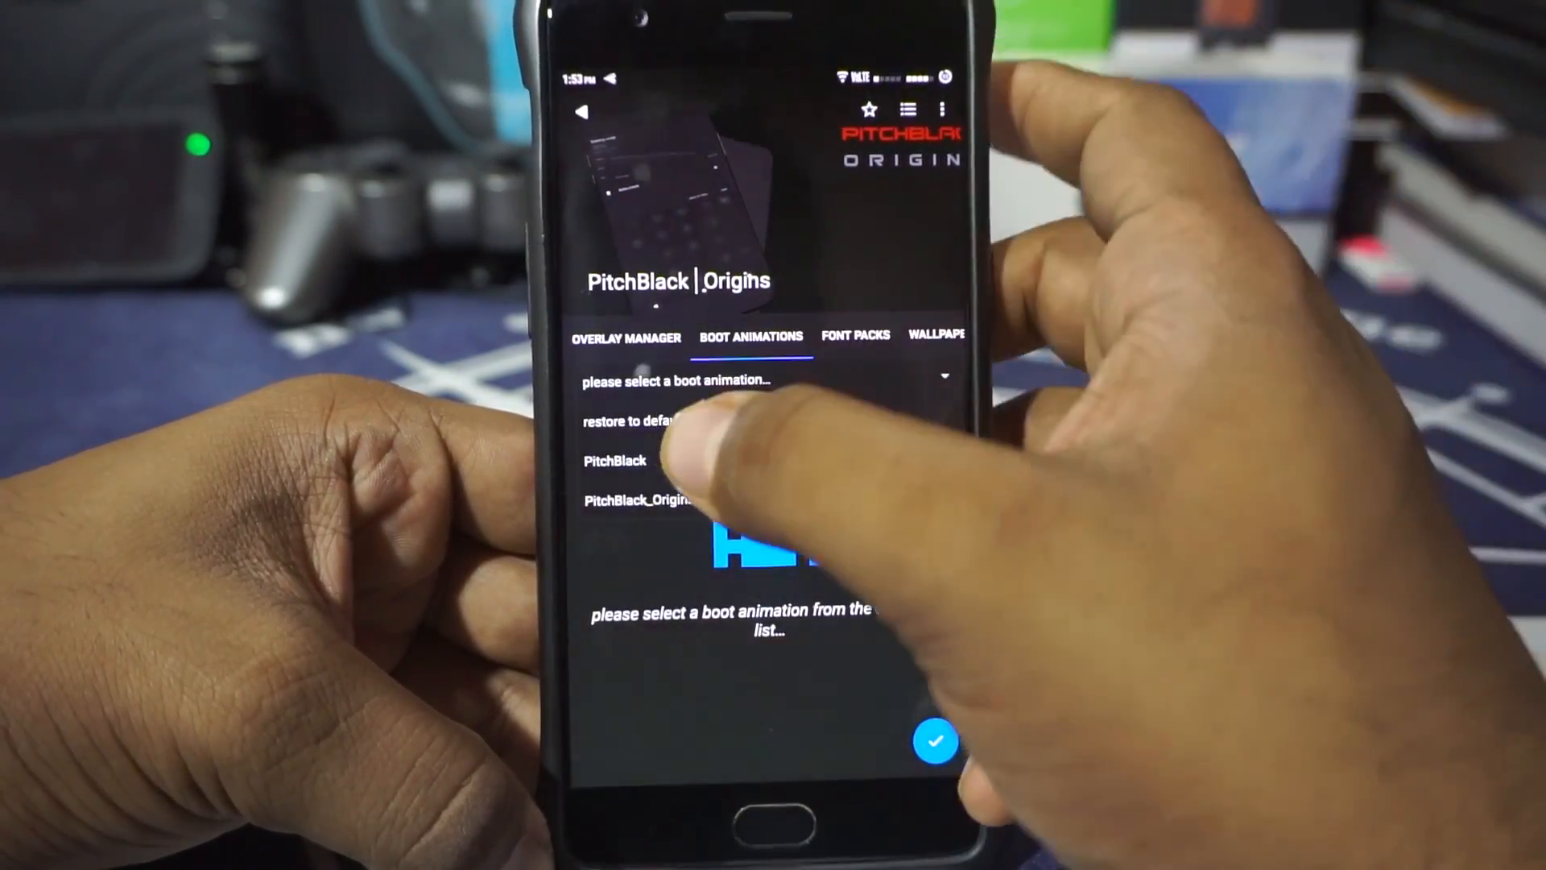
click(614, 459)
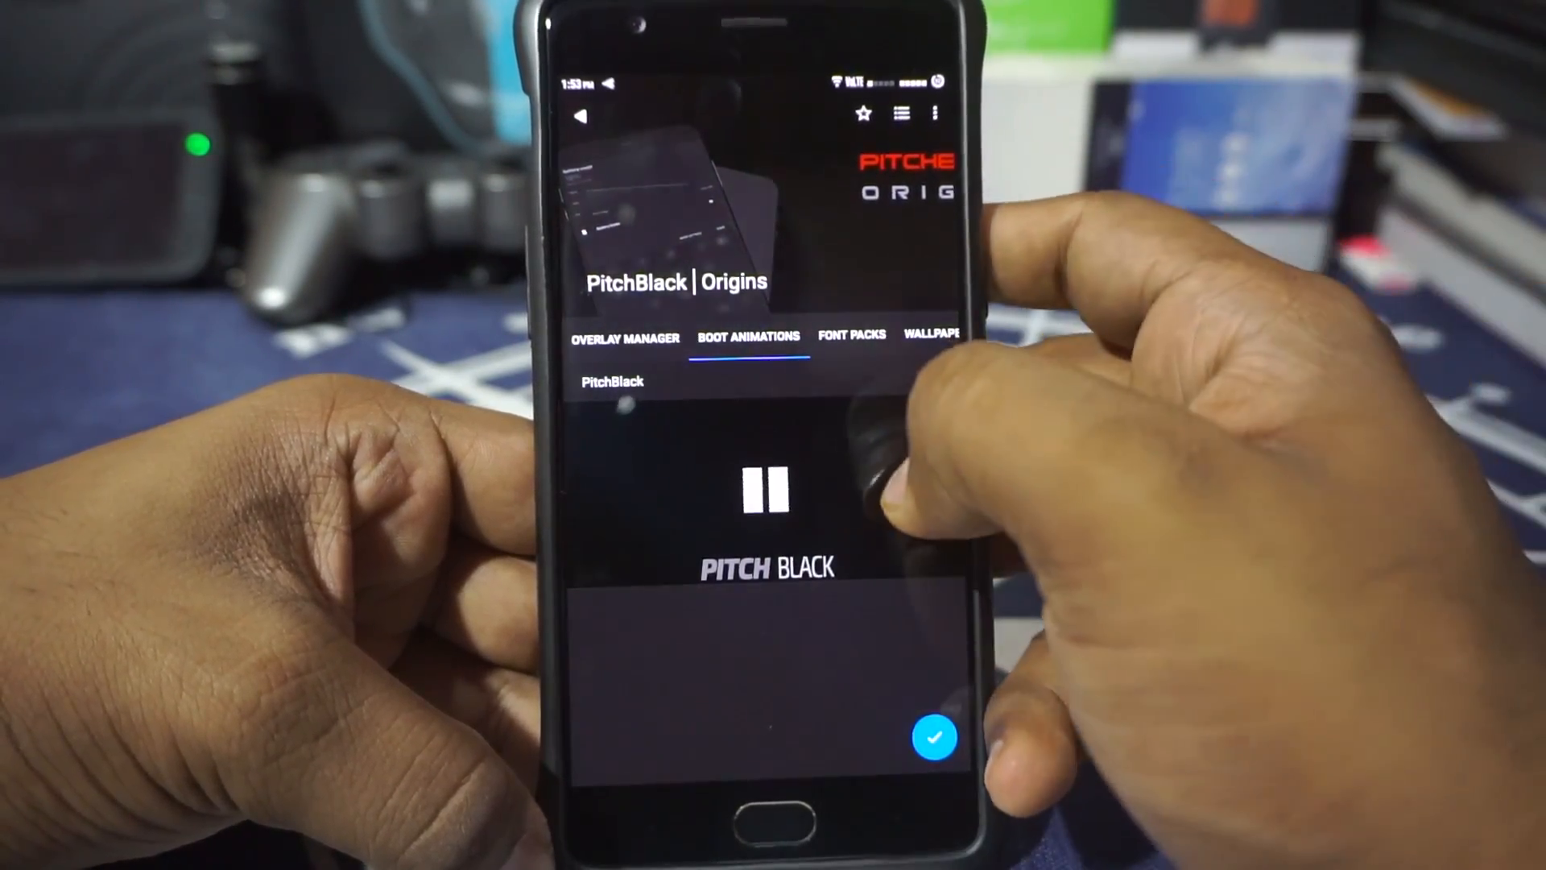
click(823, 335)
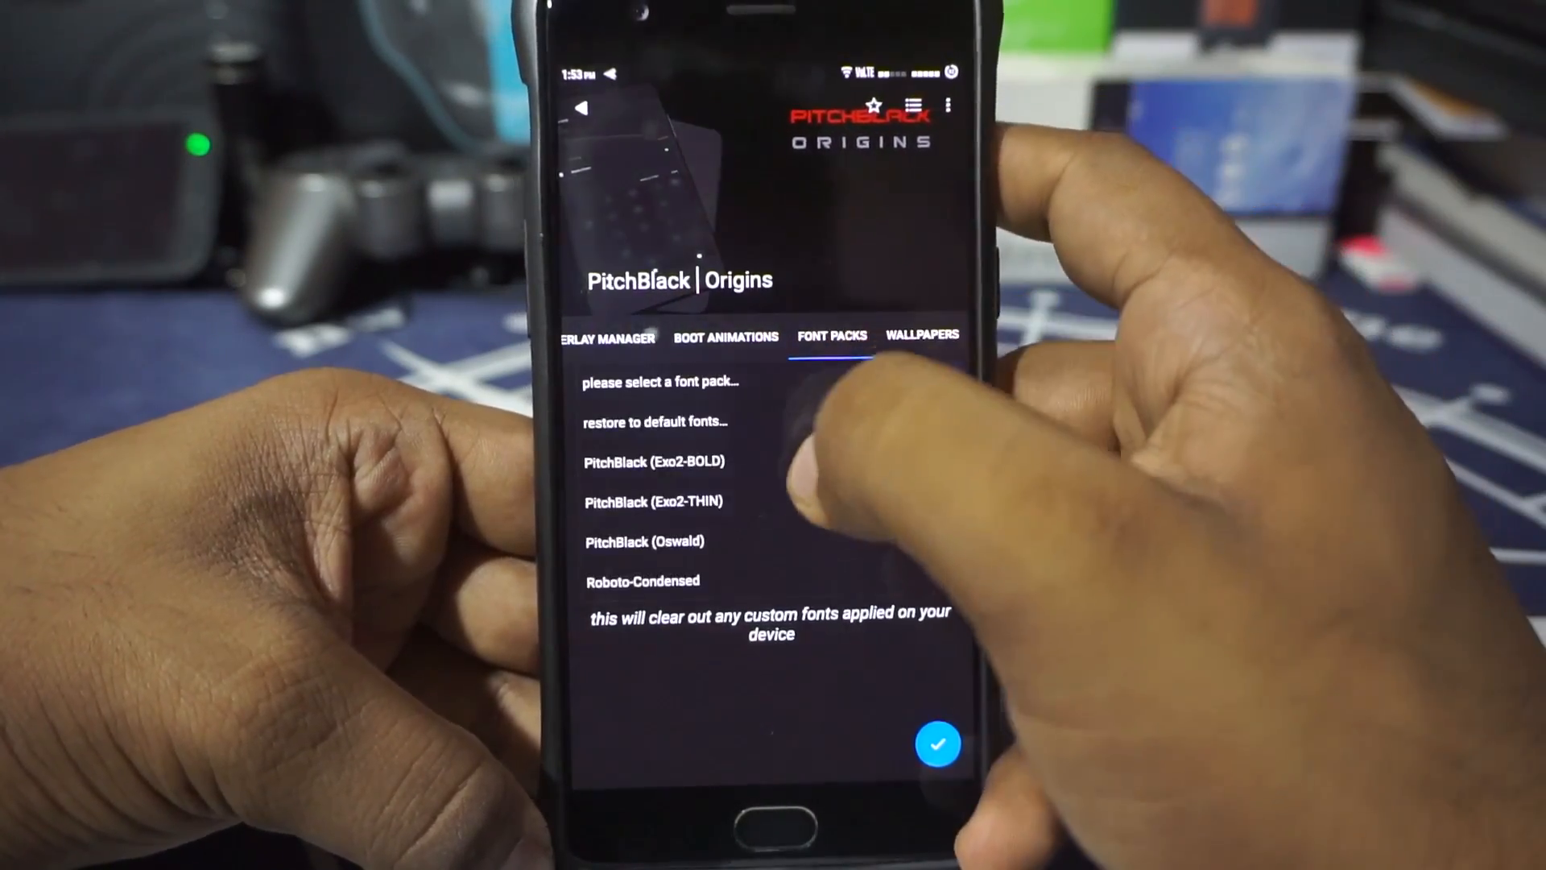
Apply the PitchBlack (Oswald) font pack and return to the main Substratum screen.
click(643, 541)
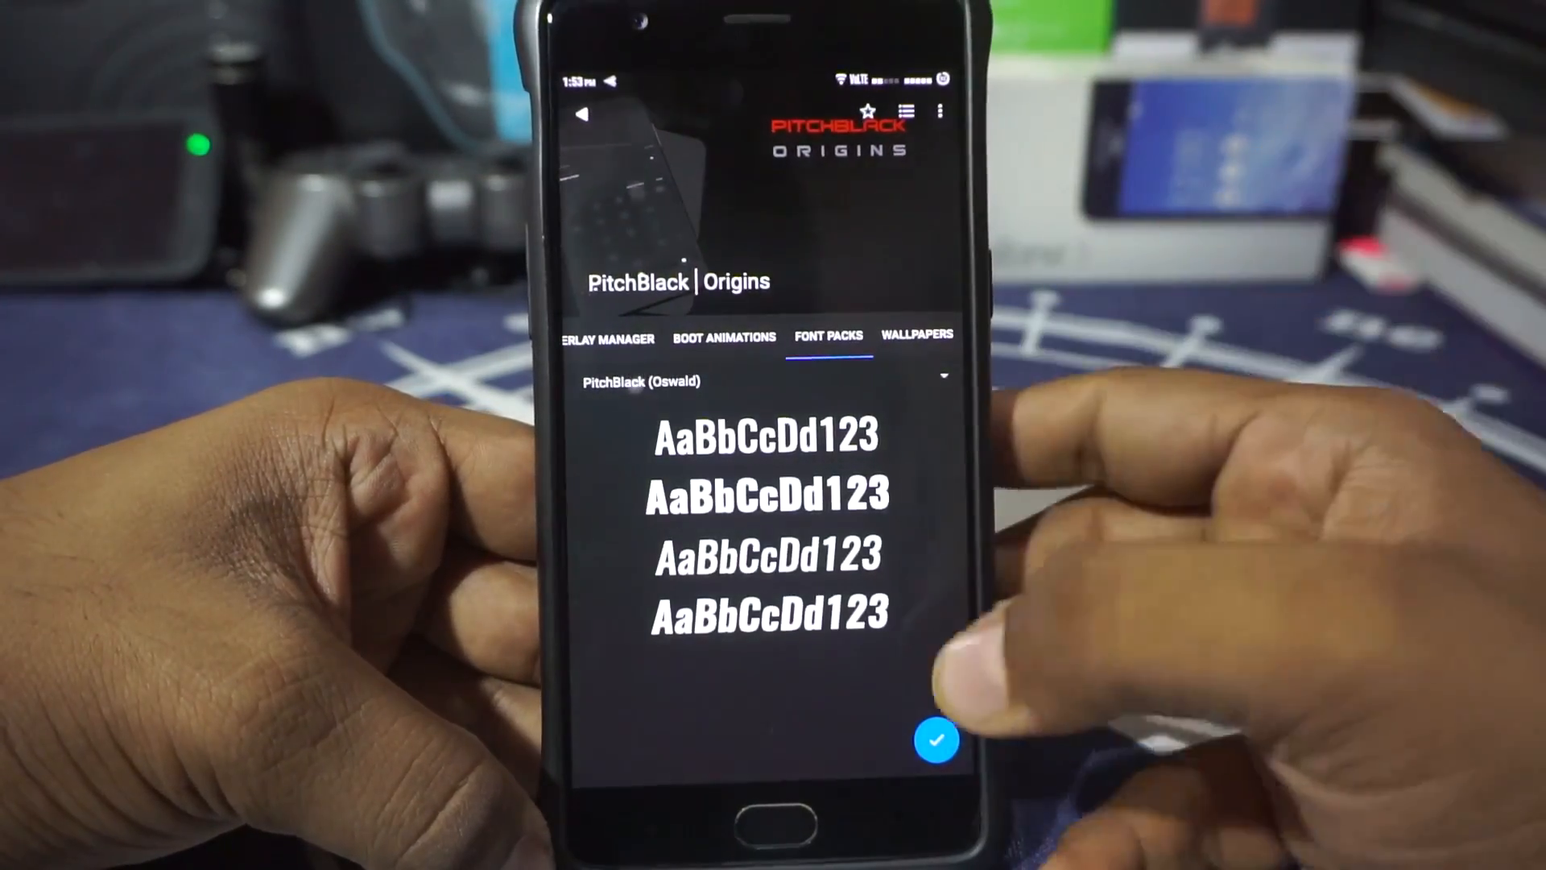
click(935, 740)
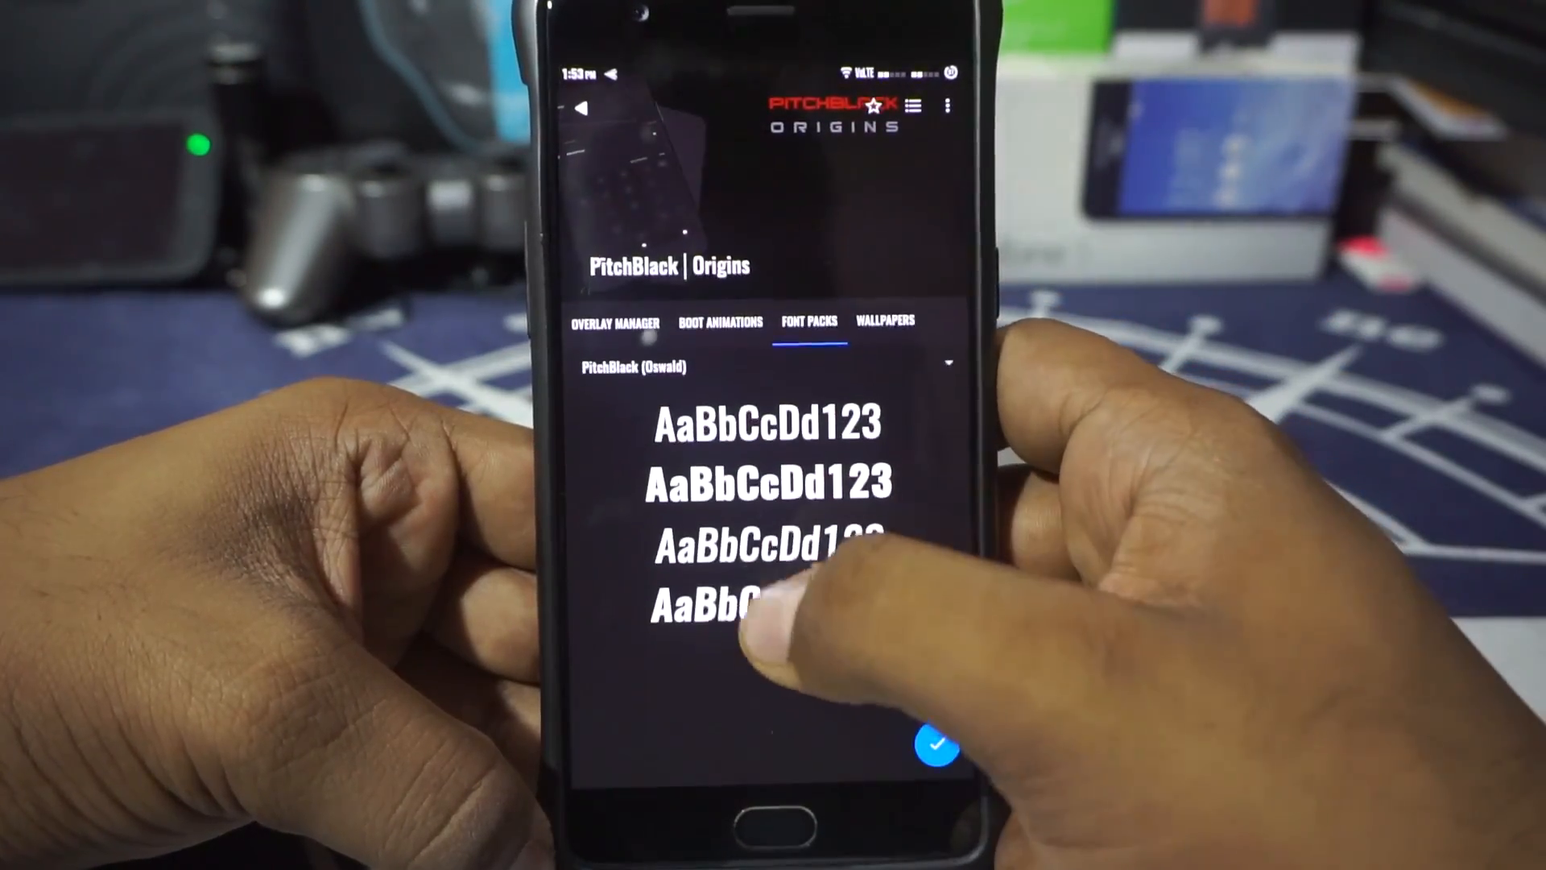
click(614, 322)
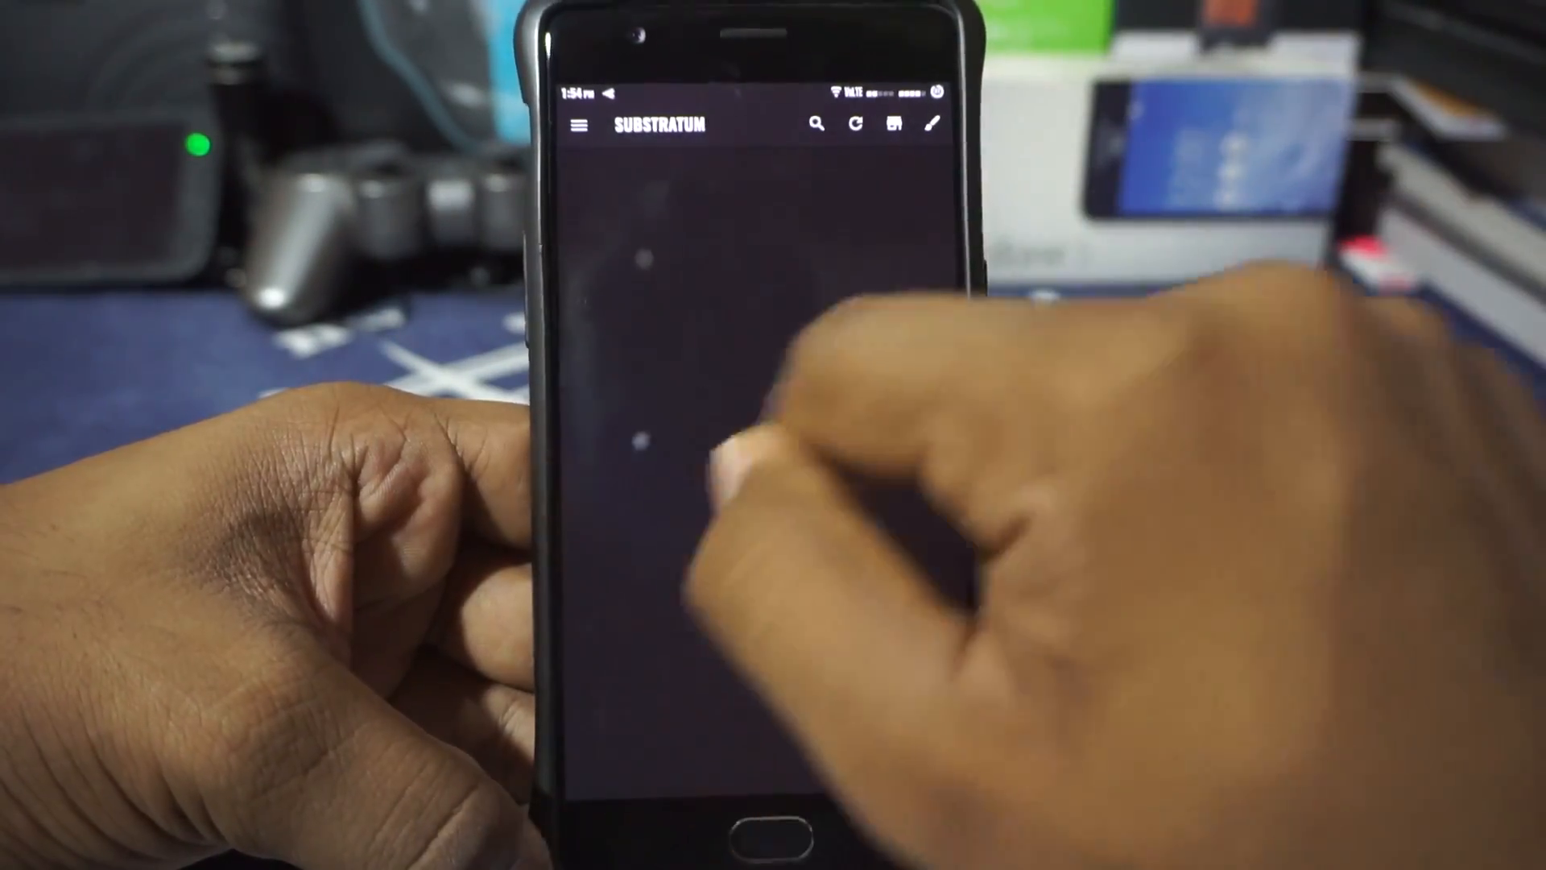
Browse the Overlay list of enabled PitchBlack Origins overlays, then return to the themes list.
click(575, 125)
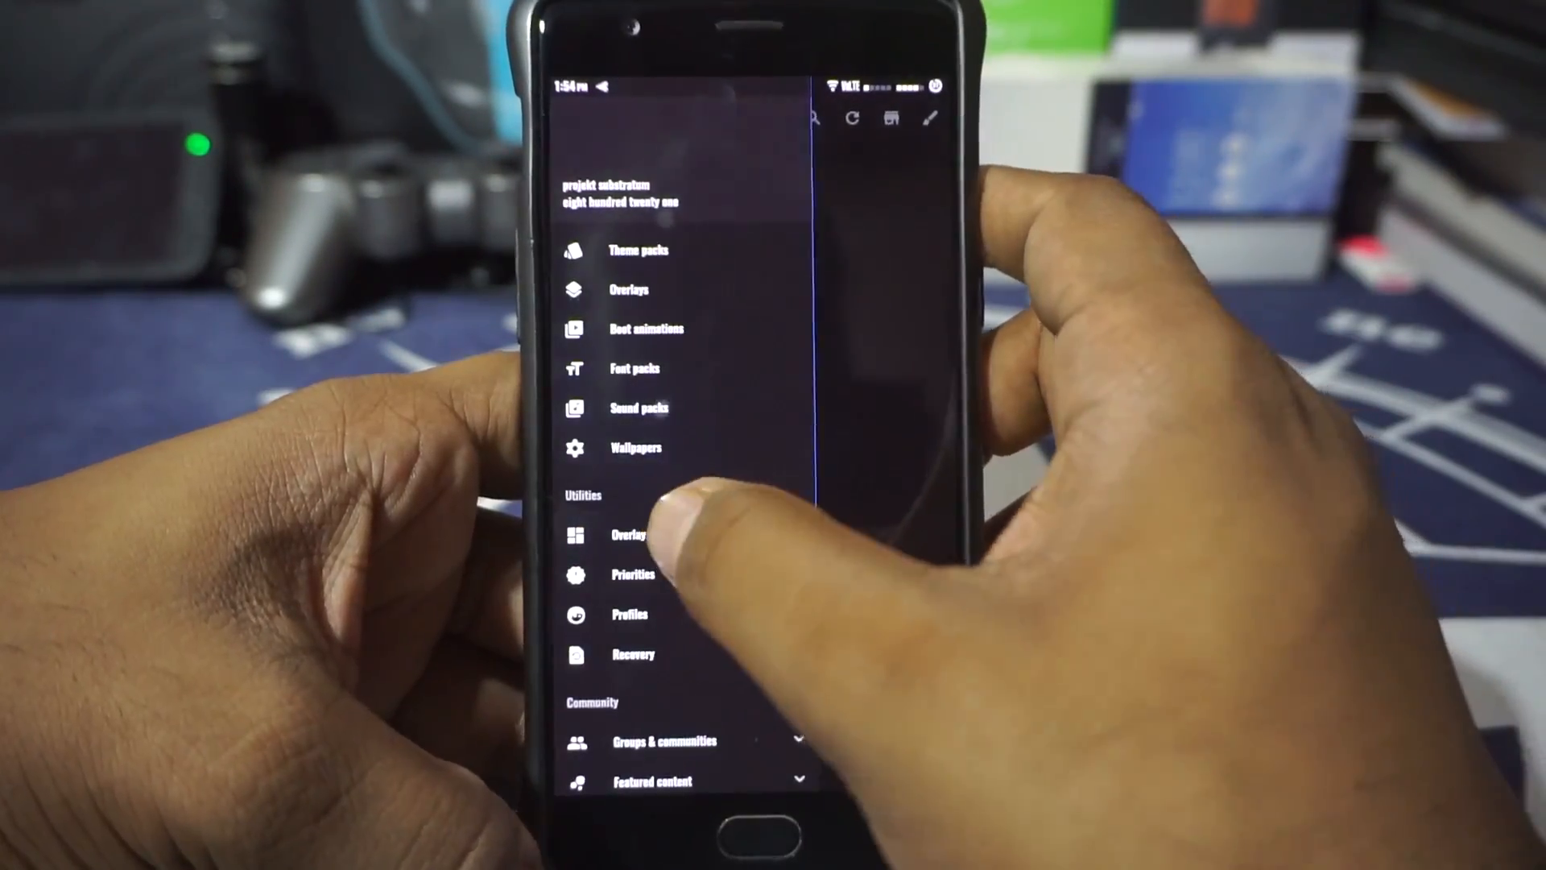
click(627, 533)
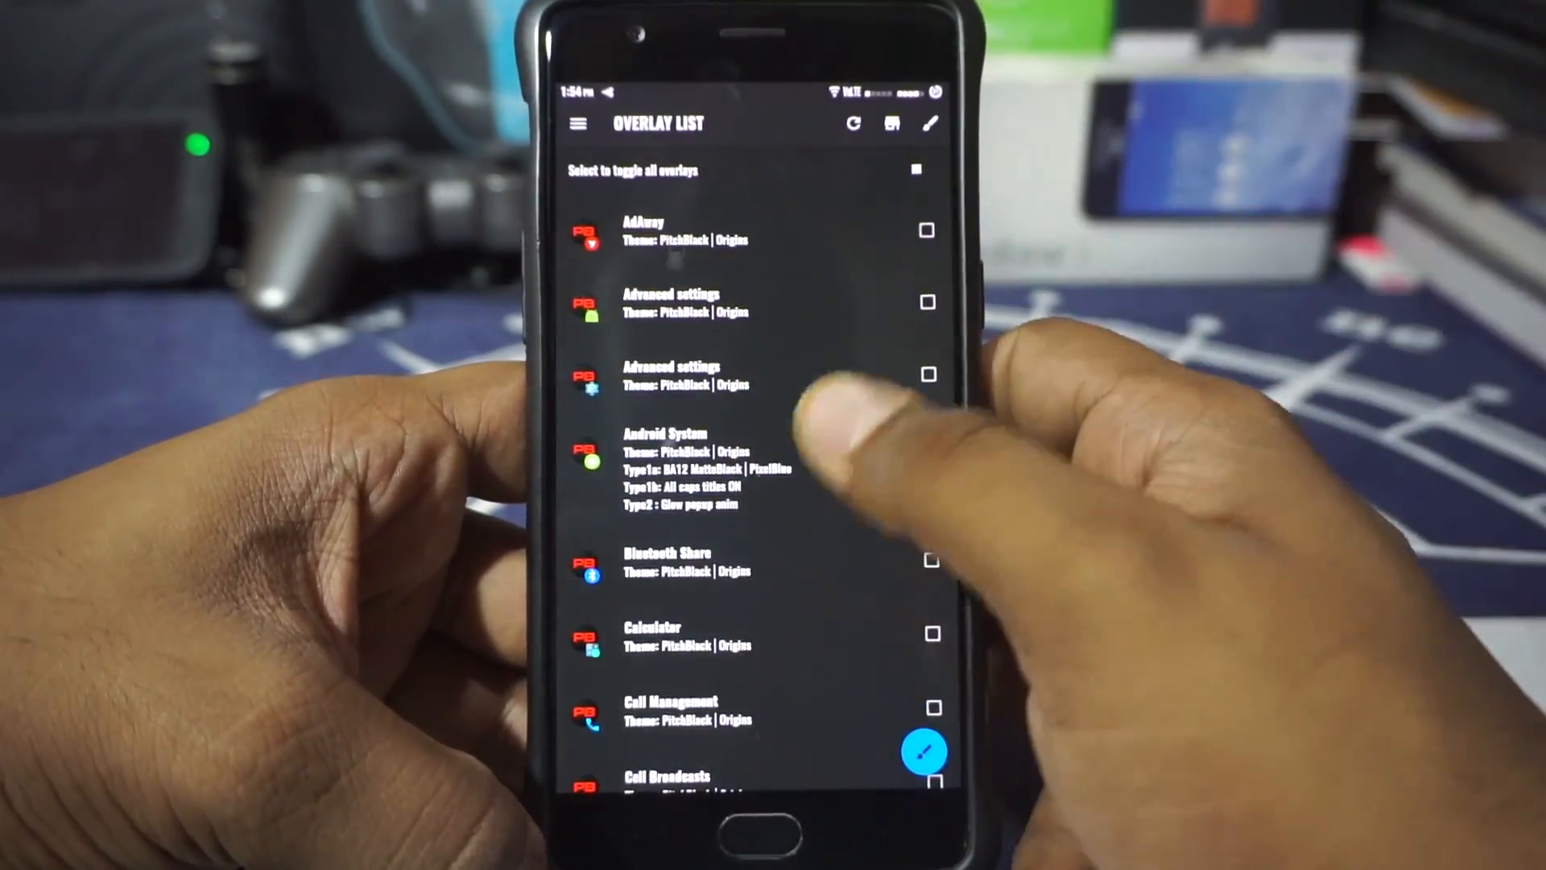
scroll(down, 3)
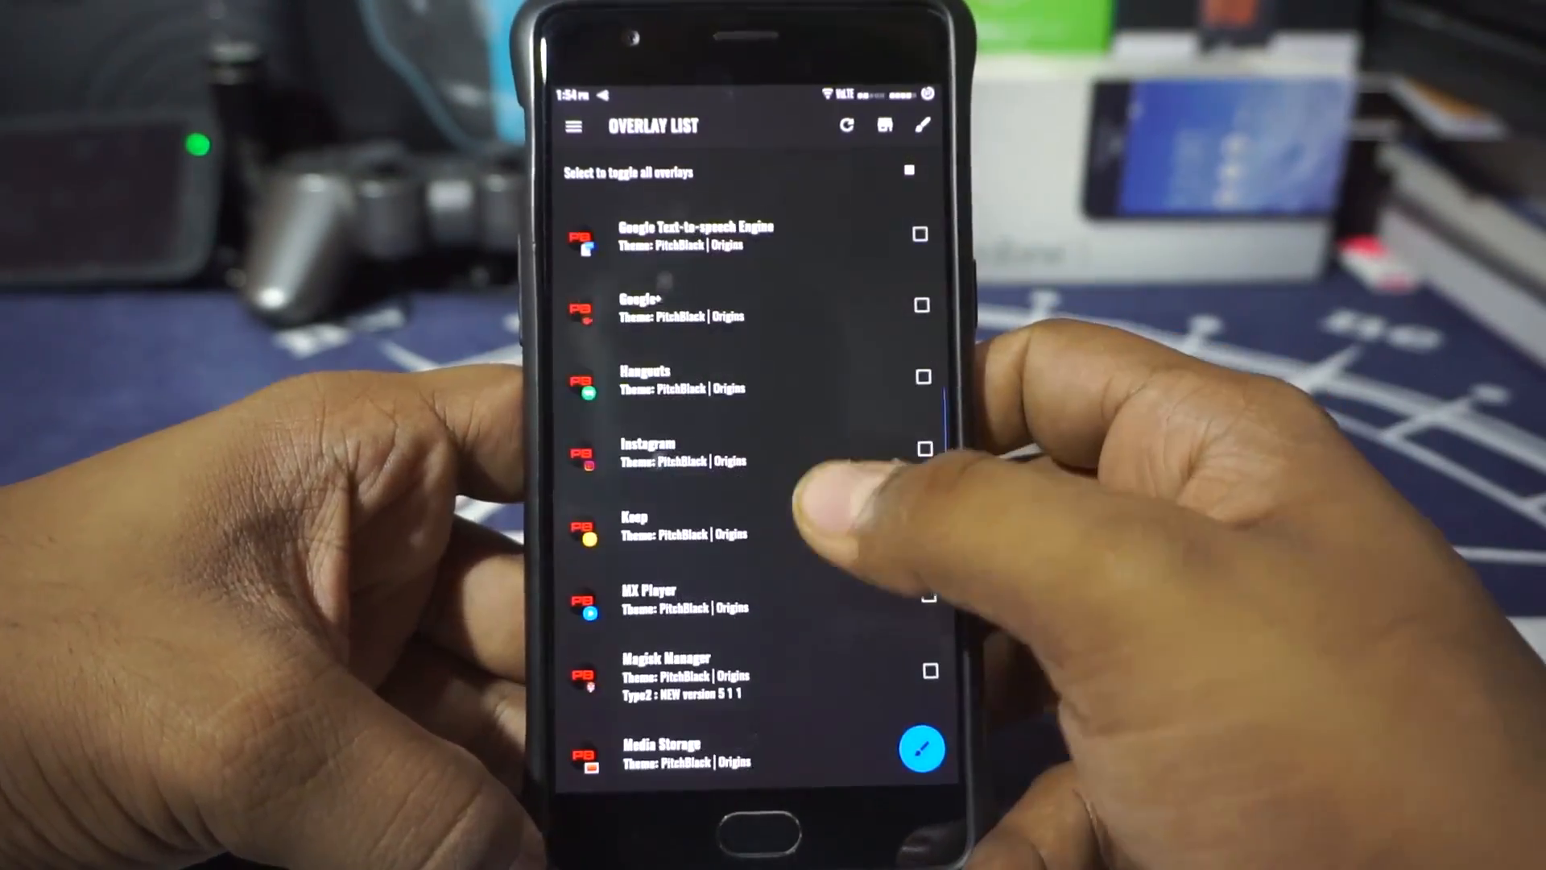
scroll(down, 3)
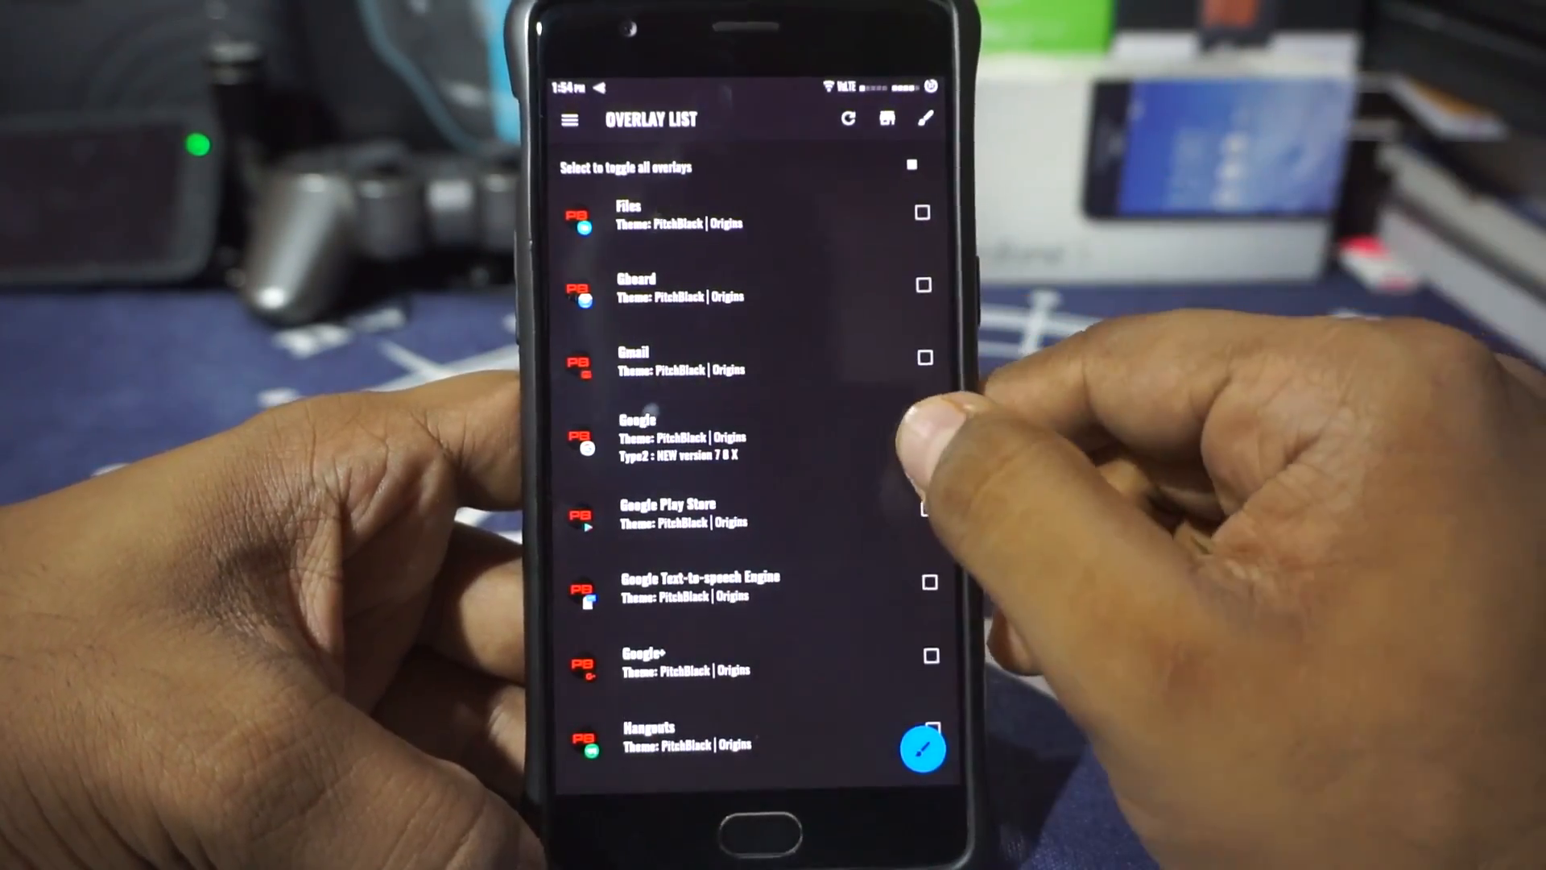
click(927, 436)
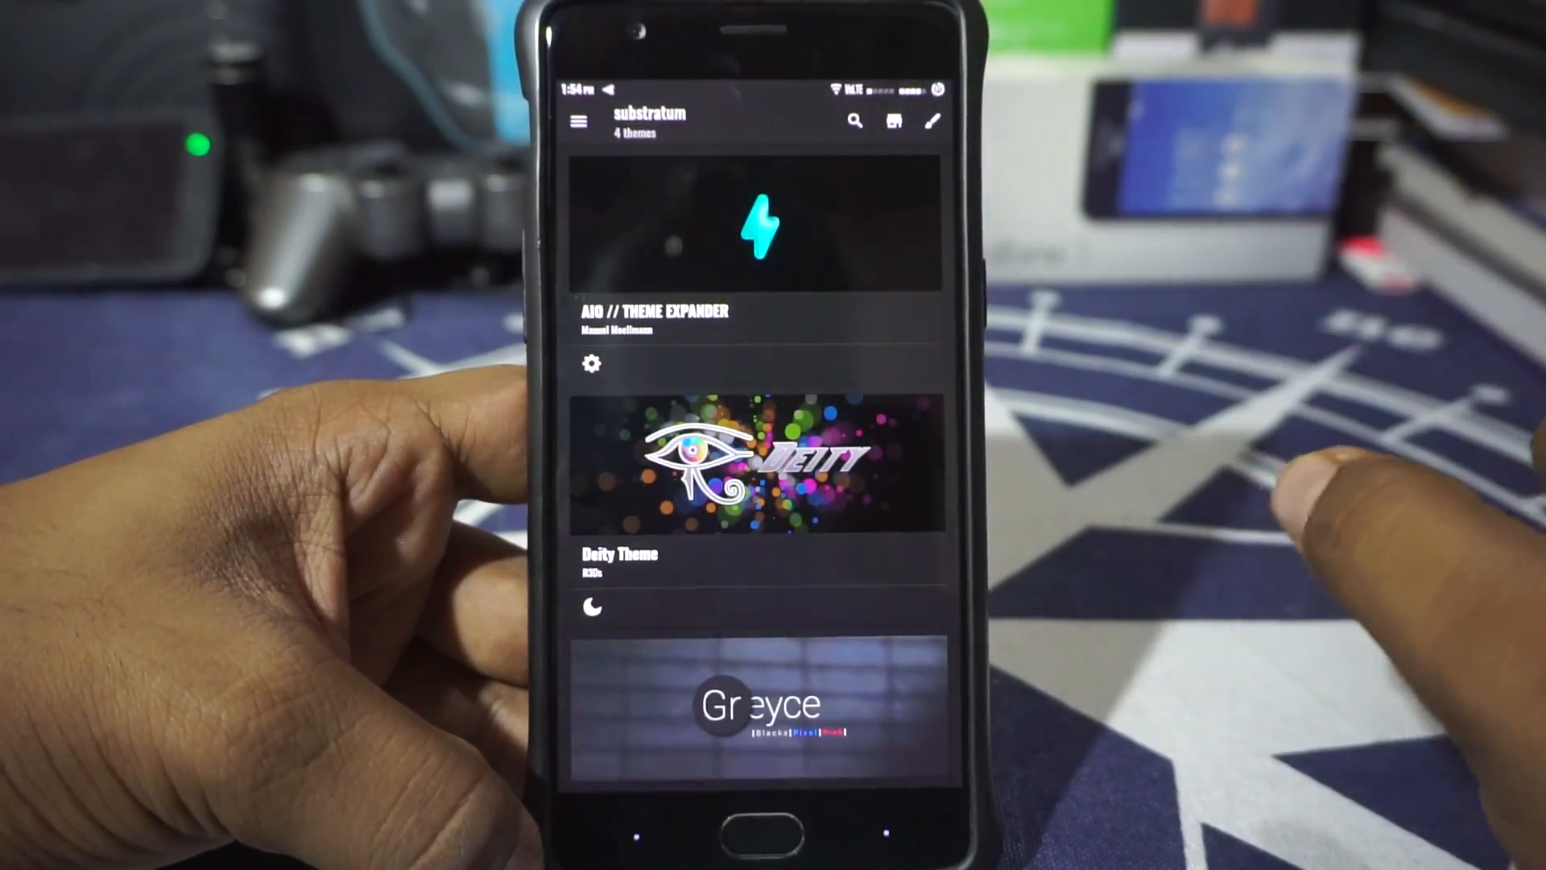
click(580, 121)
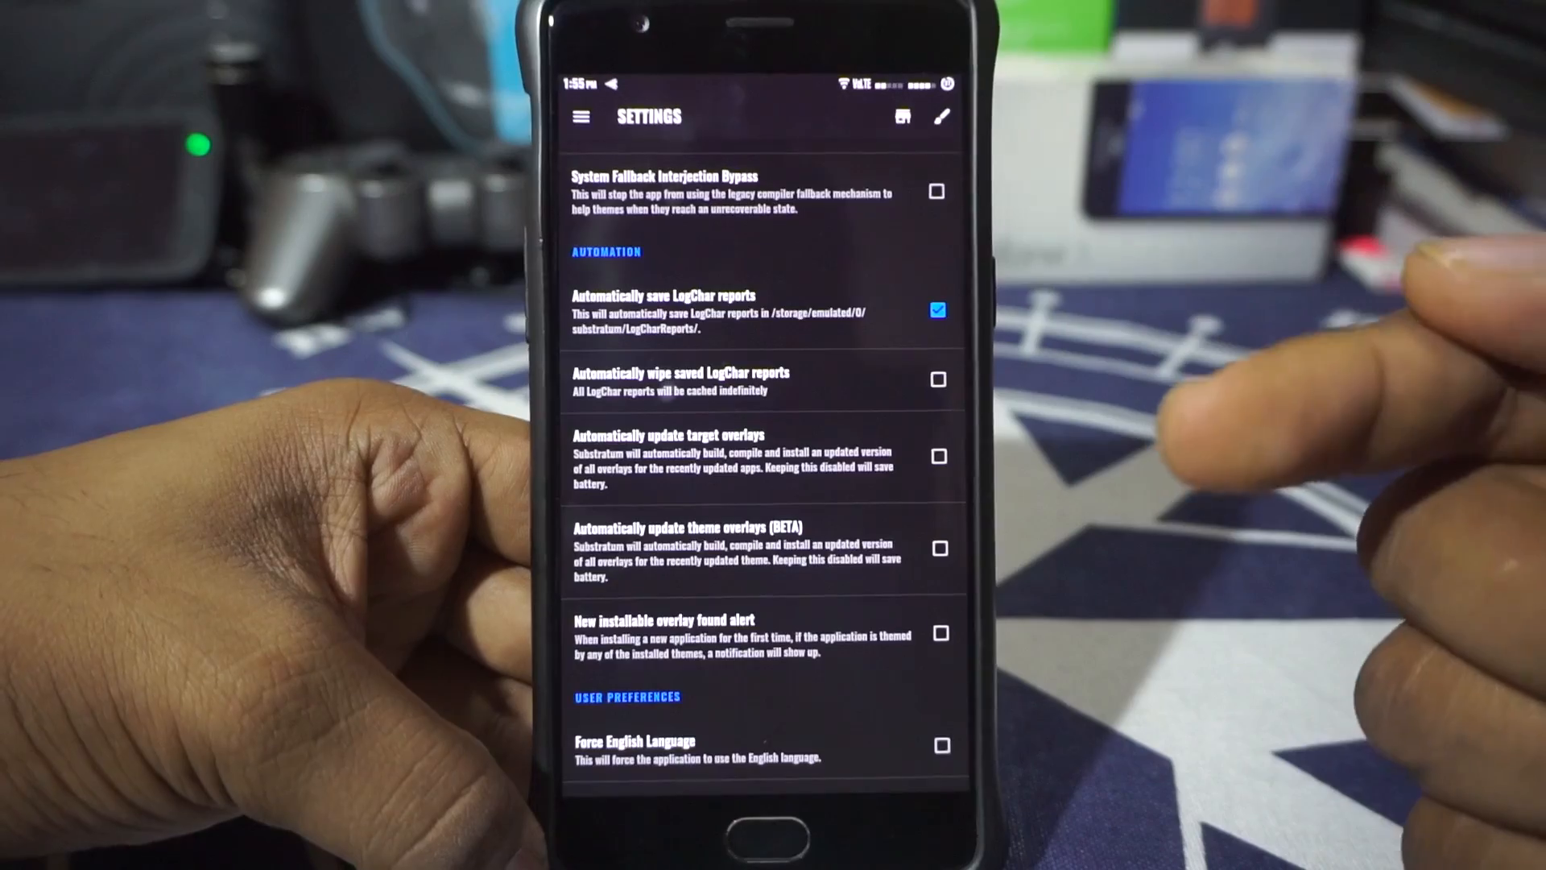
click(937, 456)
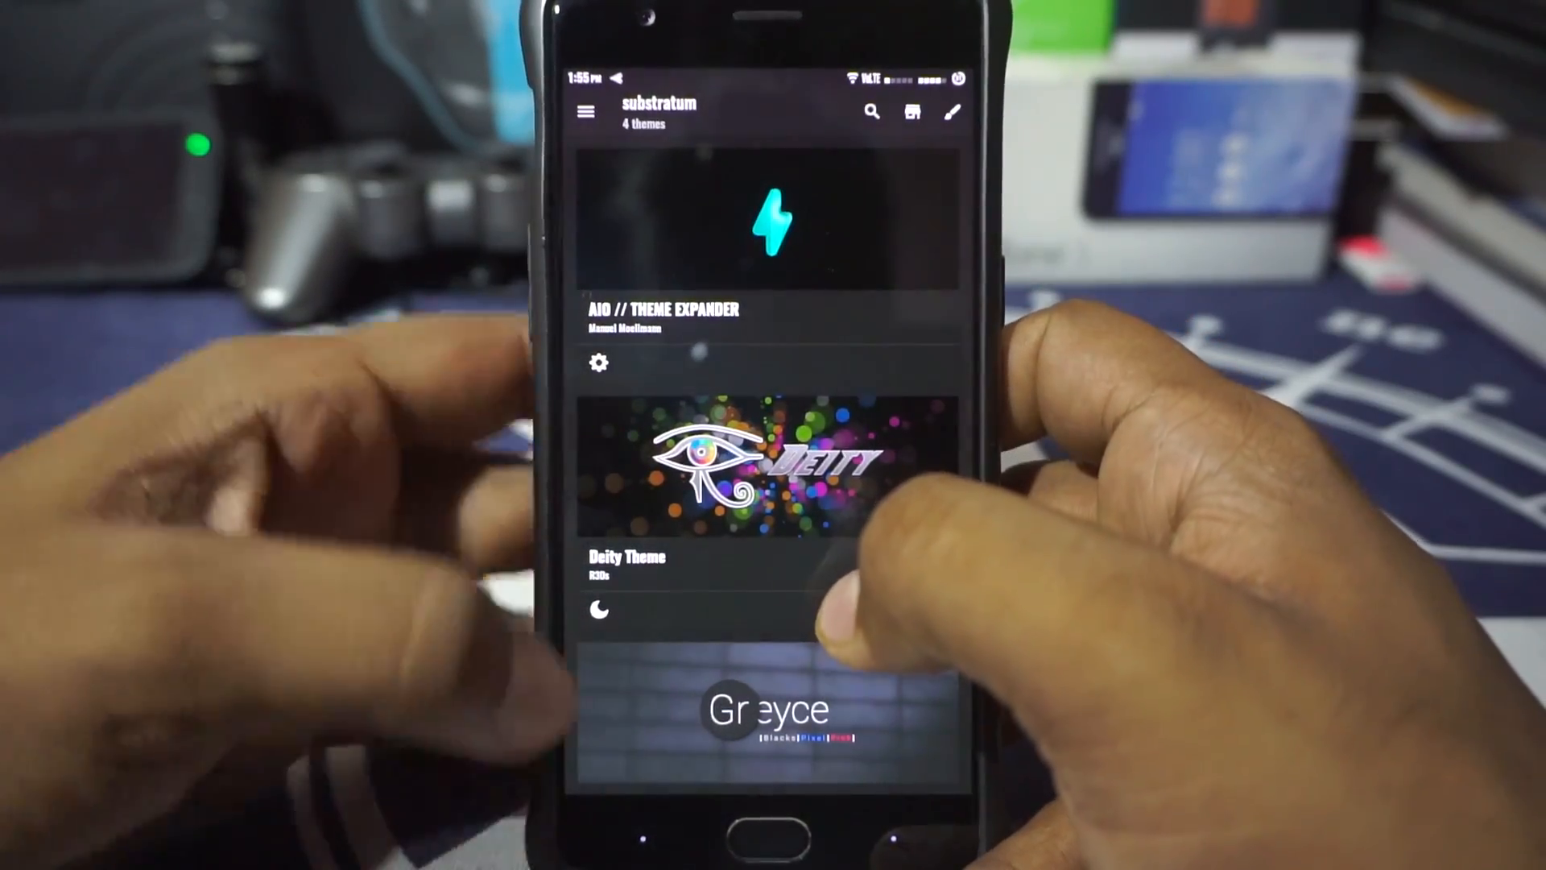
From the drawer's Theme packs, launch Substratum Legacy so its WARNING dialog appears.
click(586, 112)
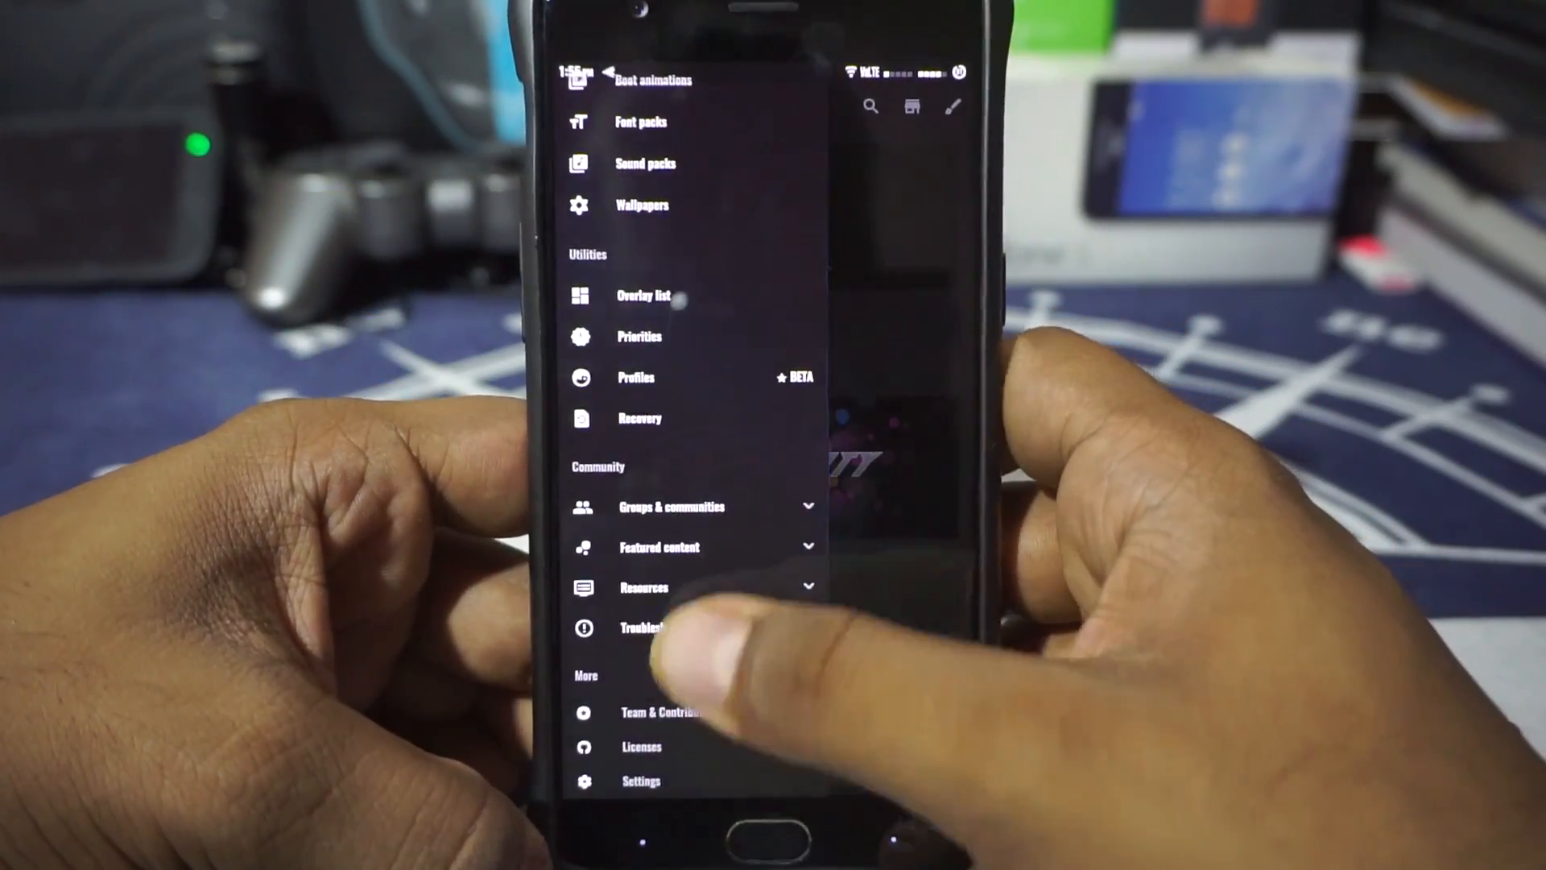
scroll(down, 3)
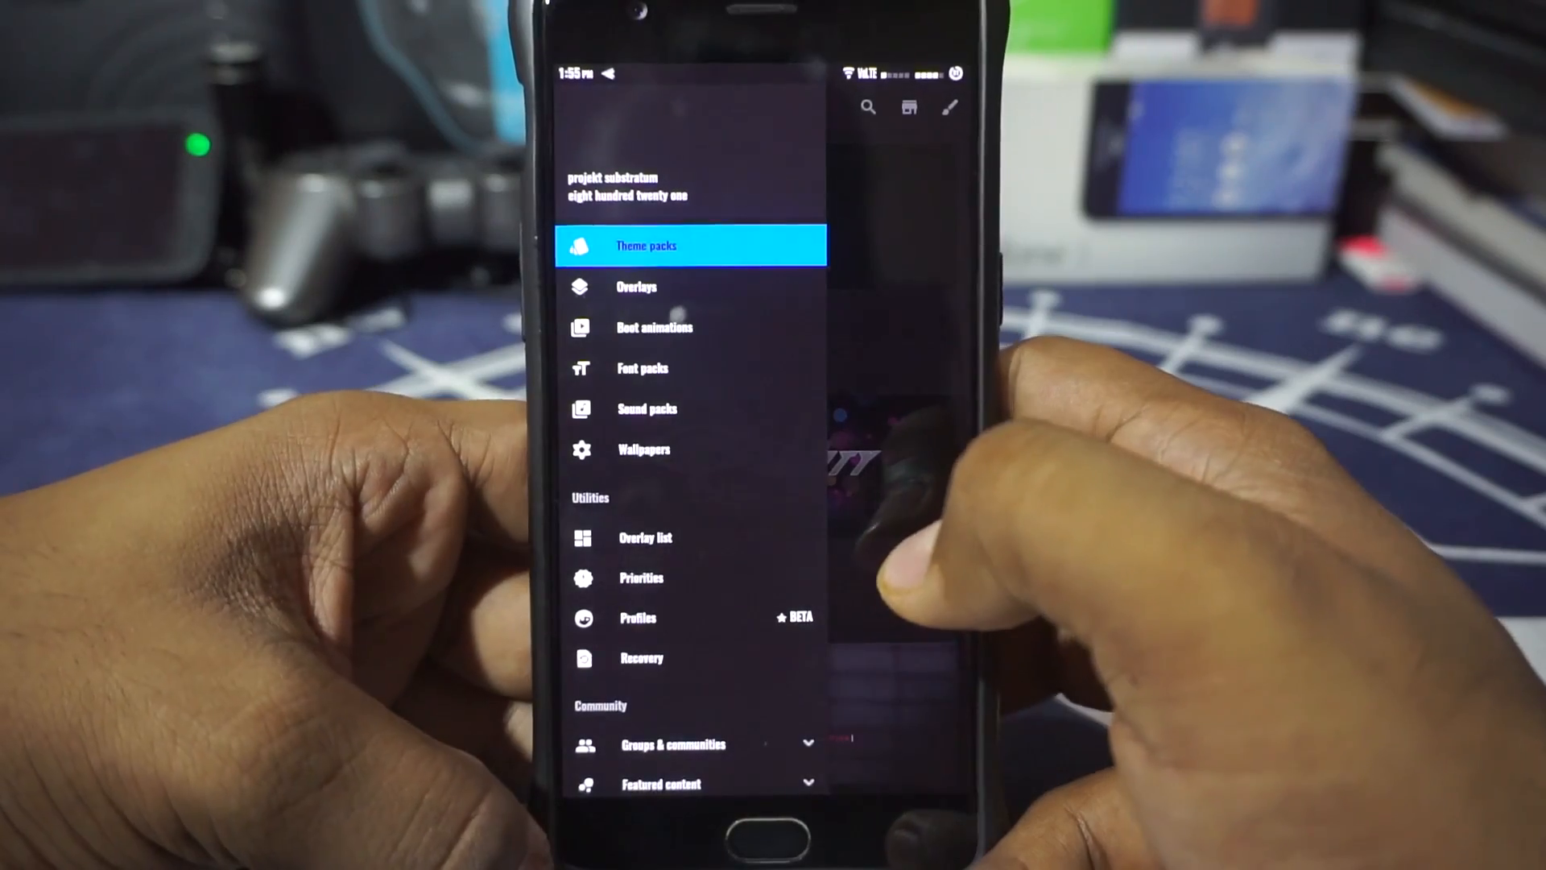
click(646, 245)
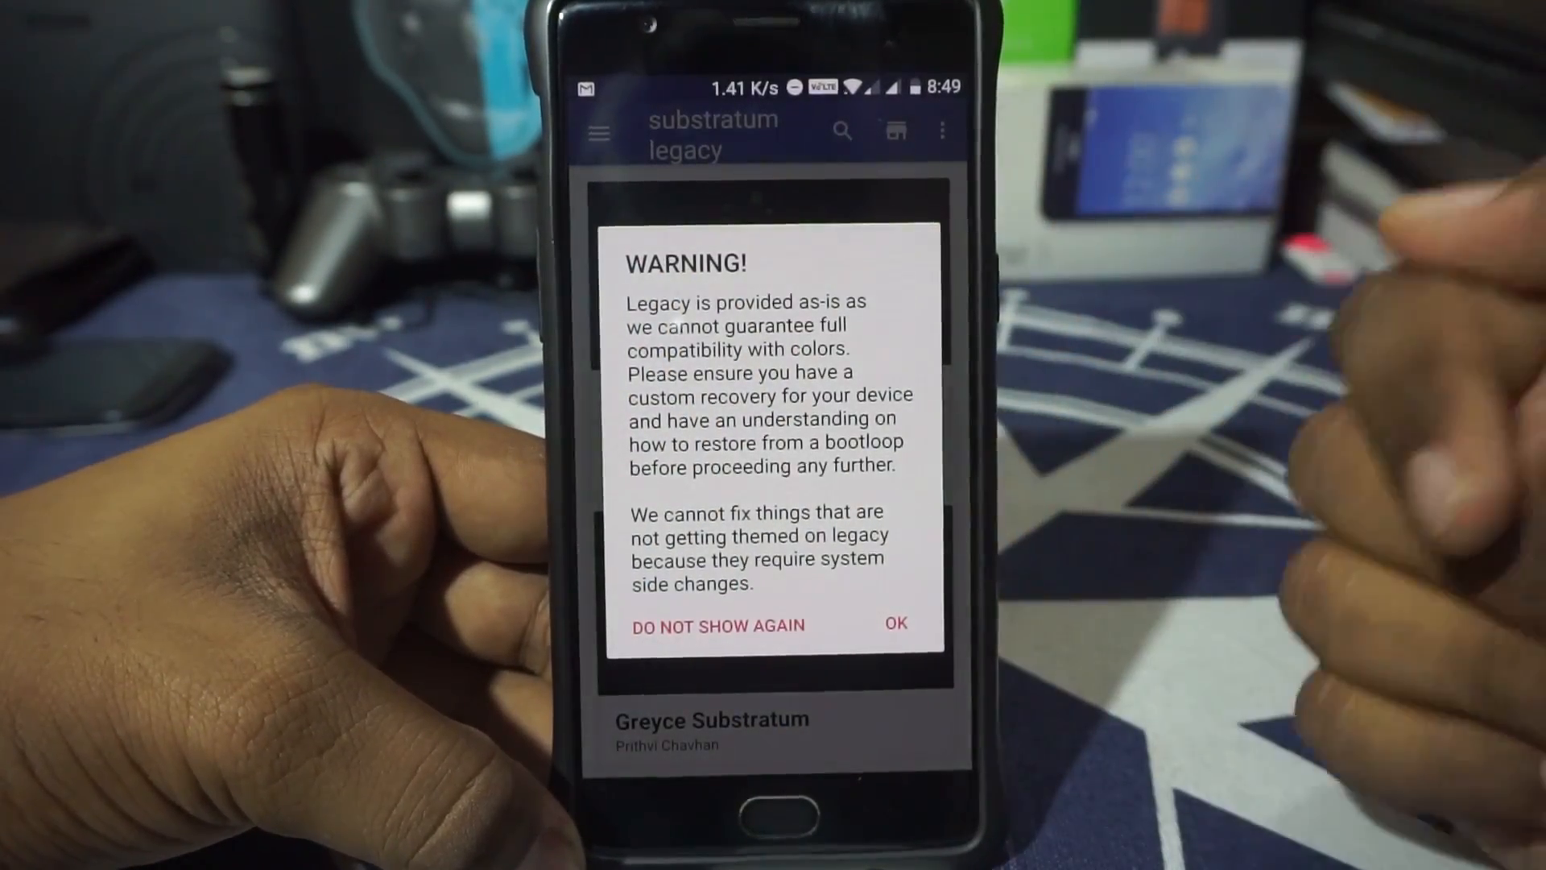
Acknowledge the legacy warning and open the PitchBlack | Origins theme from the list.
click(894, 625)
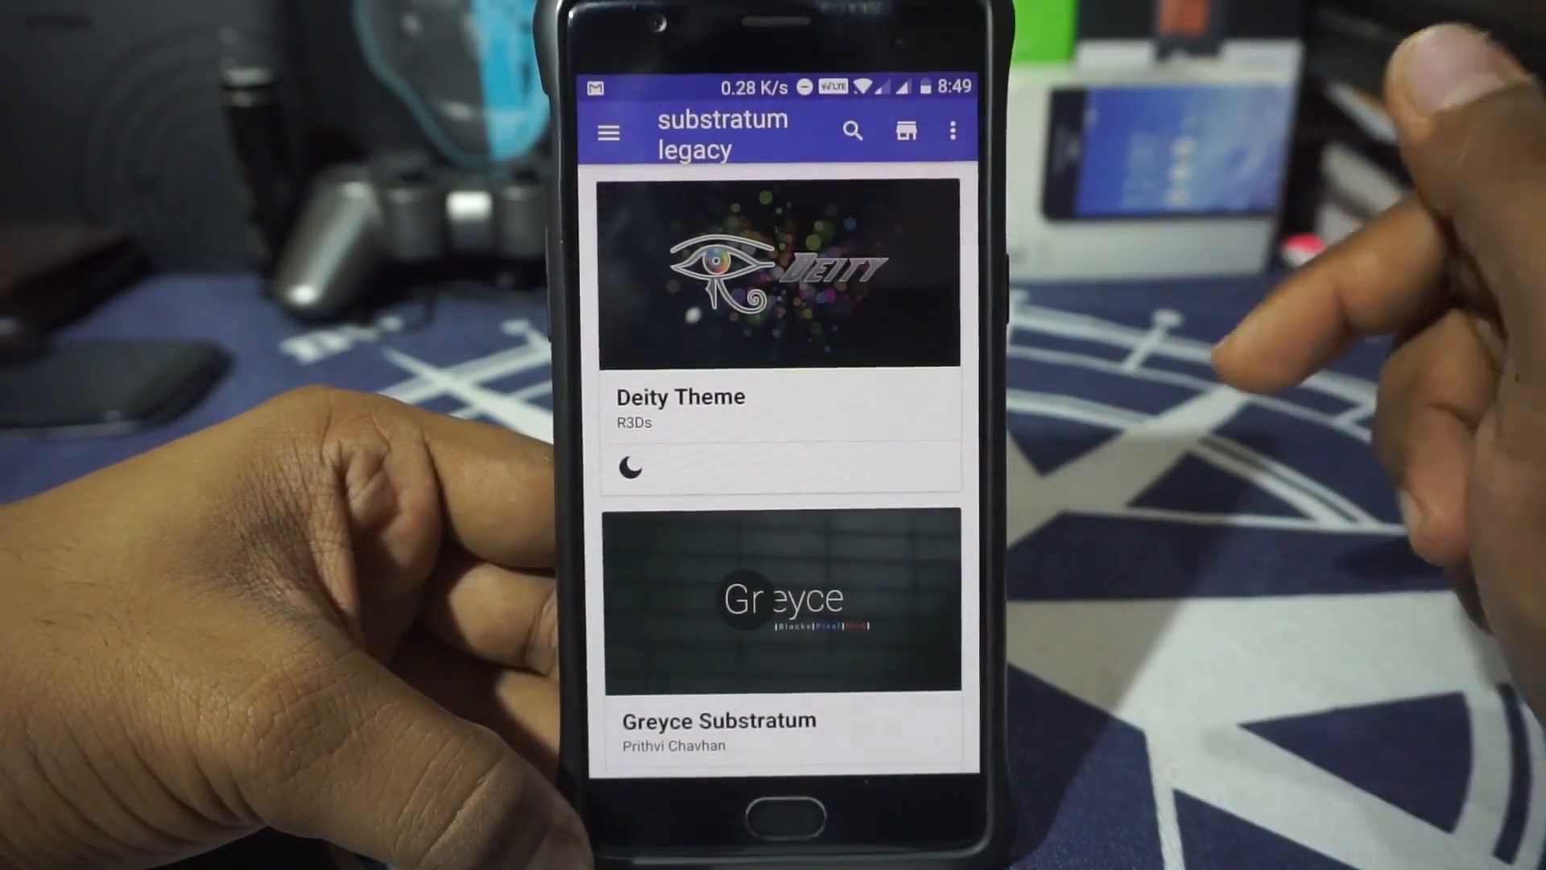
scroll(down, 3)
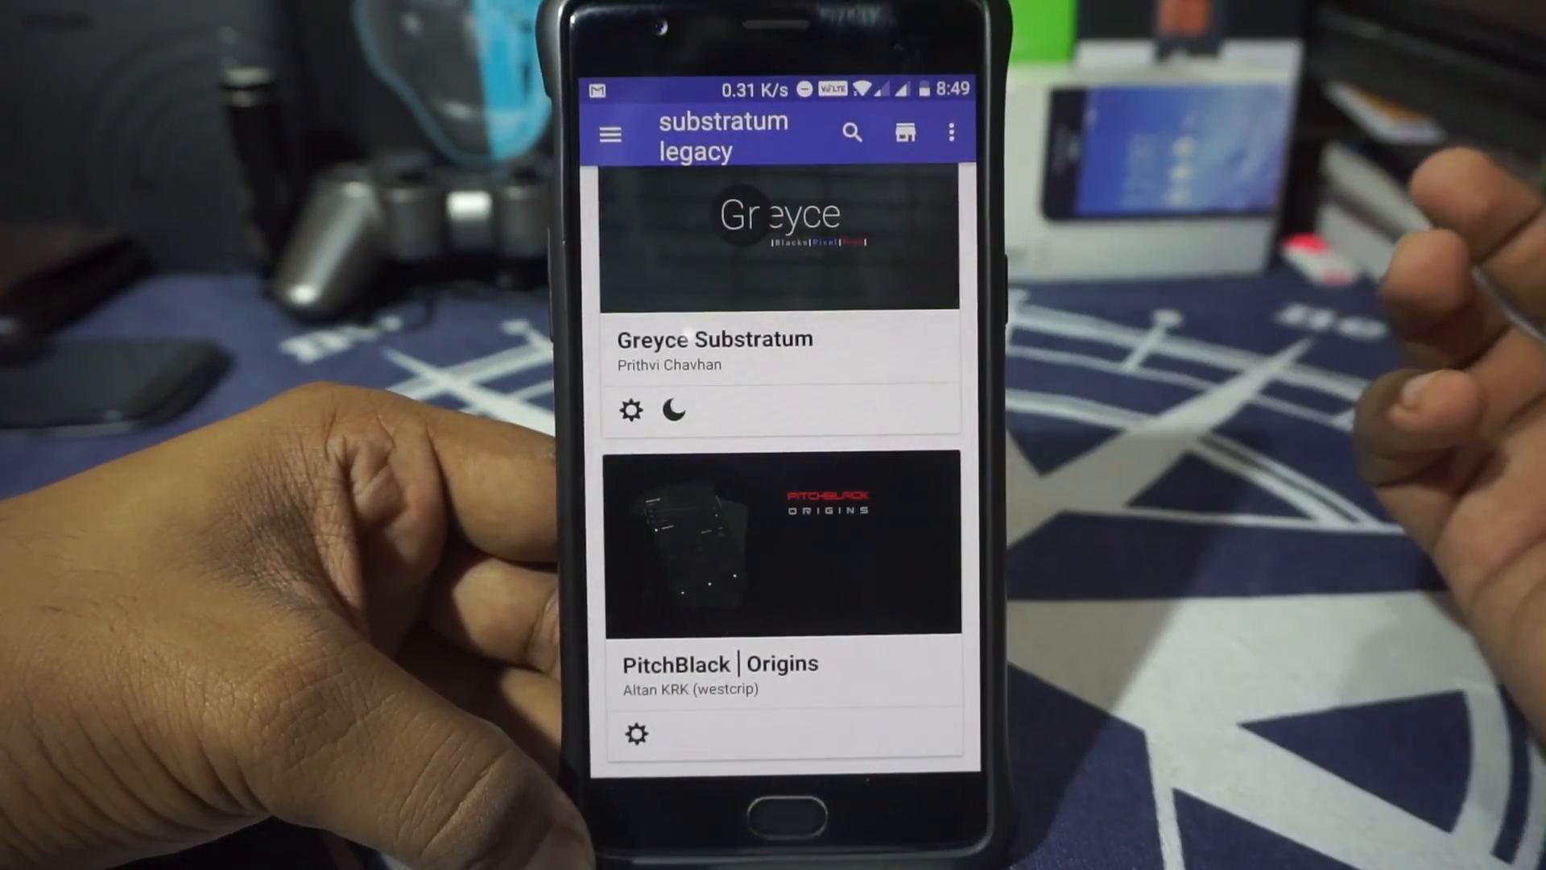
click(782, 546)
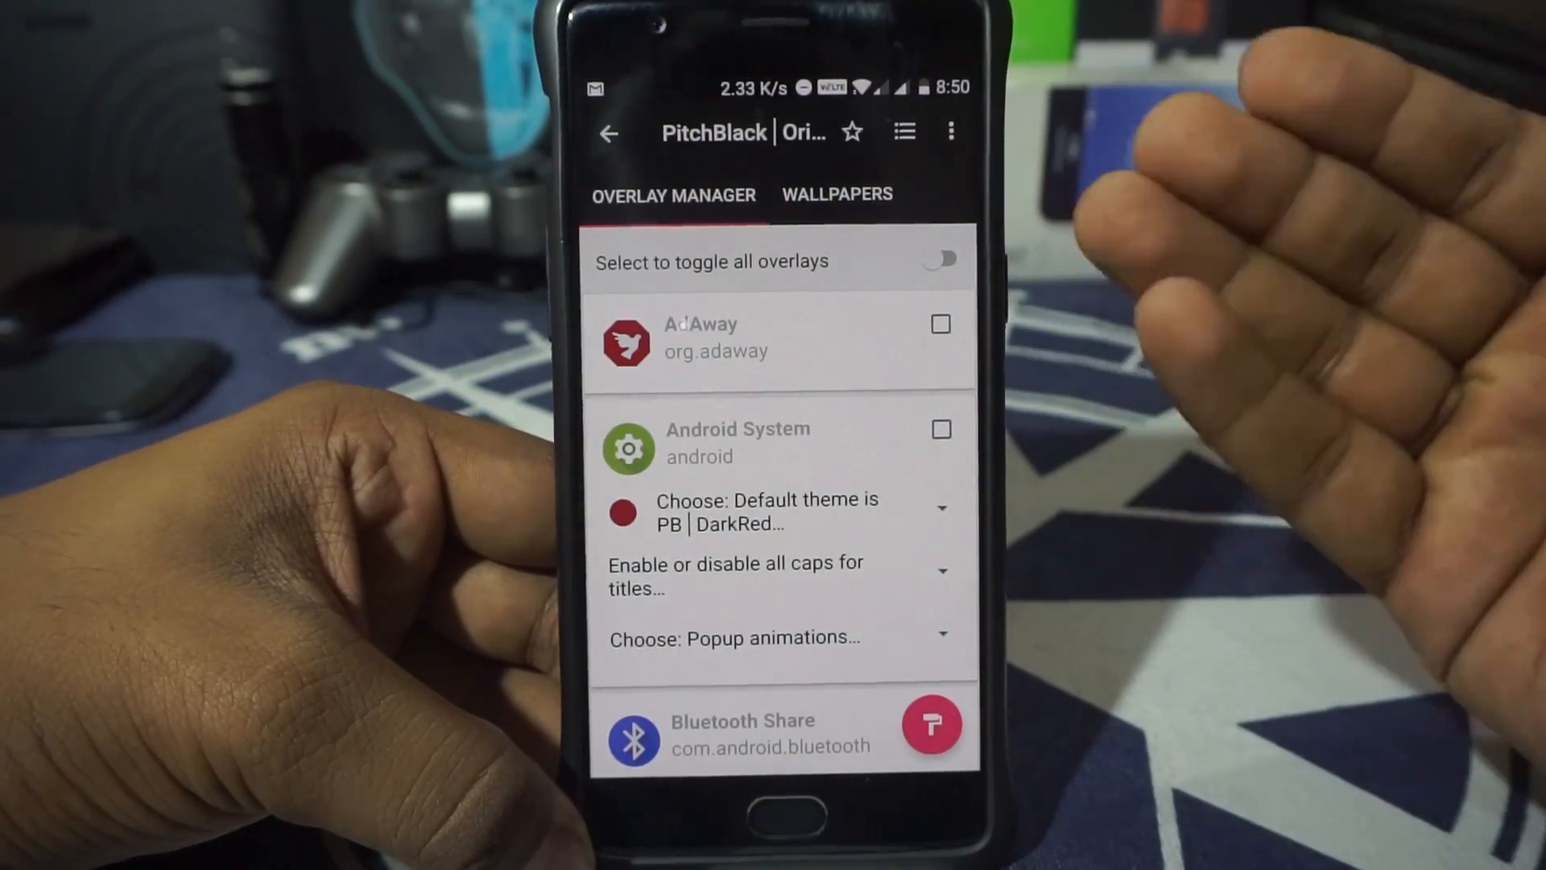
Install the Android System overlay via Install Selected and agree to the reboot-required notice.
scroll(down, 3)
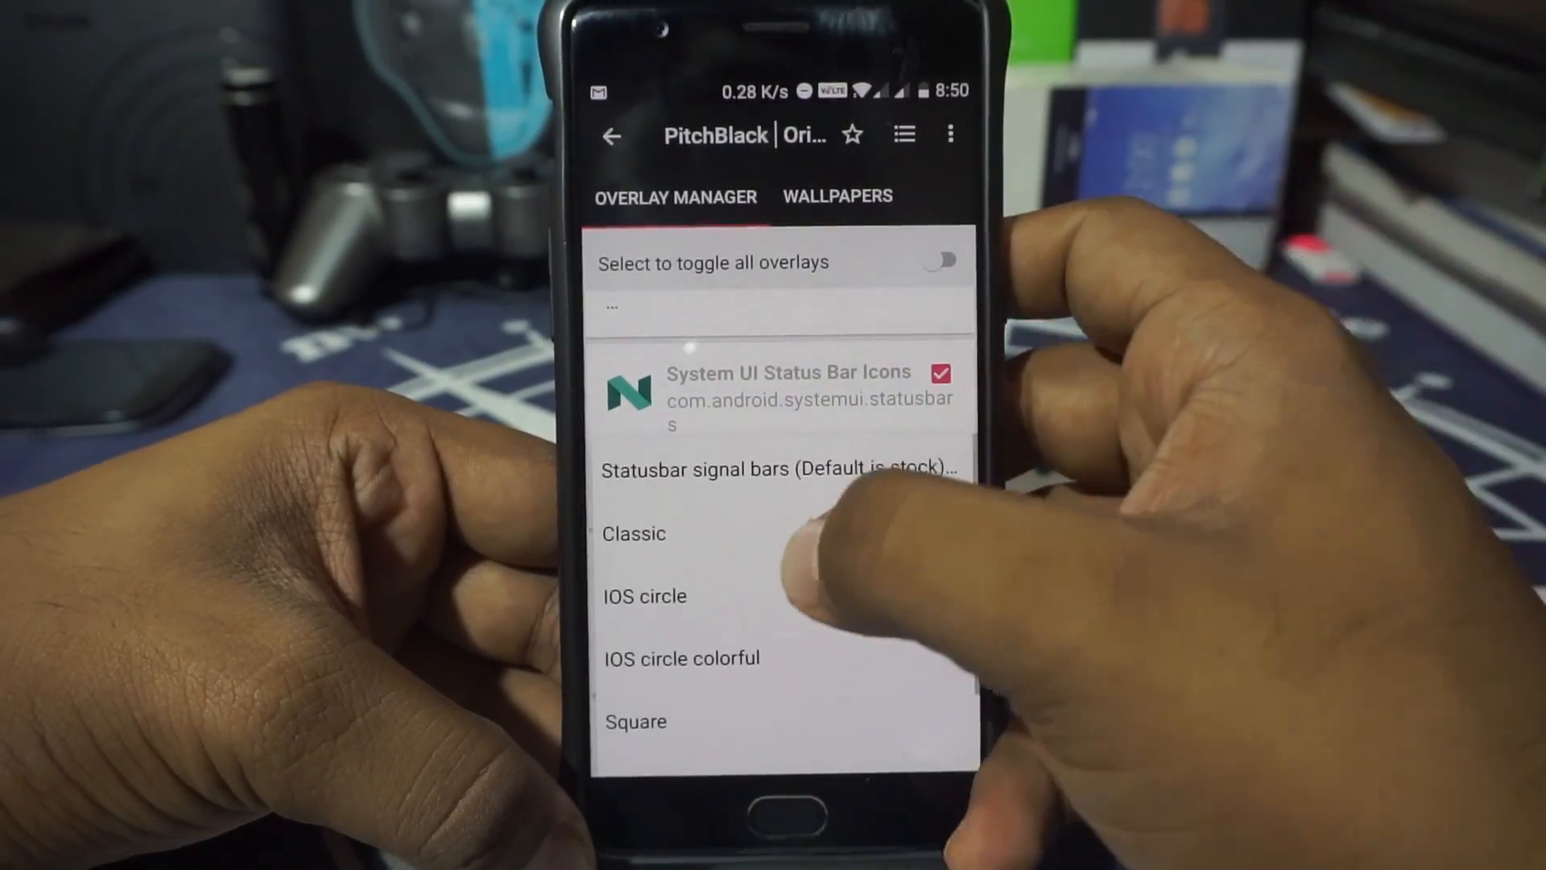
scroll(down, 3)
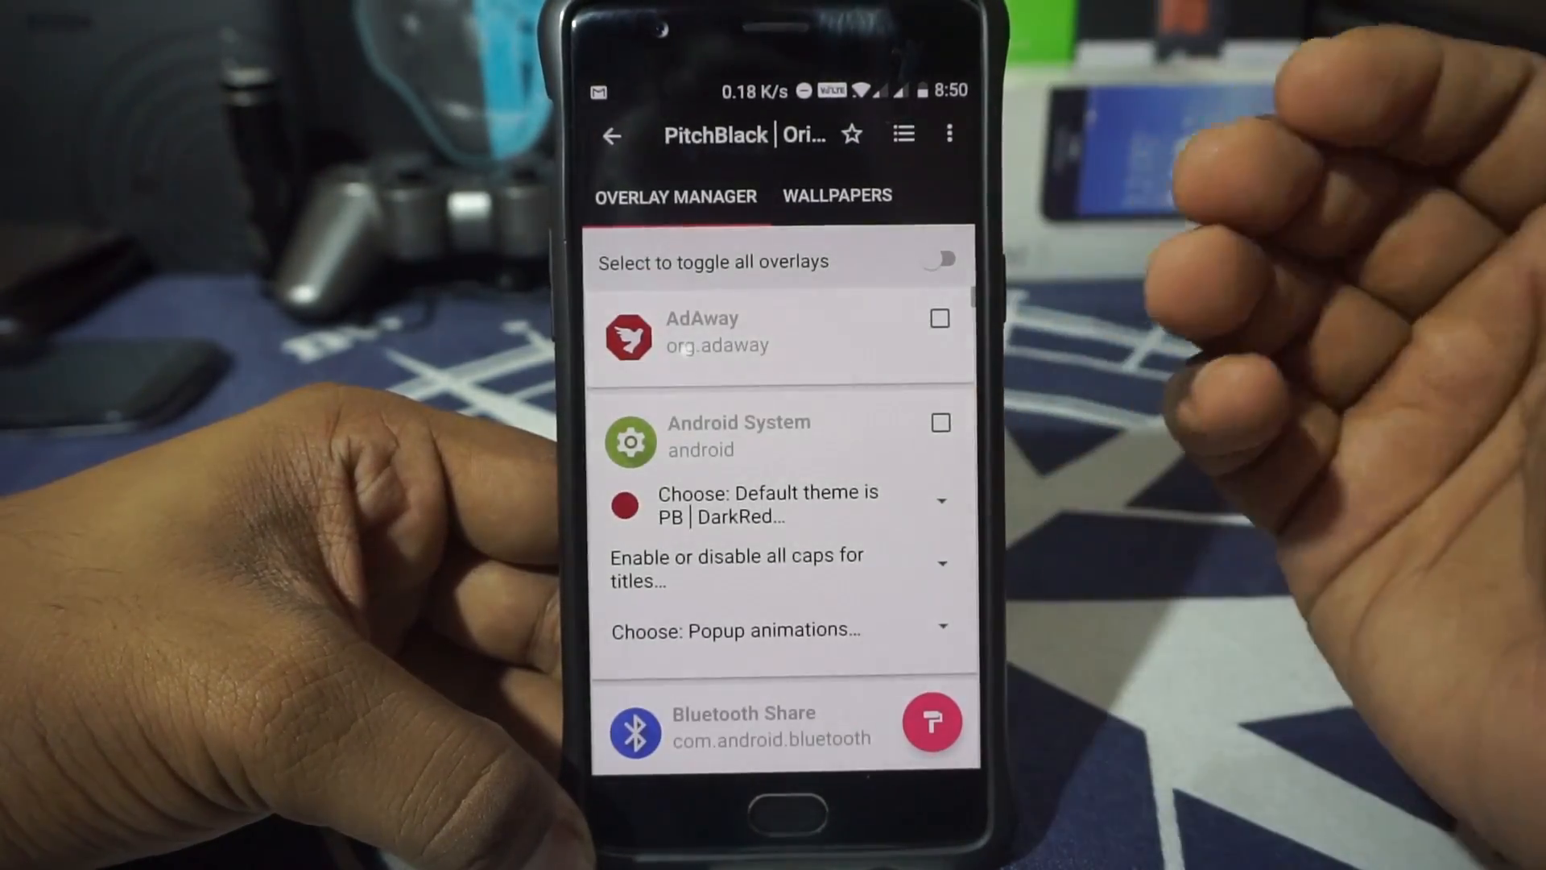
click(937, 422)
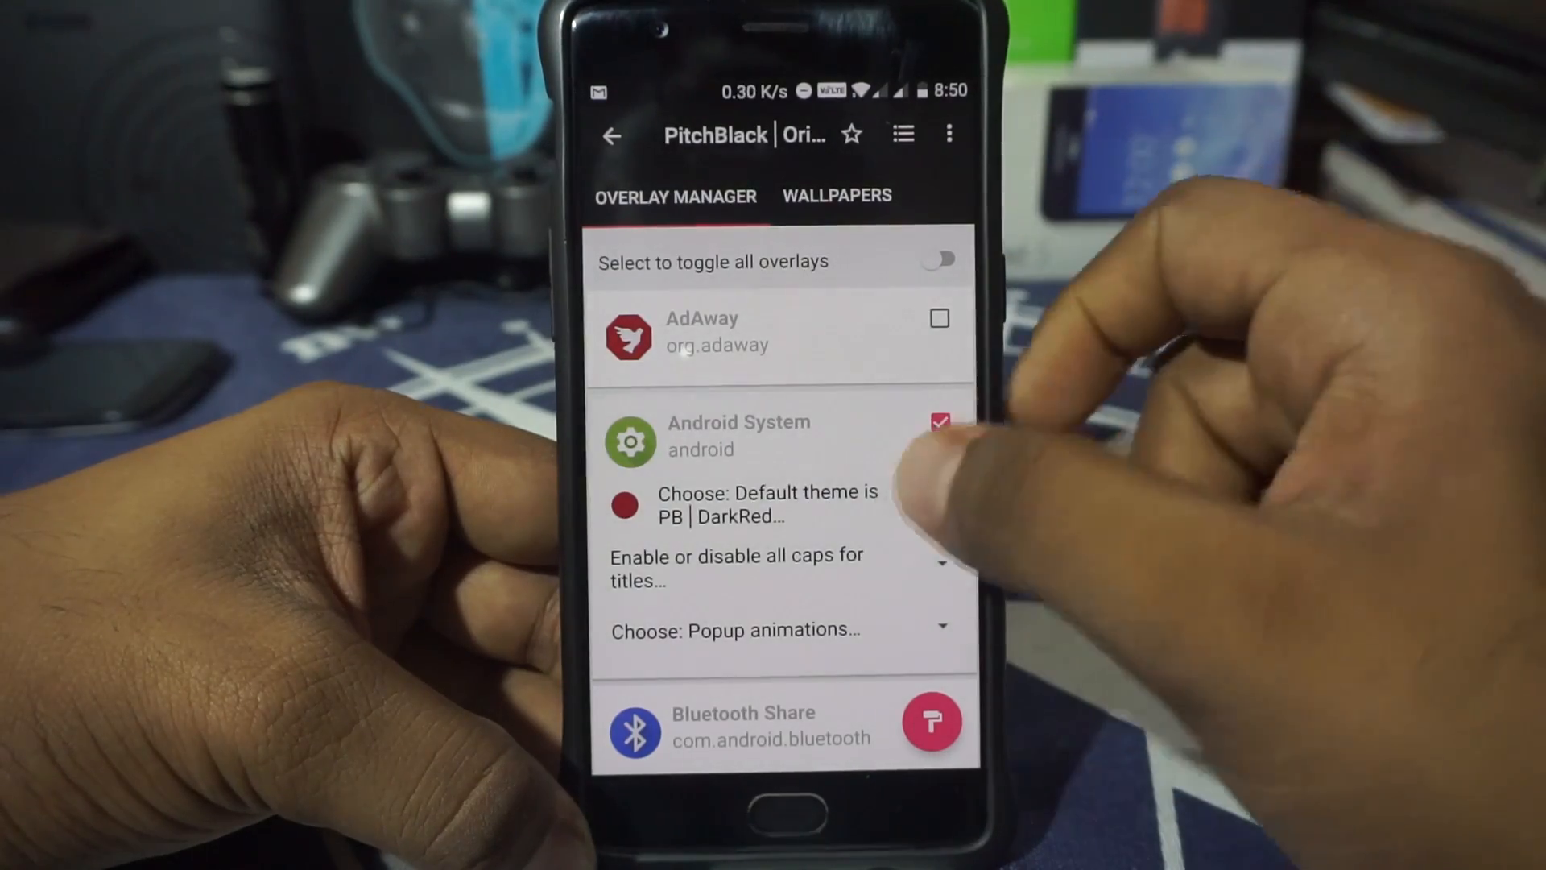
click(735, 568)
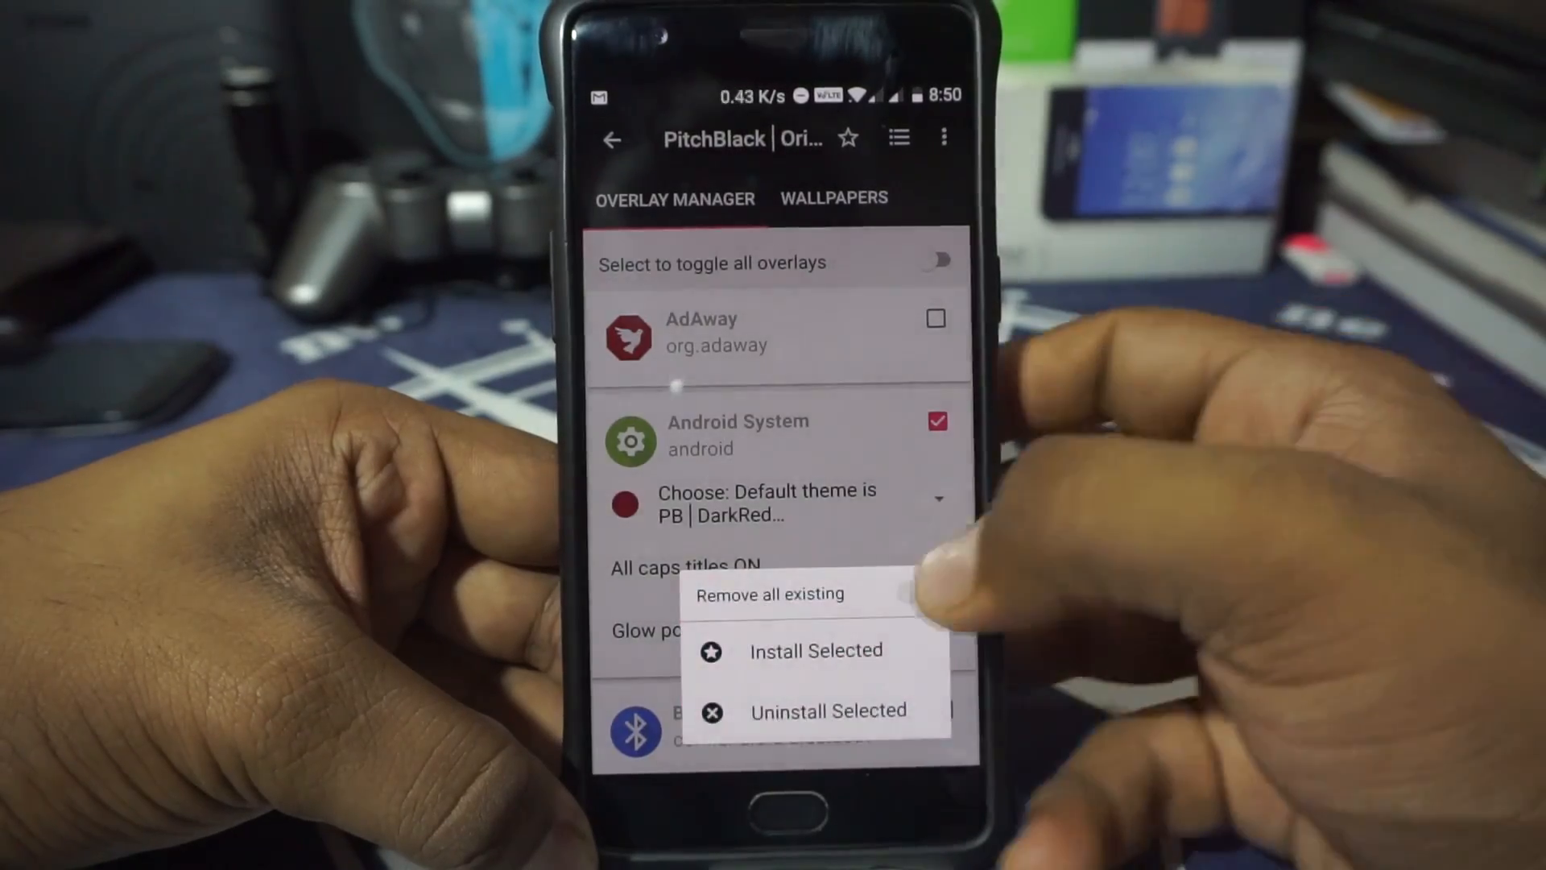
click(815, 649)
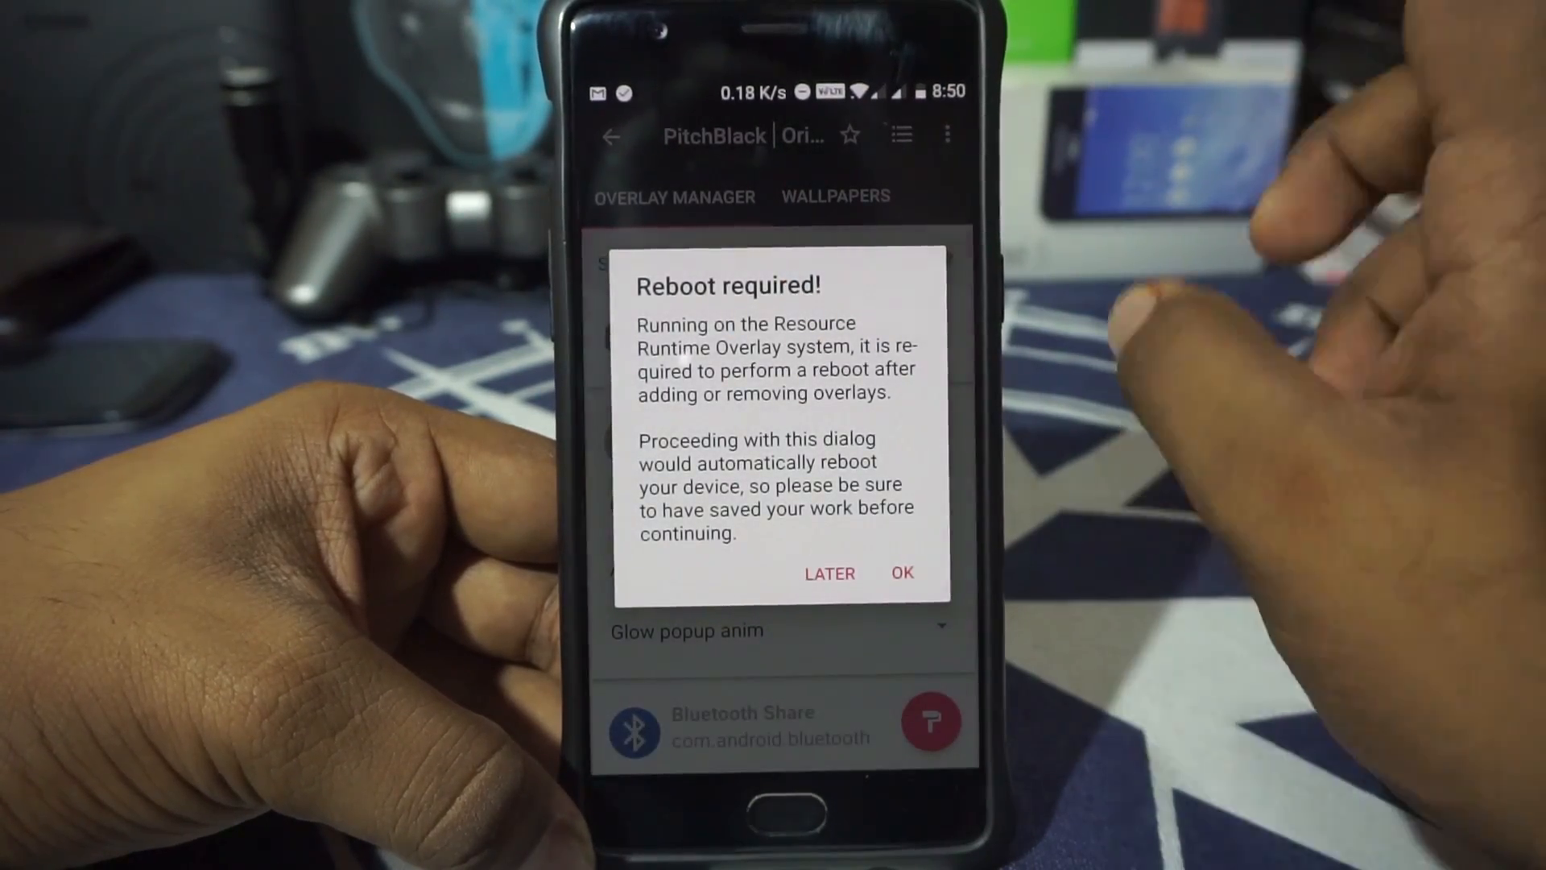
click(899, 573)
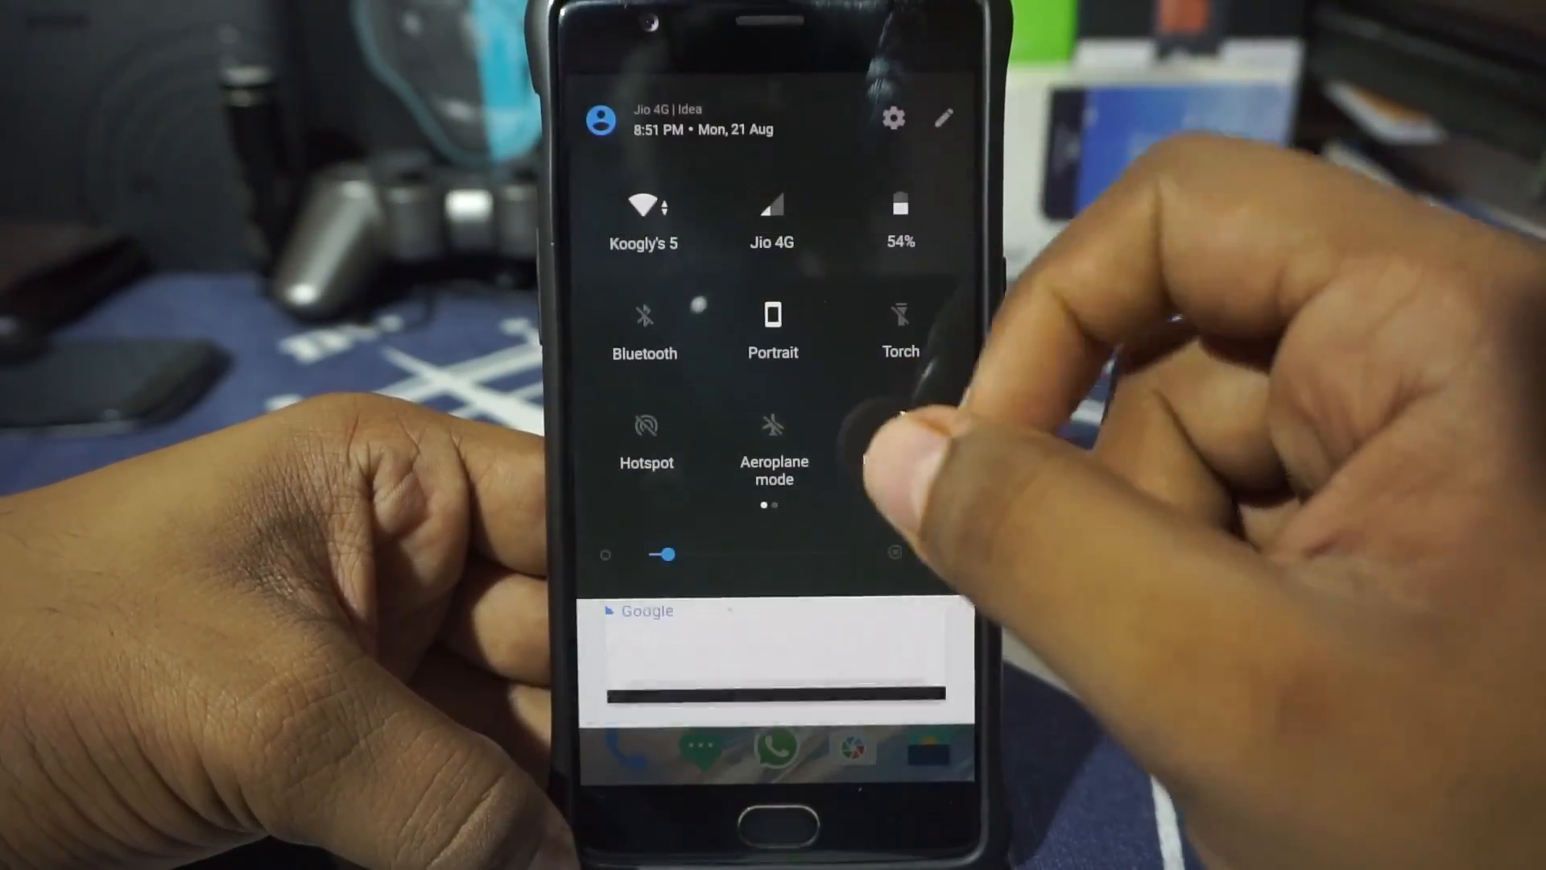
Dismiss quick settings after the reboot and bring up the app drawer.
click(944, 118)
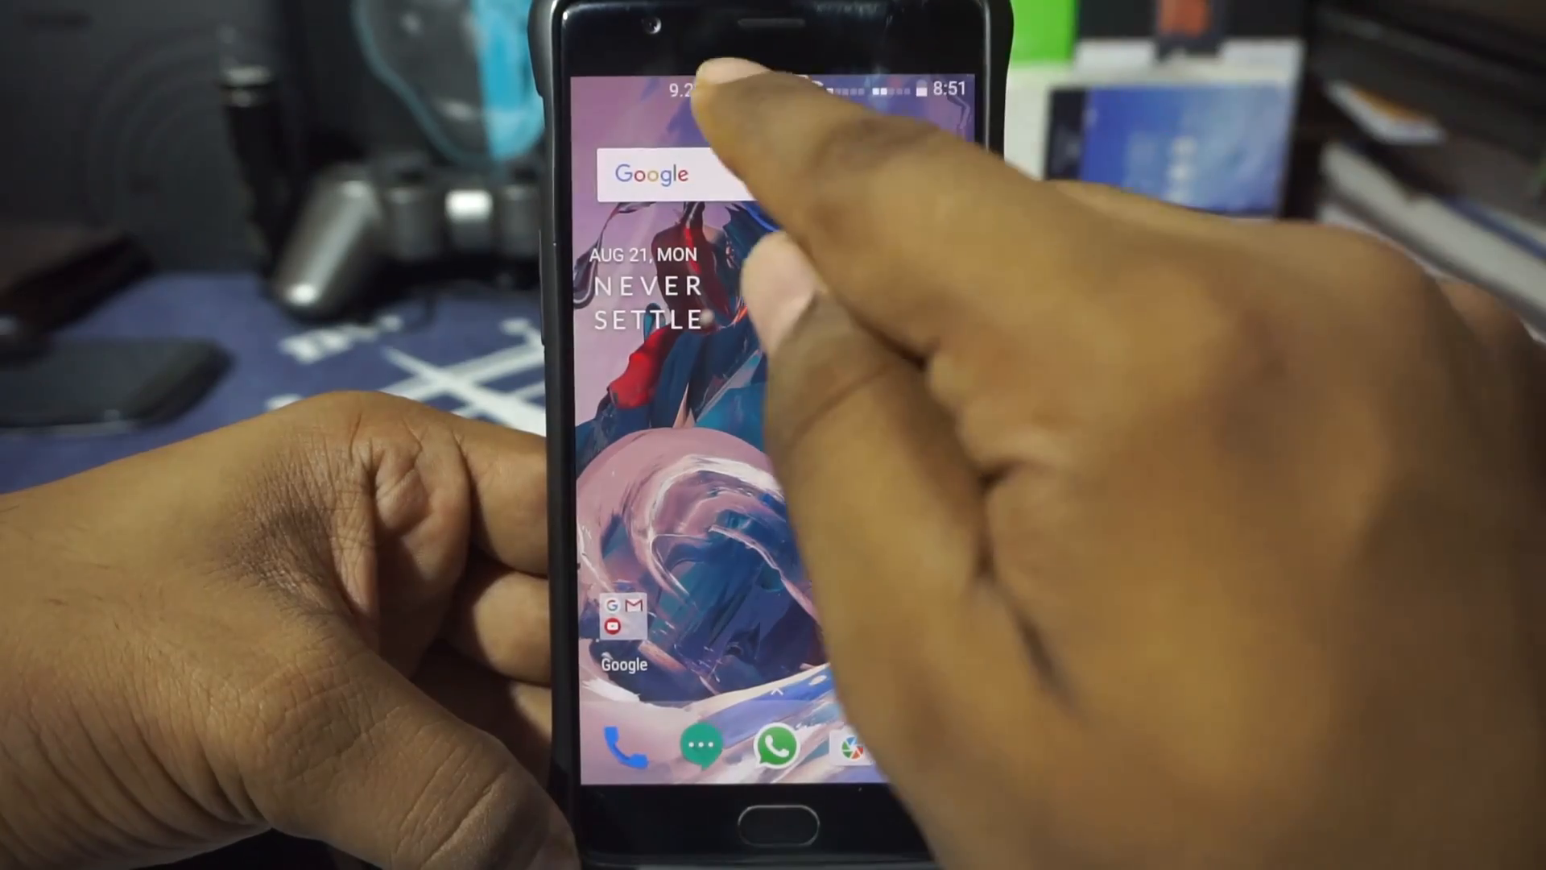
click(651, 174)
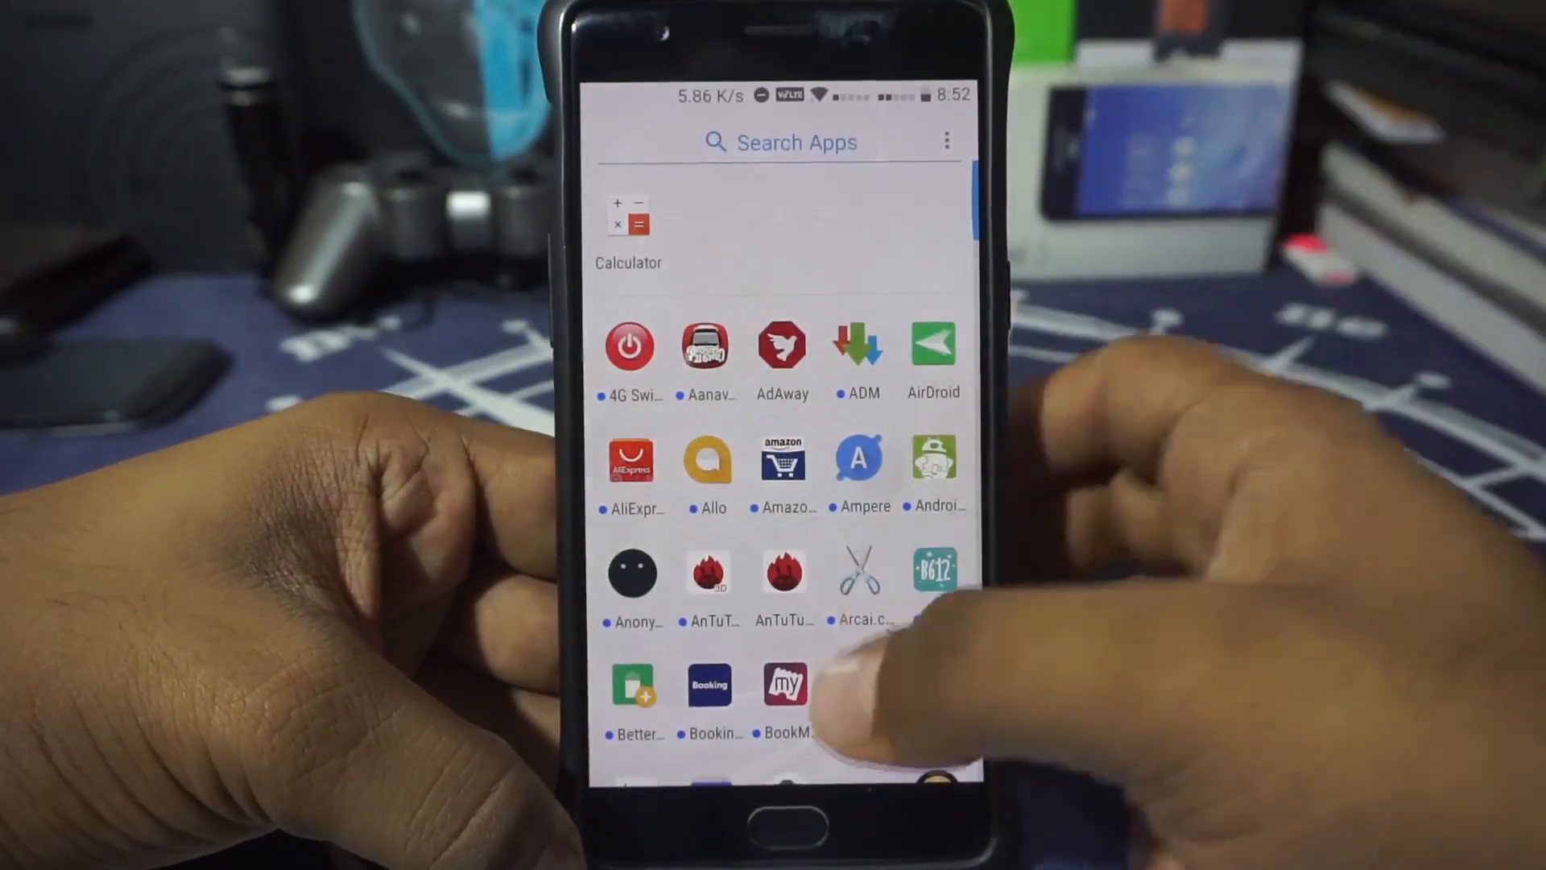
Scroll the app drawer and restart the phone into TWRP recovery.
scroll(down, 3)
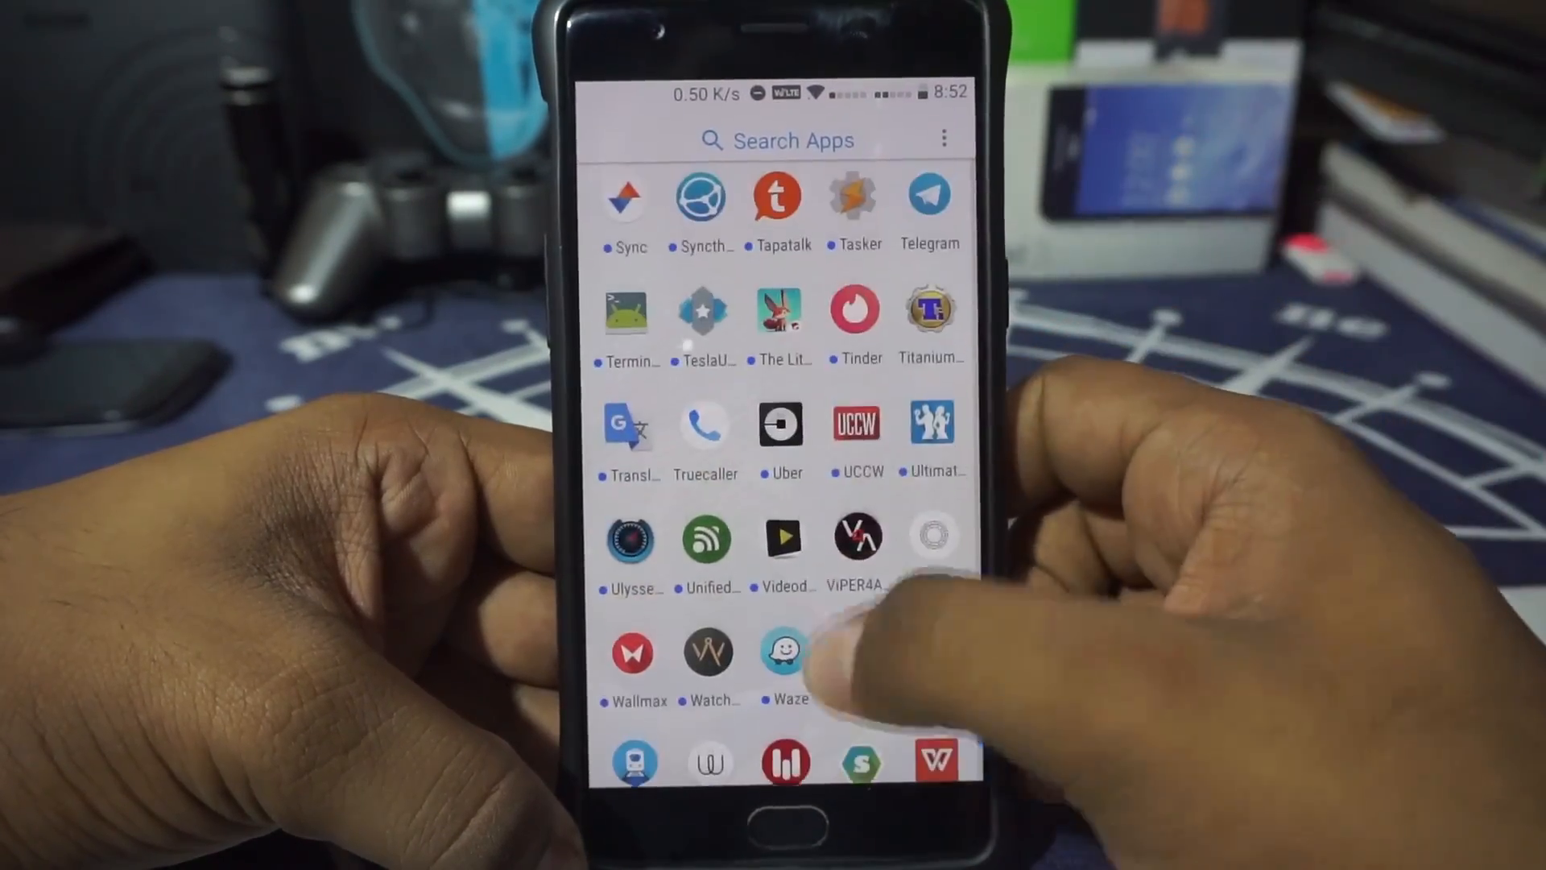
click(782, 651)
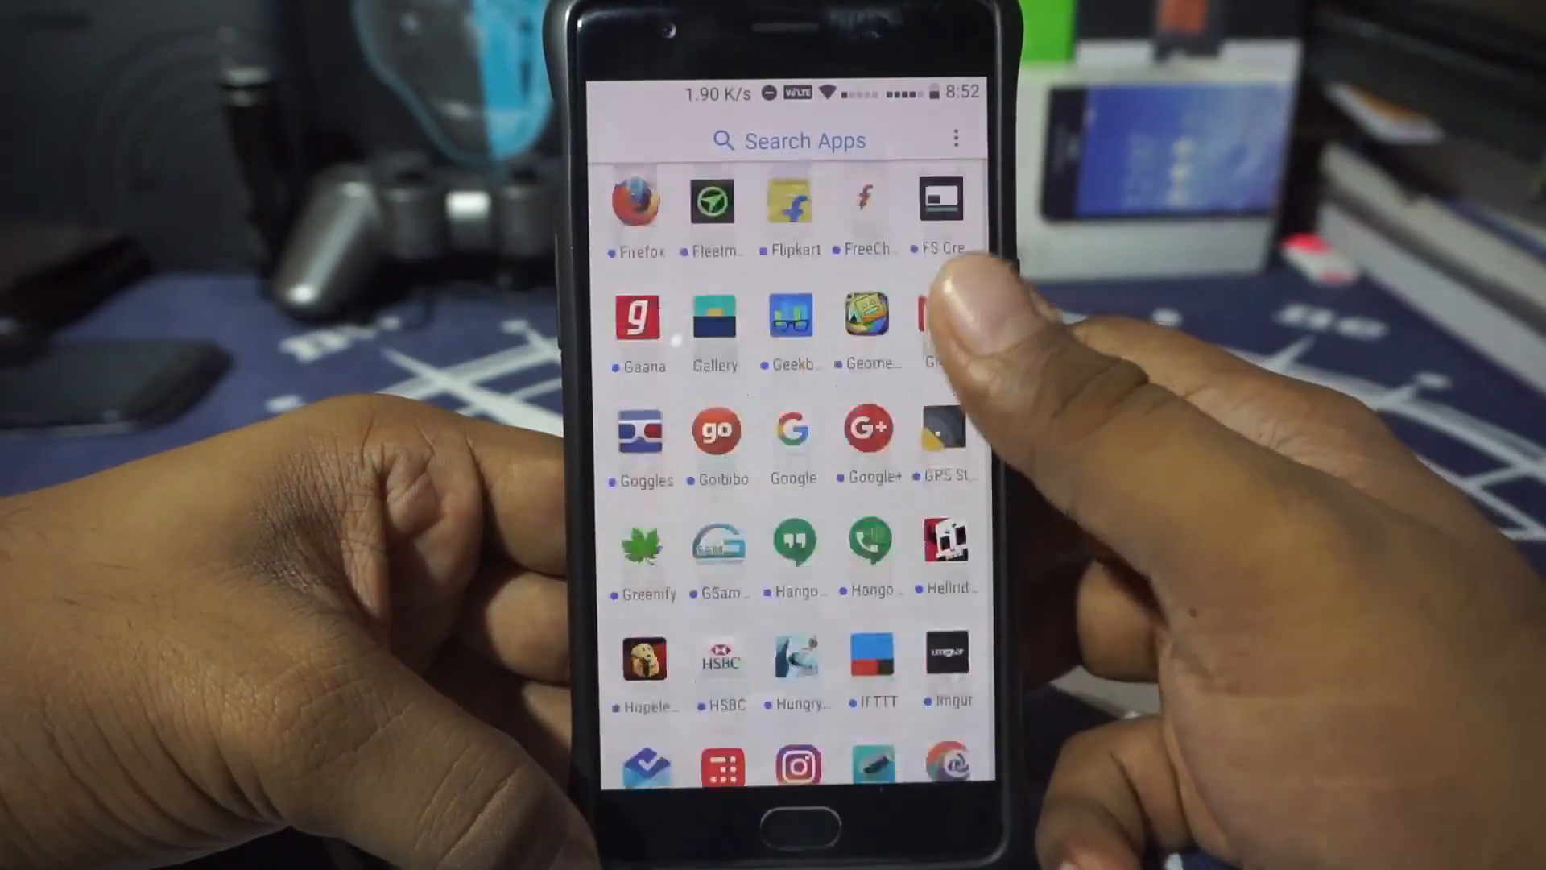
scroll(down, 3)
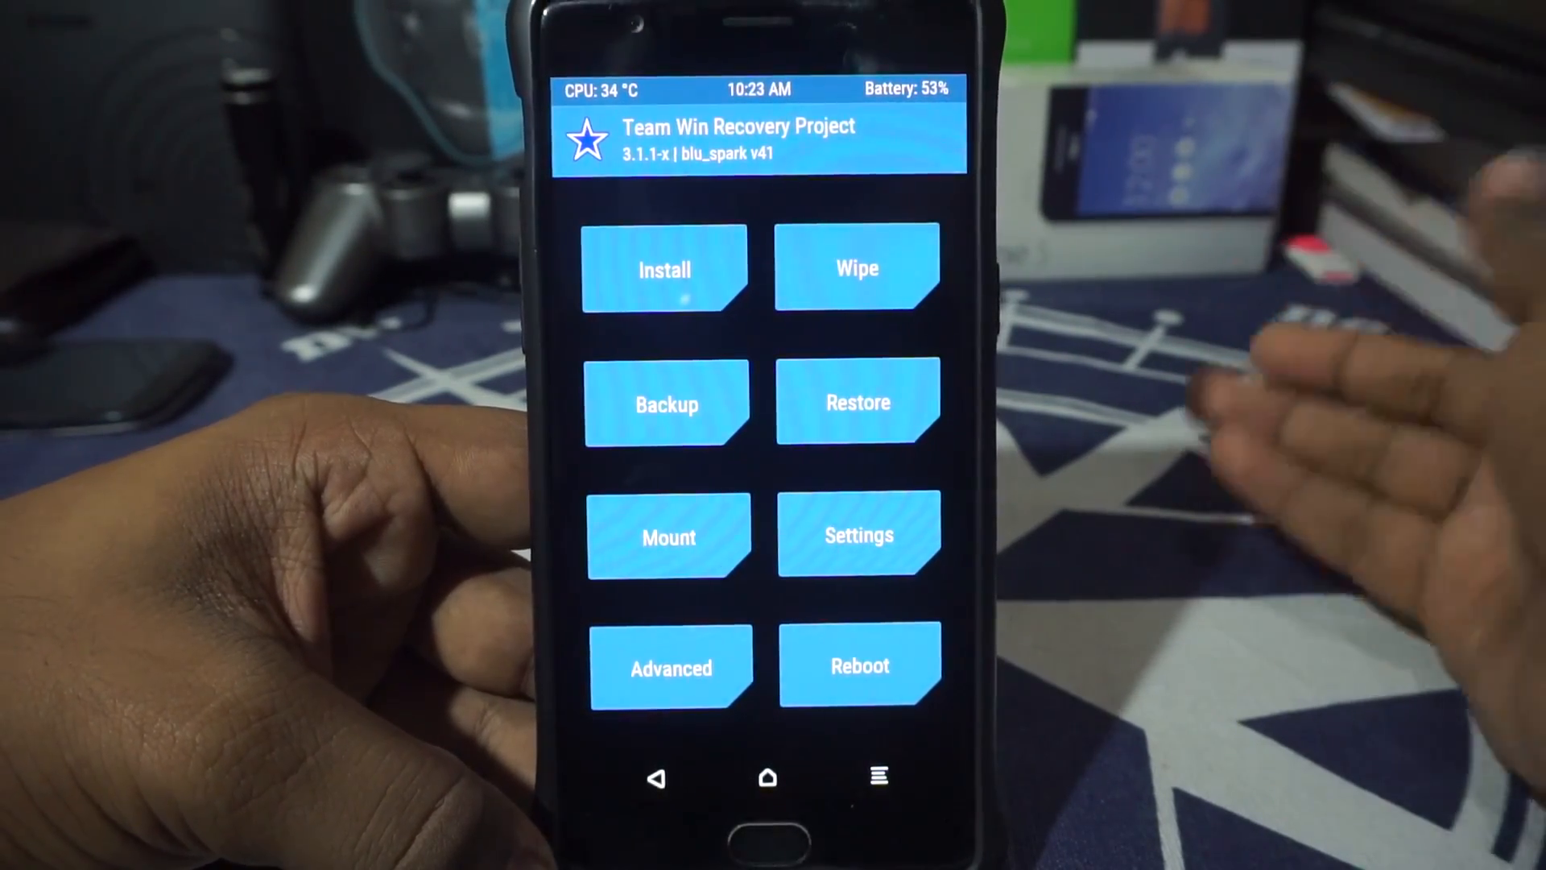
Start Install and switch the file browser to Internal Storage.
click(663, 269)
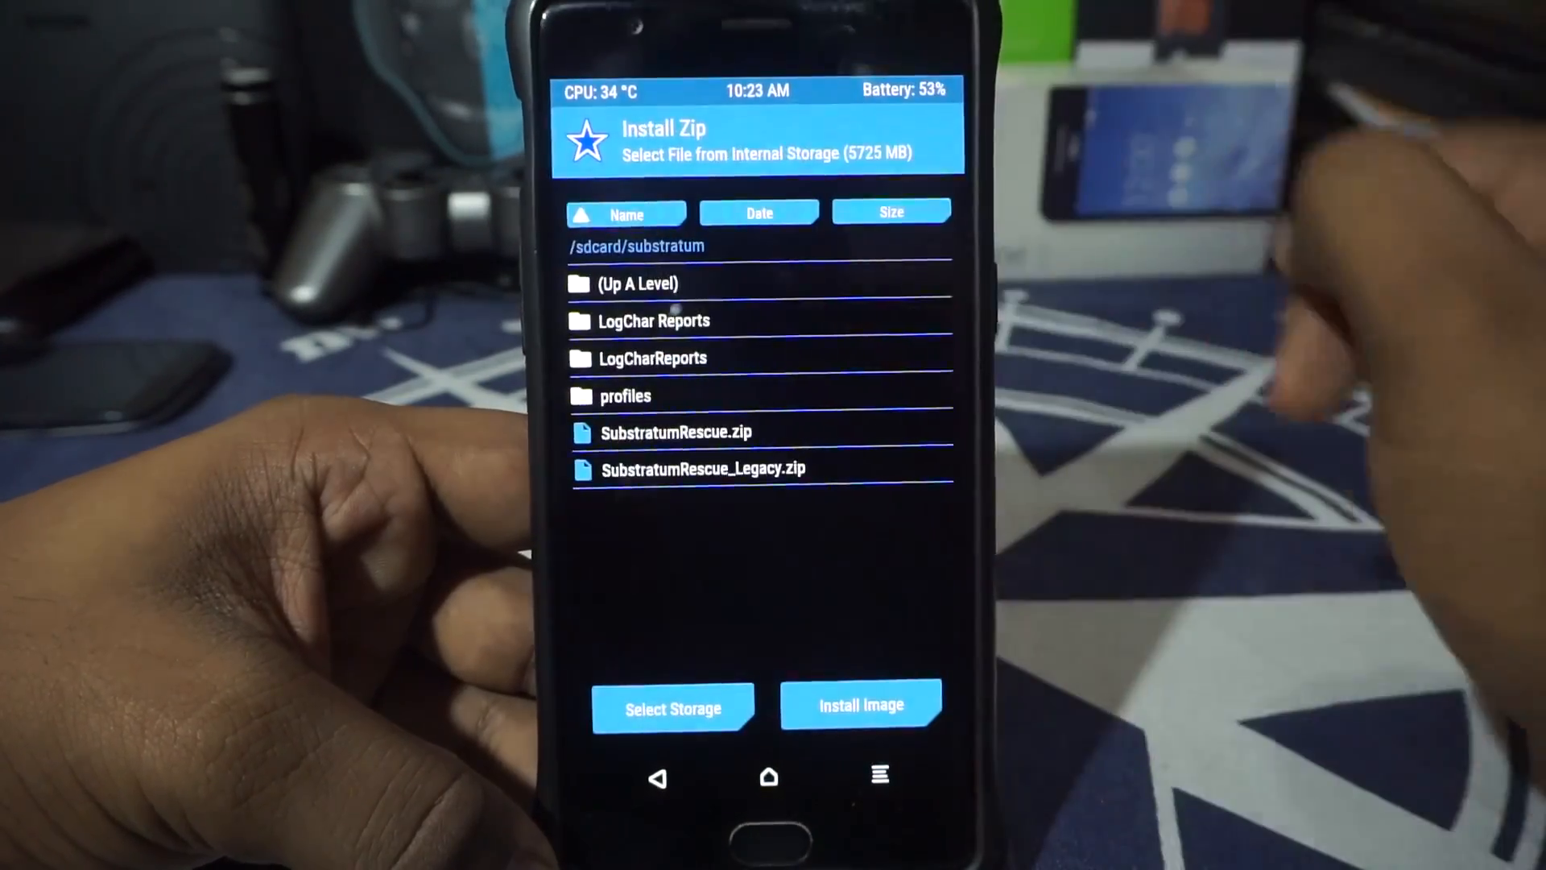
click(638, 283)
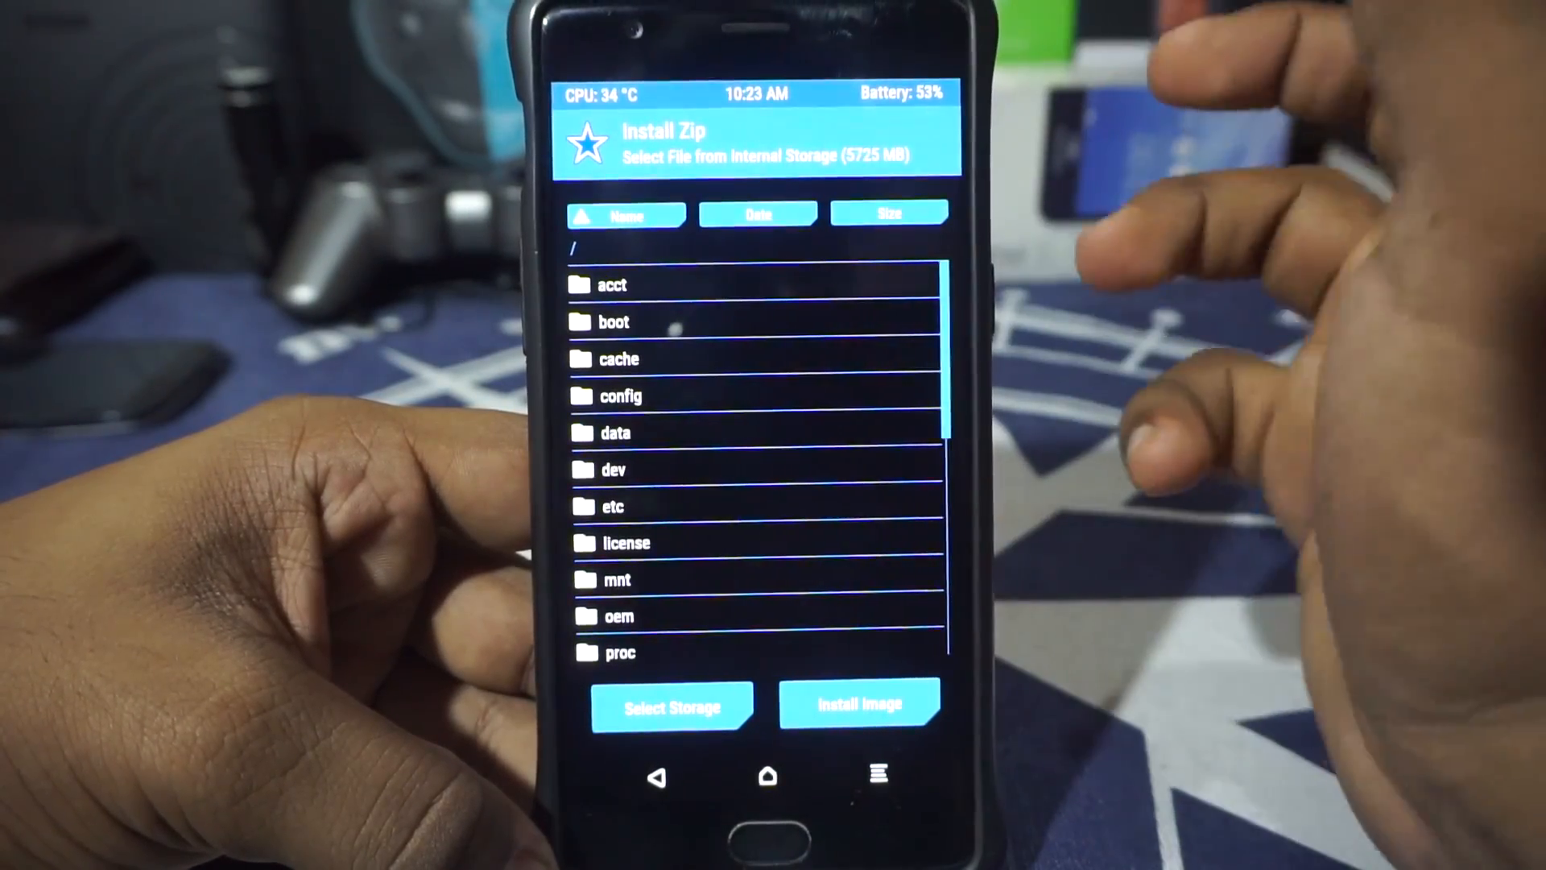
click(673, 706)
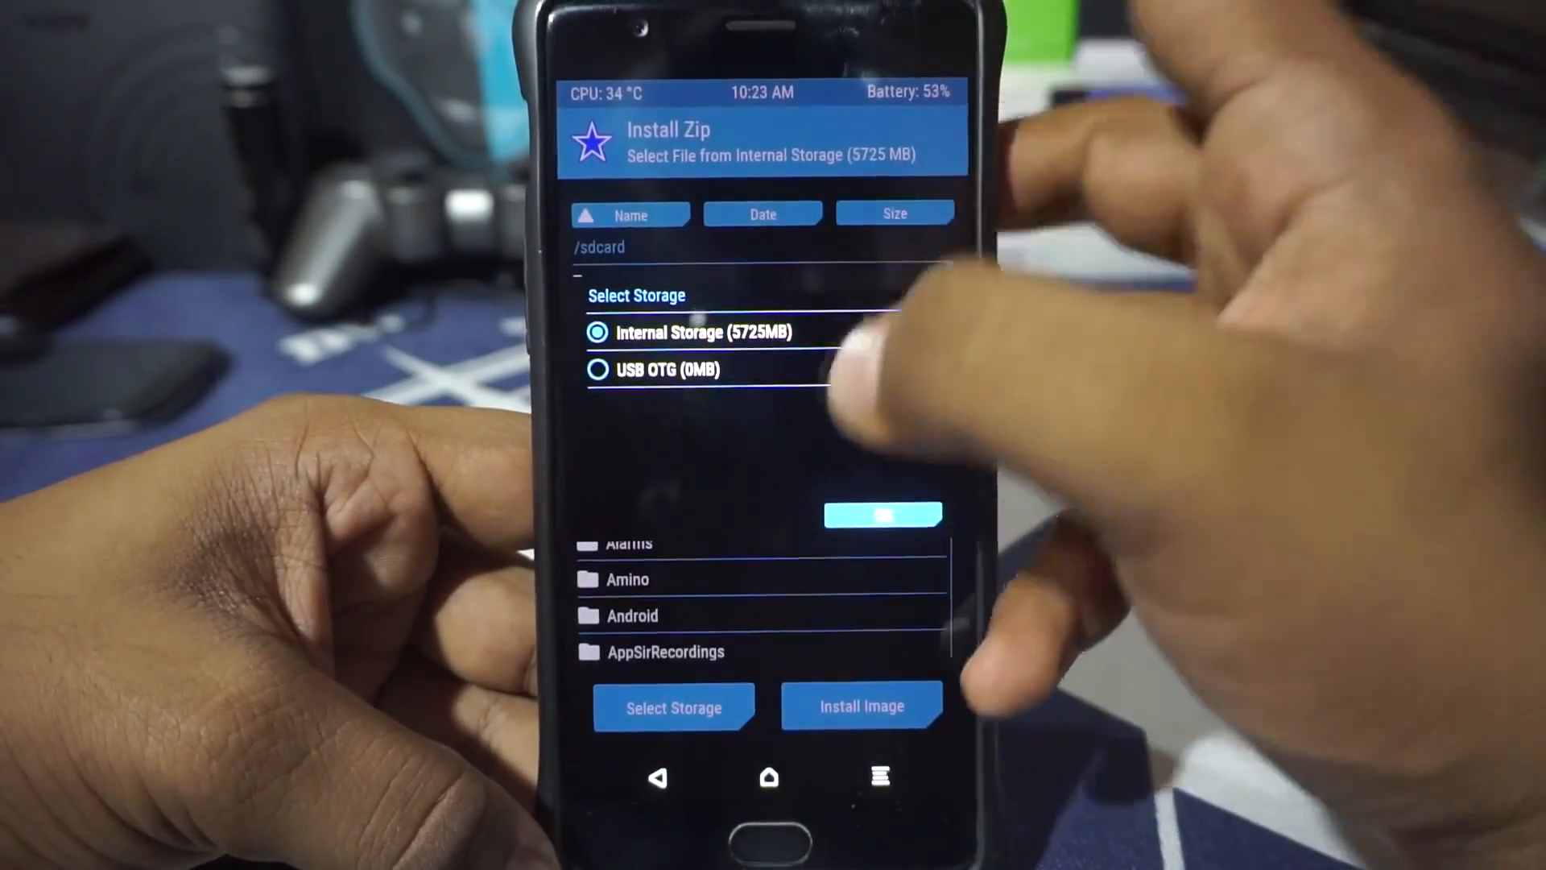
click(703, 332)
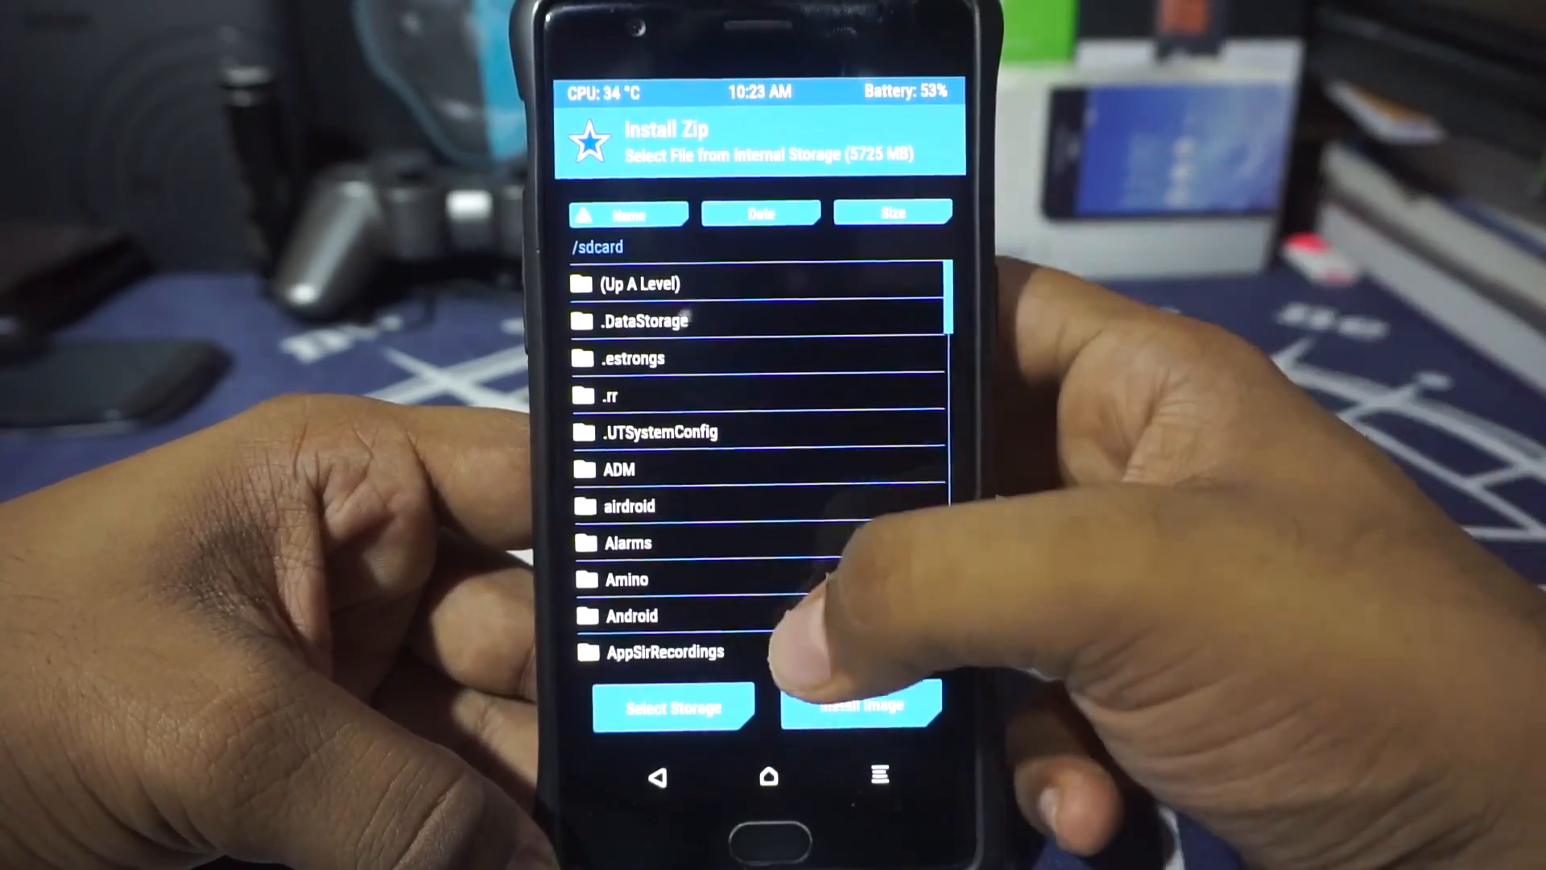
Queue SubstratumRescue_Legacy.zip from /sdcard/substratum for flashing.
scroll(down, 3)
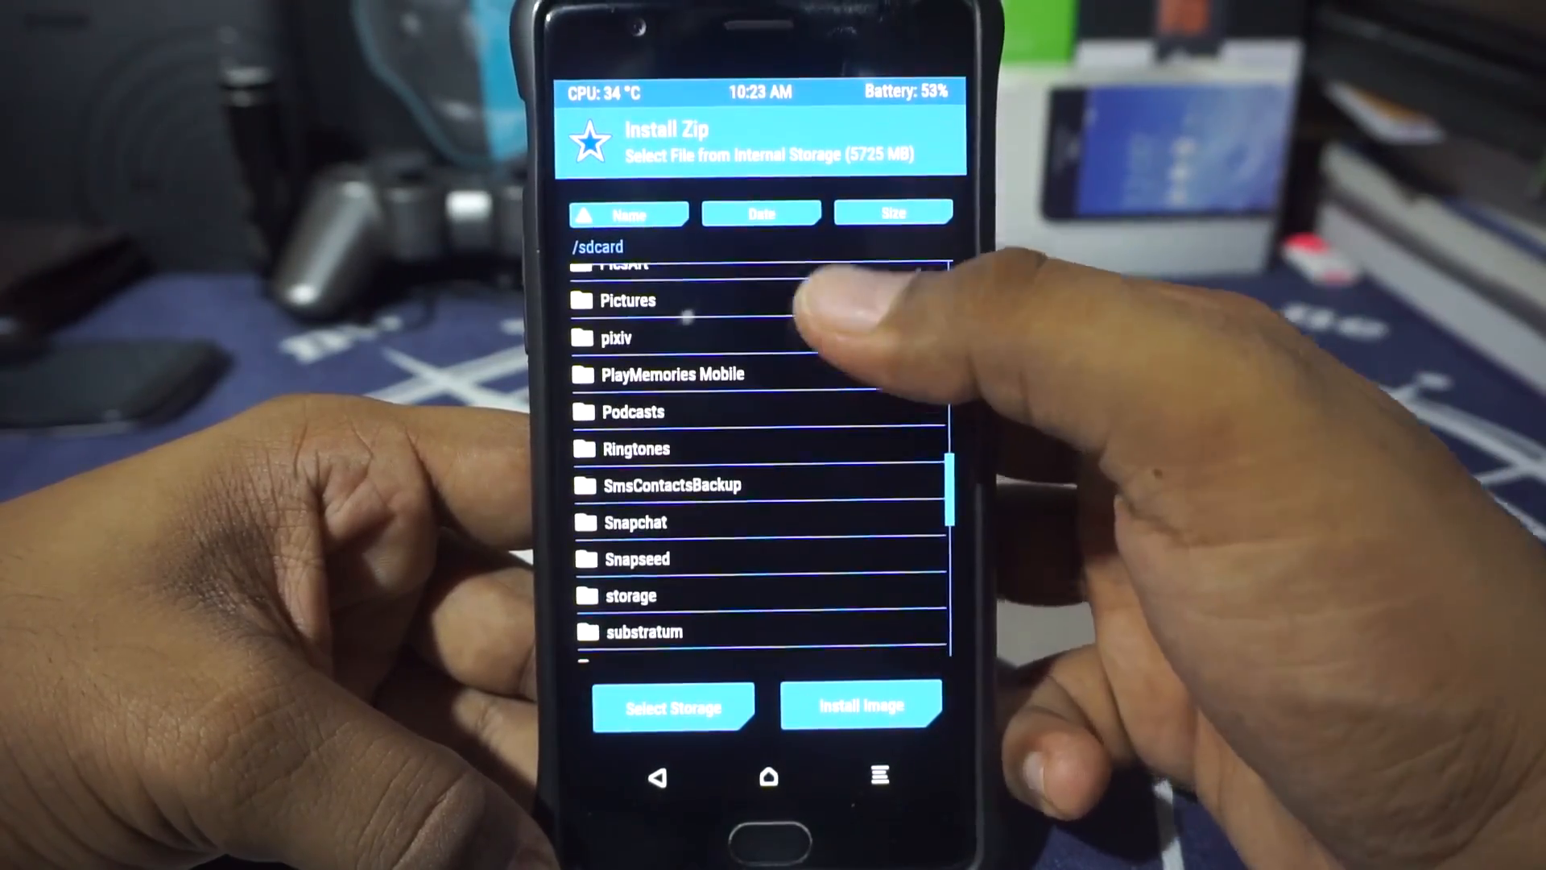
scroll(down, 3)
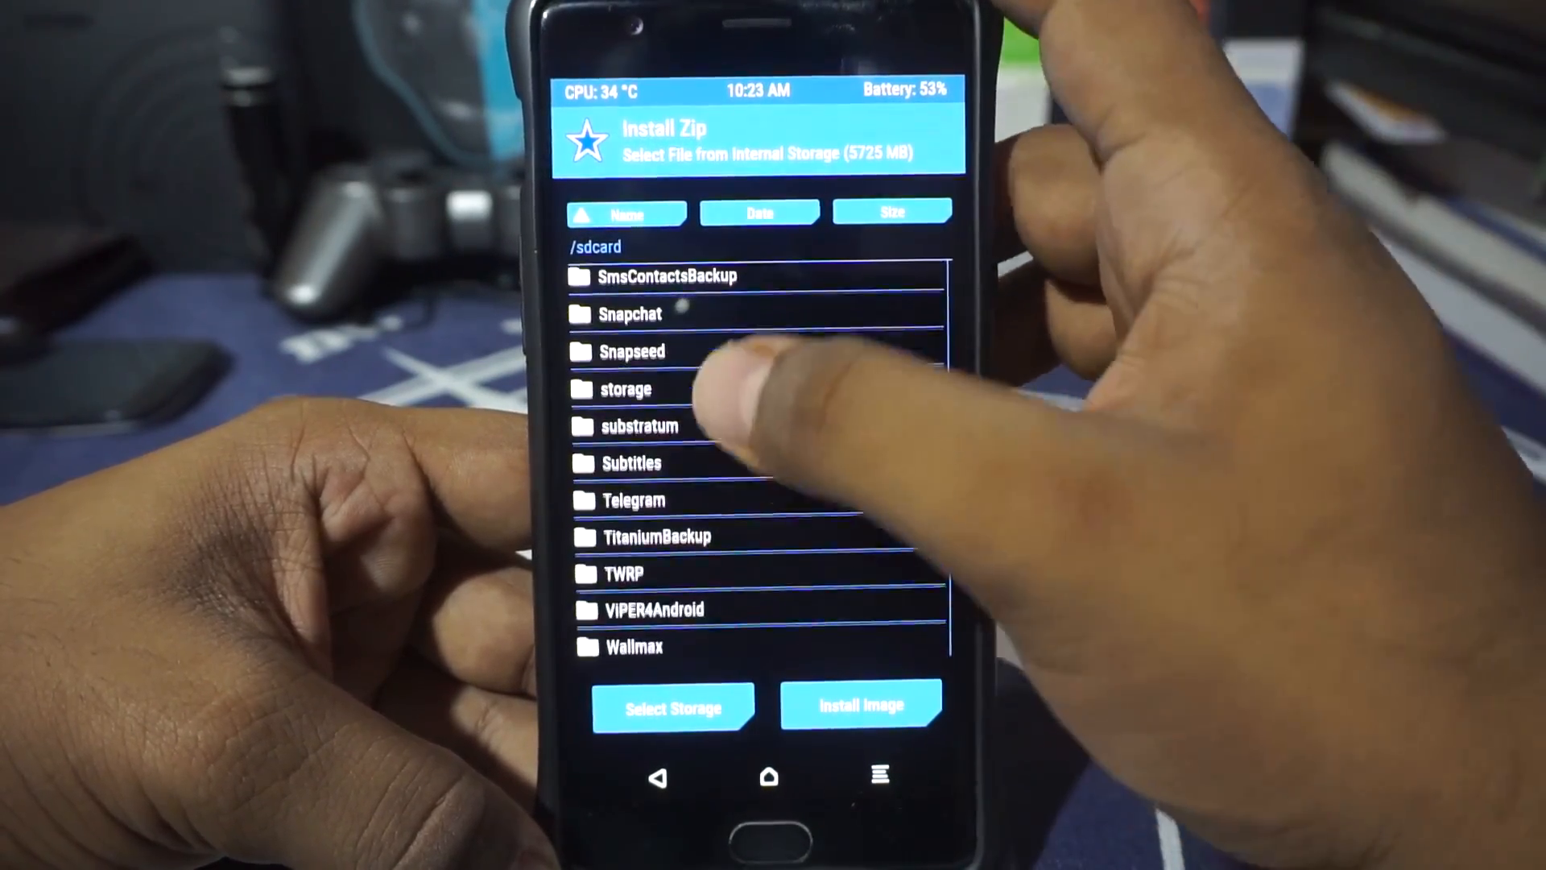
click(639, 425)
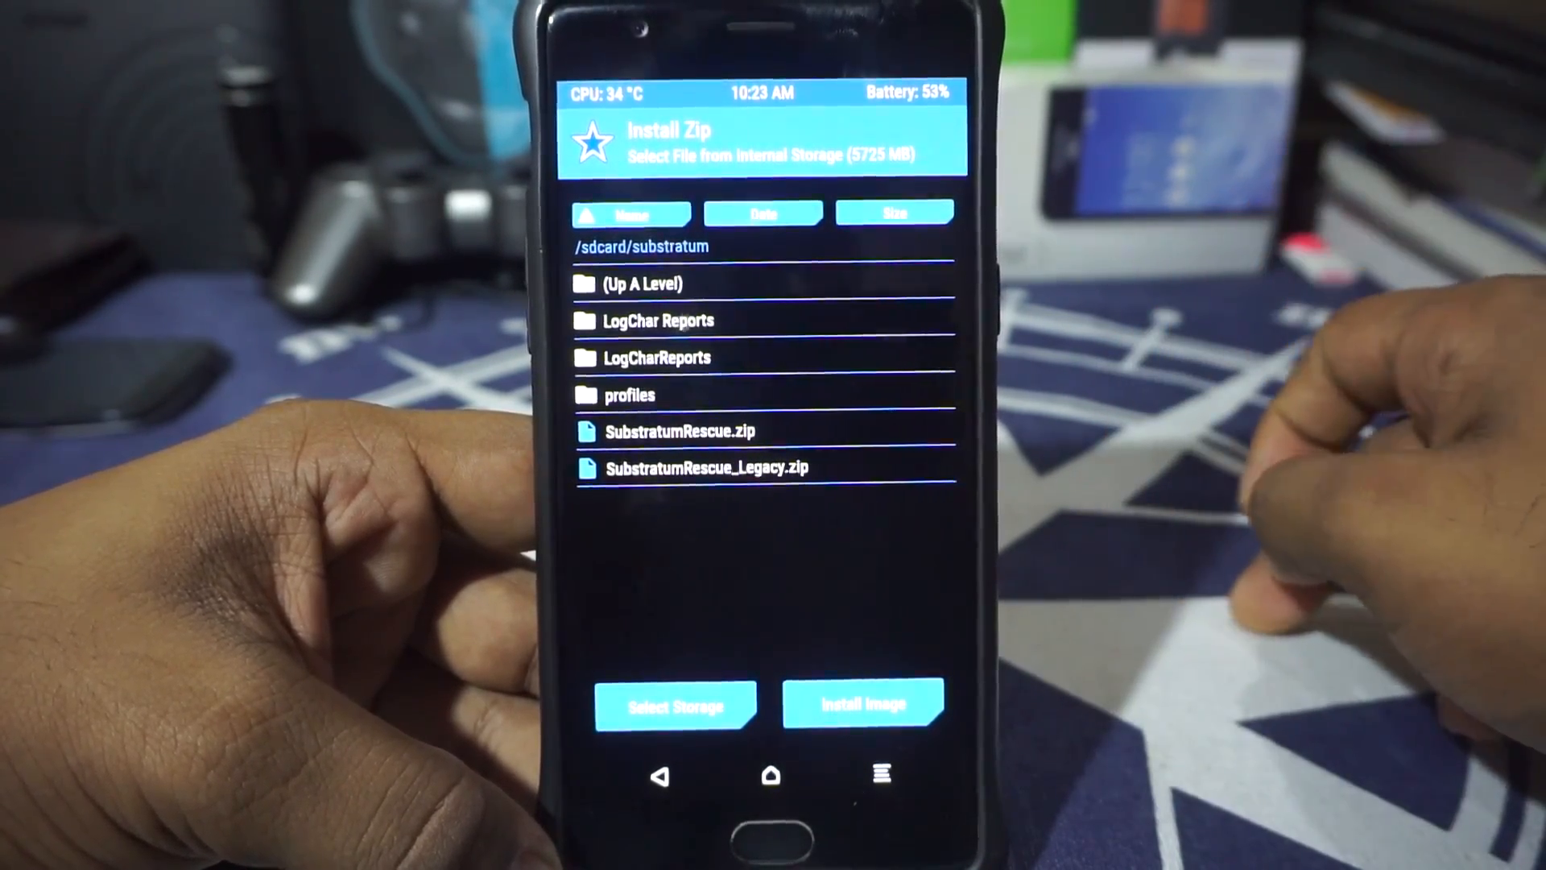
click(703, 467)
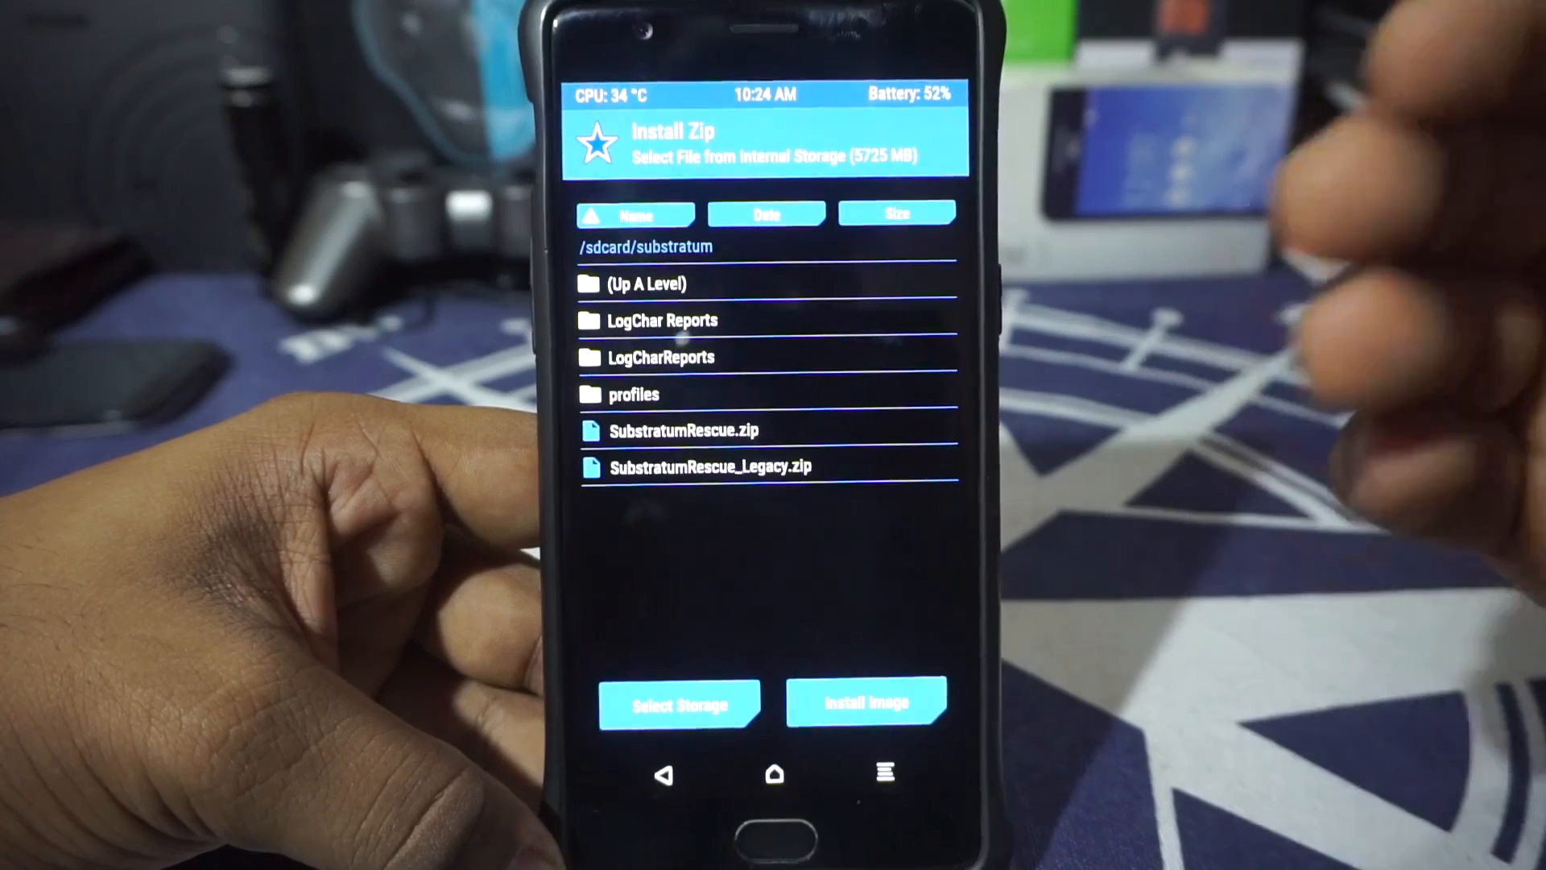
click(704, 467)
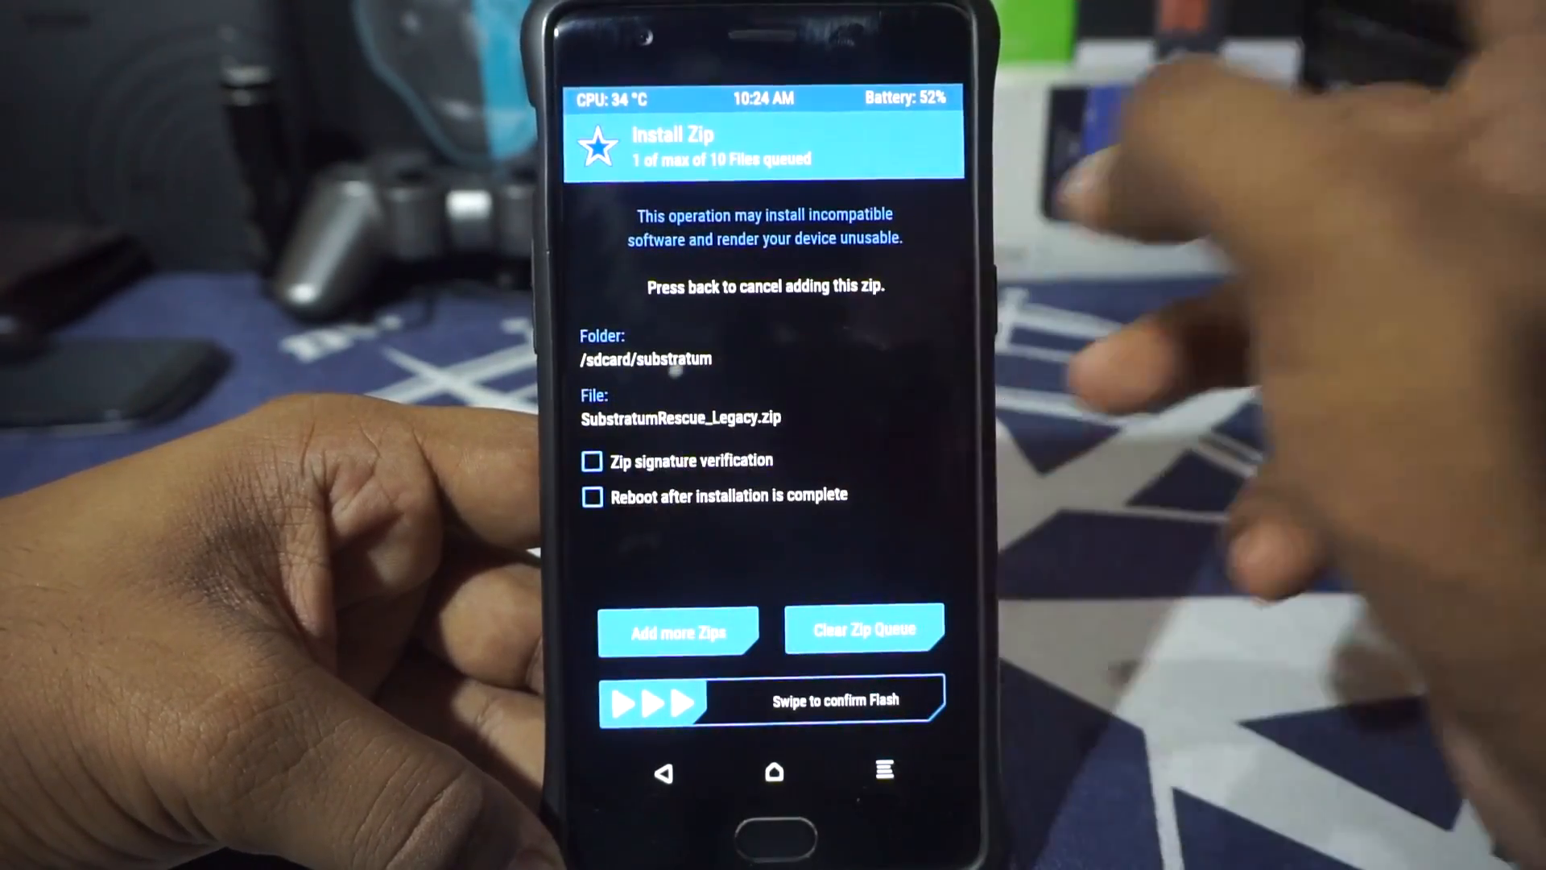
Flash the rescue zip, wipe cache/Dalvik, and reboot into Android.
drag(641, 701, 907, 701)
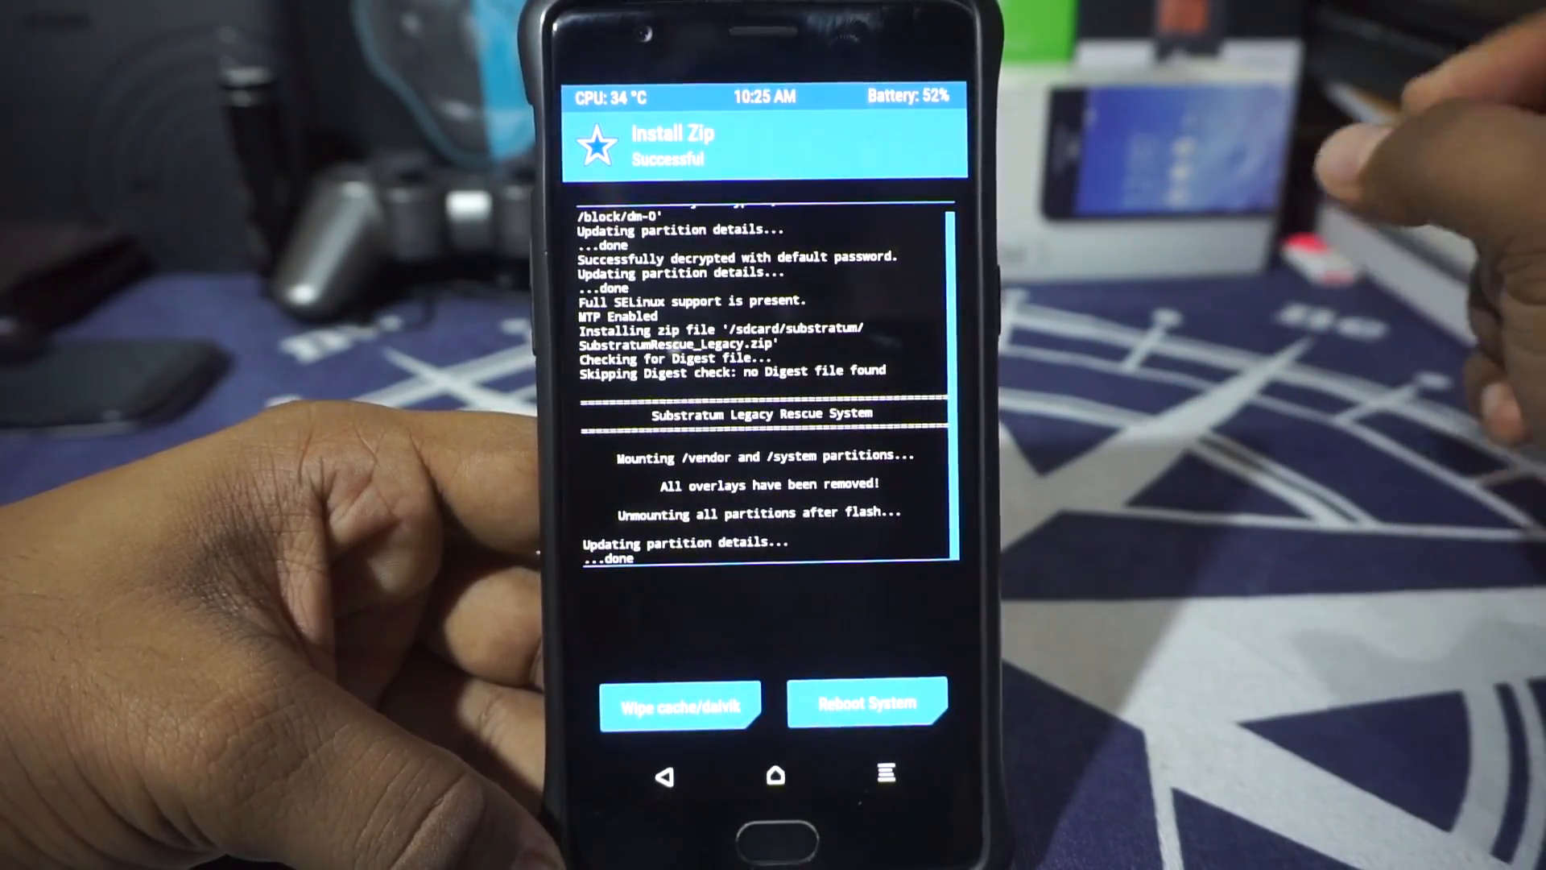
click(680, 704)
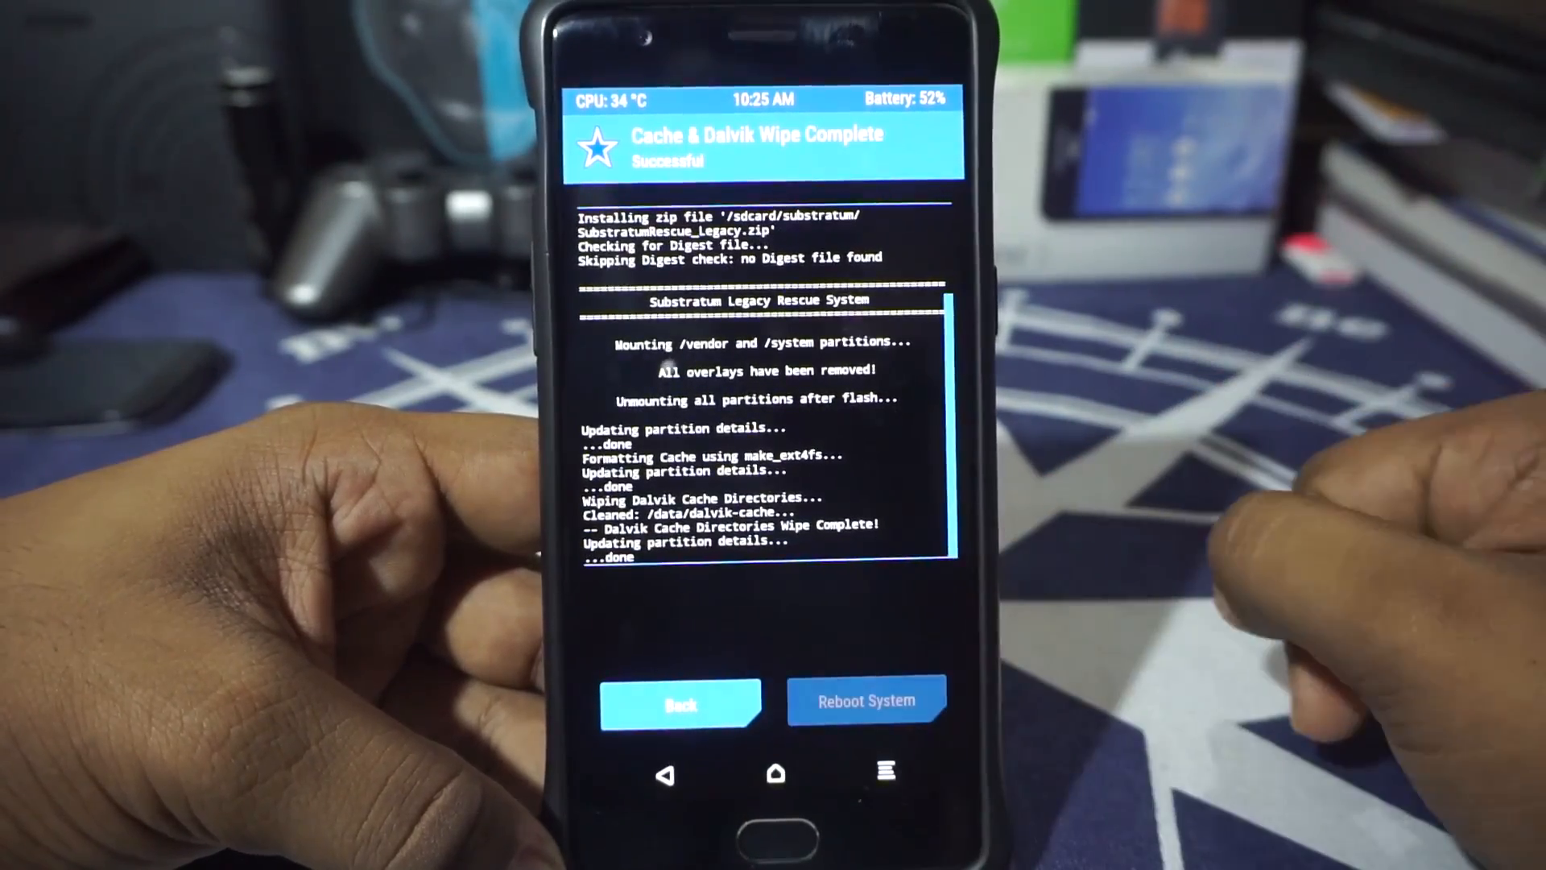
click(866, 701)
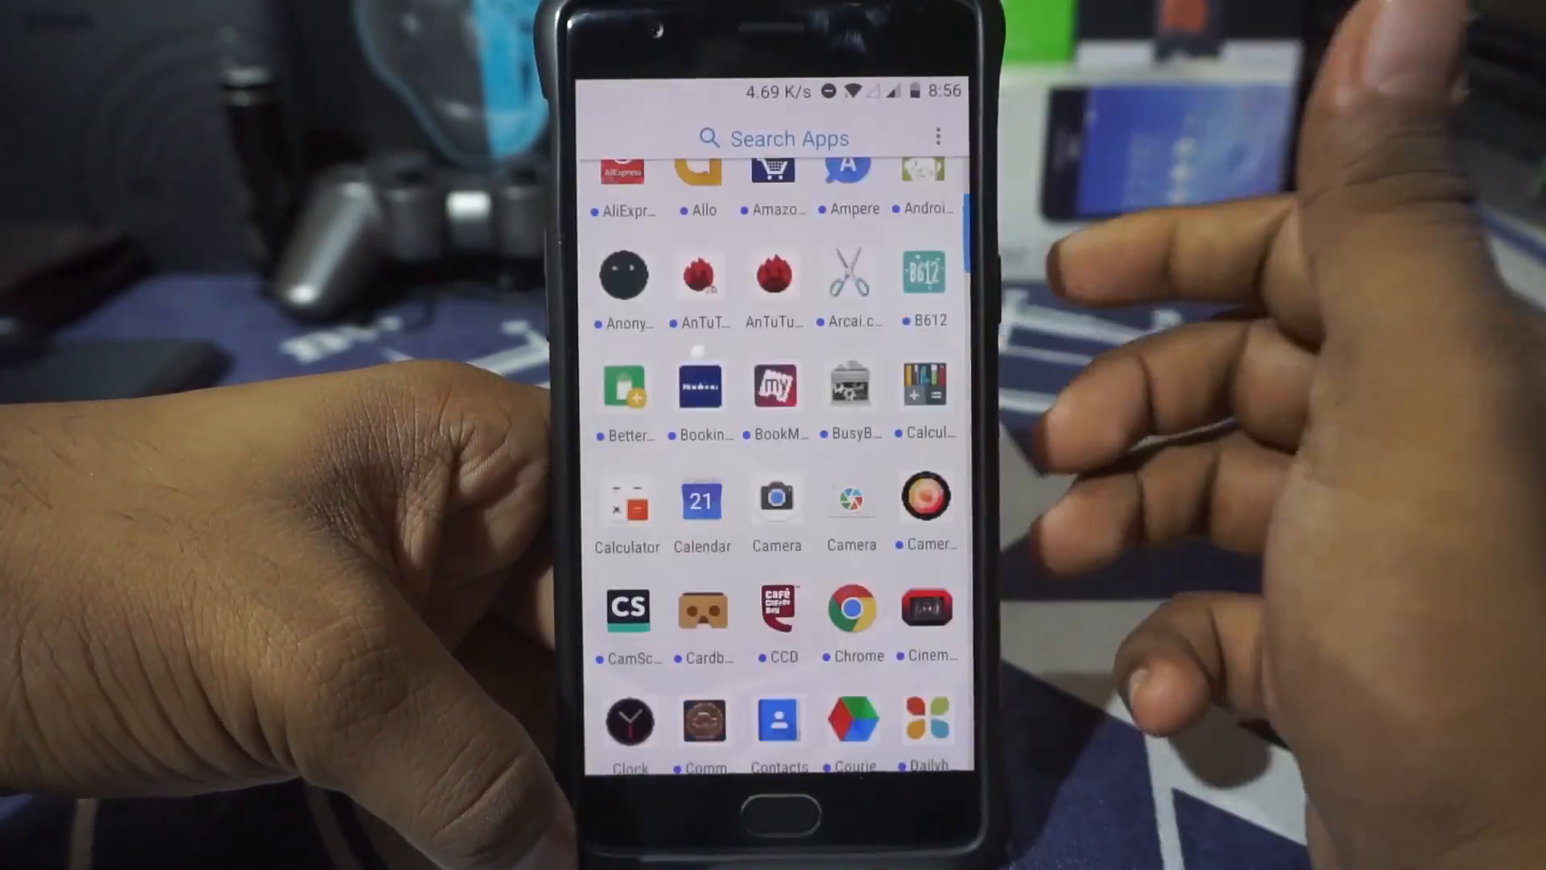
Scroll the app drawer to Substratum Legacy and launch it to see its theme list.
scroll(down, 3)
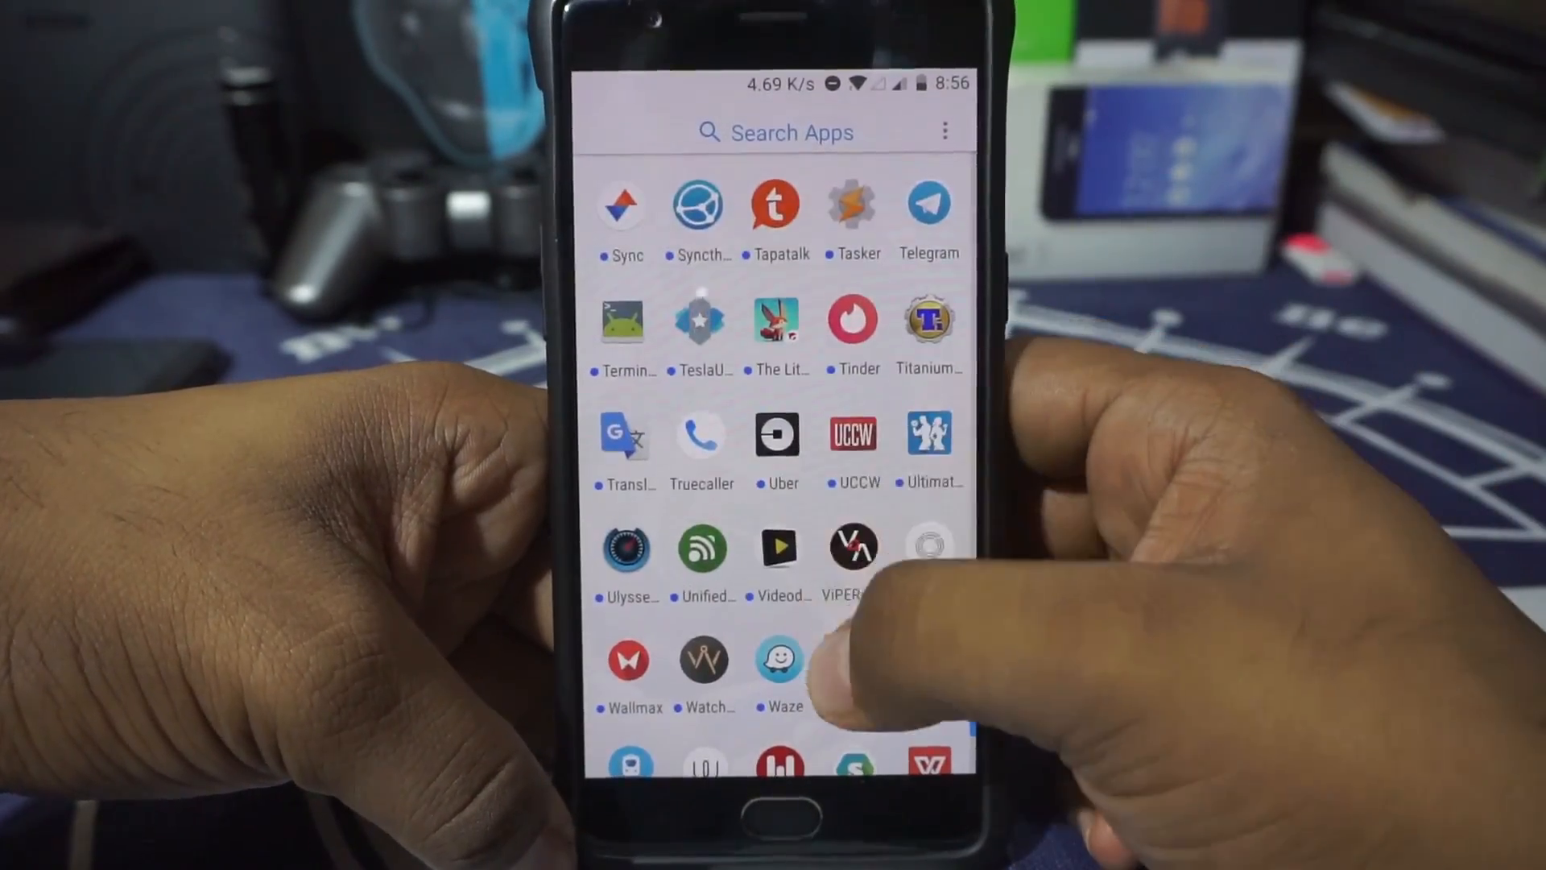
scroll(down, 3)
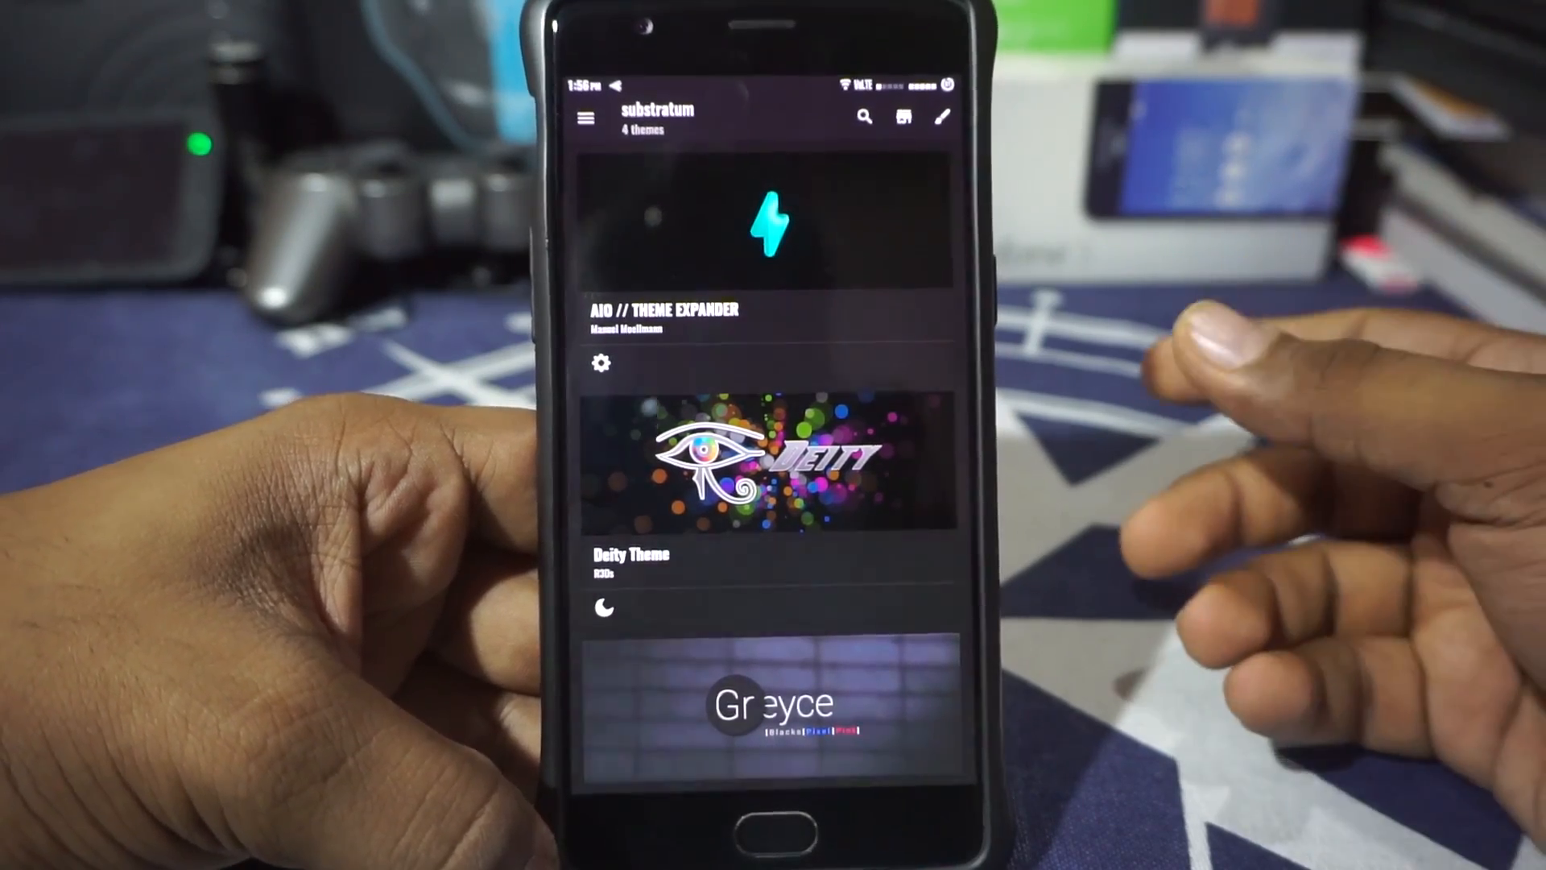
scroll(down, 3)
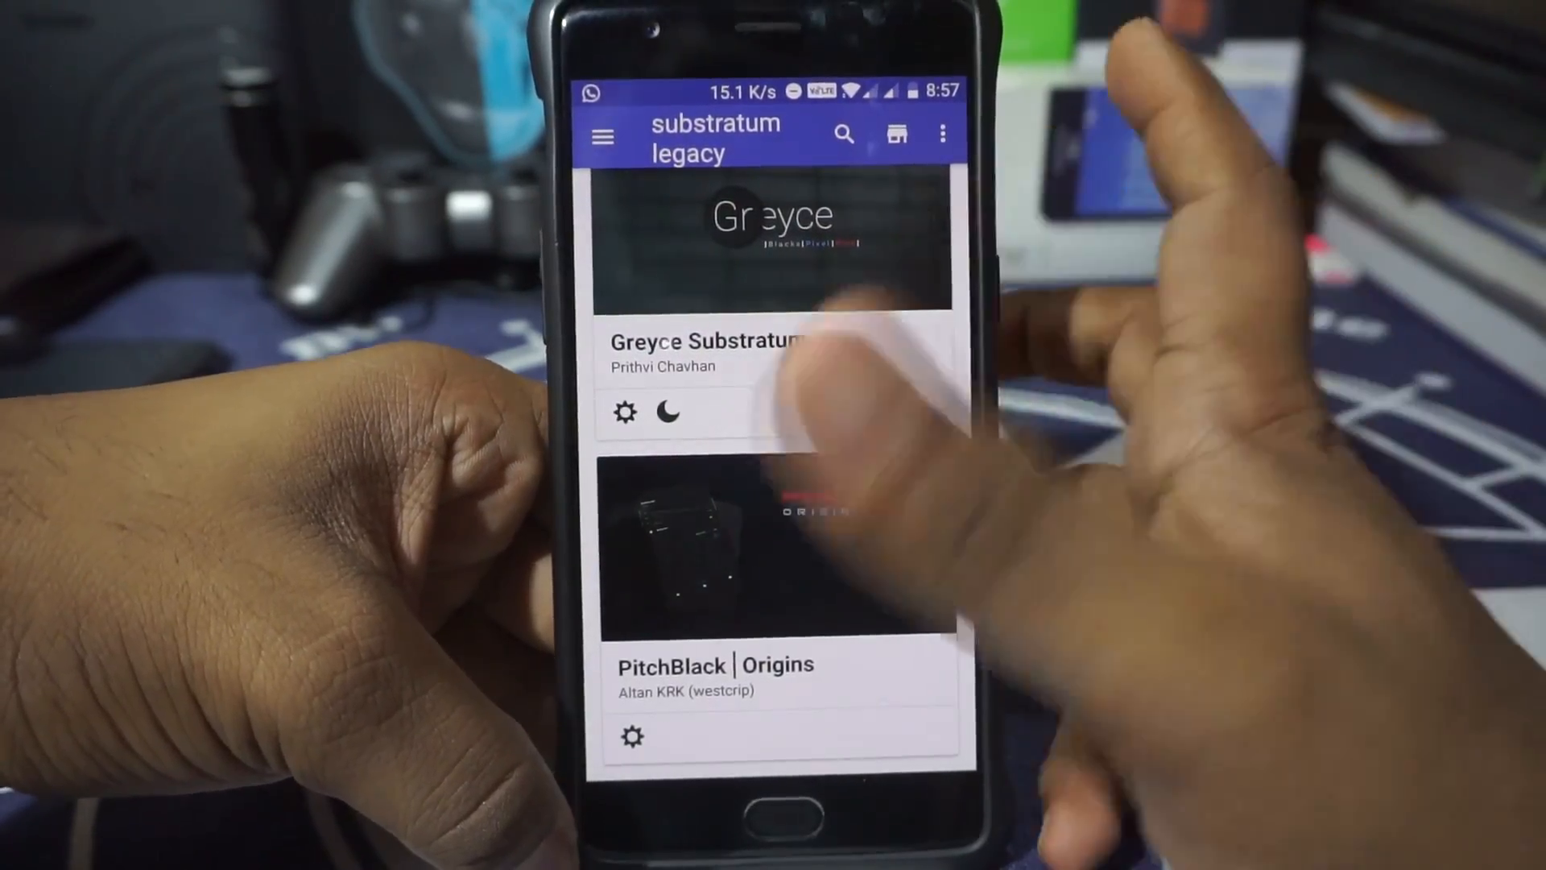